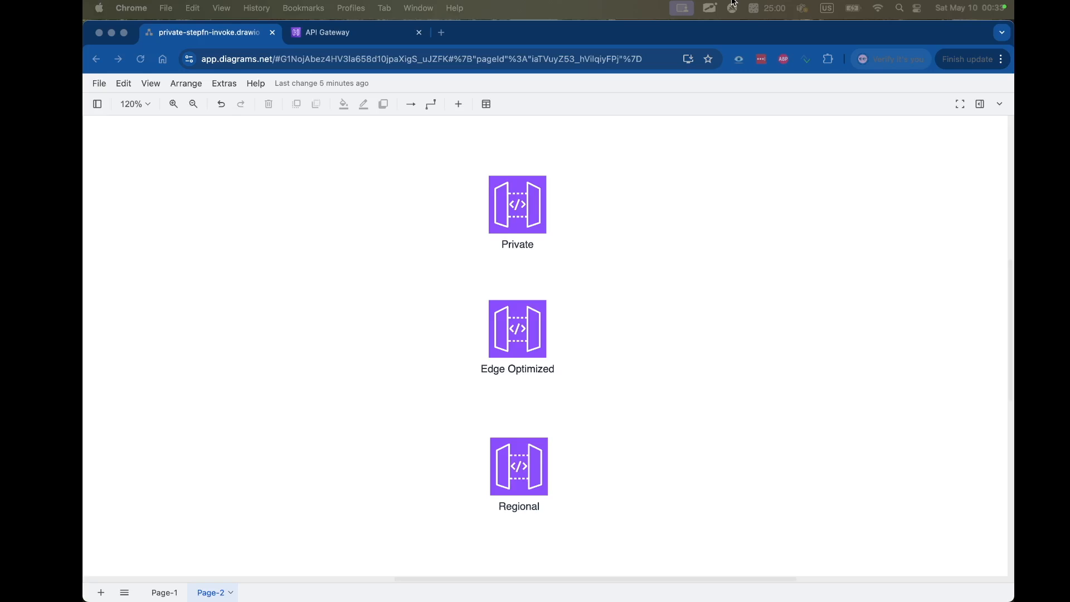
pyautogui.moveTo(393, 176)
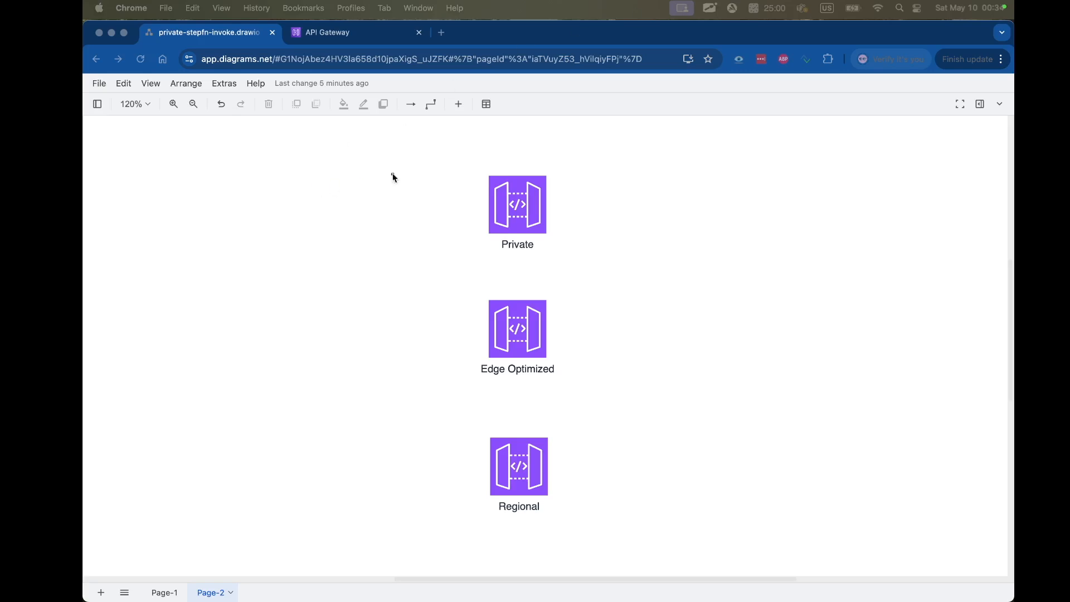
pyautogui.moveTo(422, 189)
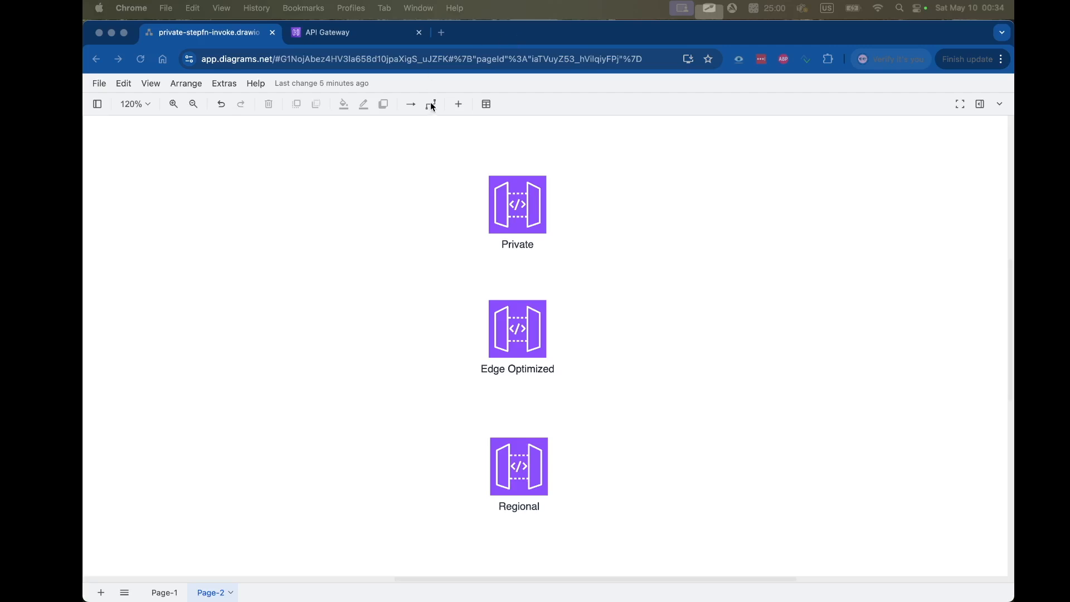
# Step: In the API Gateway console, start creating a new API from the landing page
pyautogui.click(327, 32)
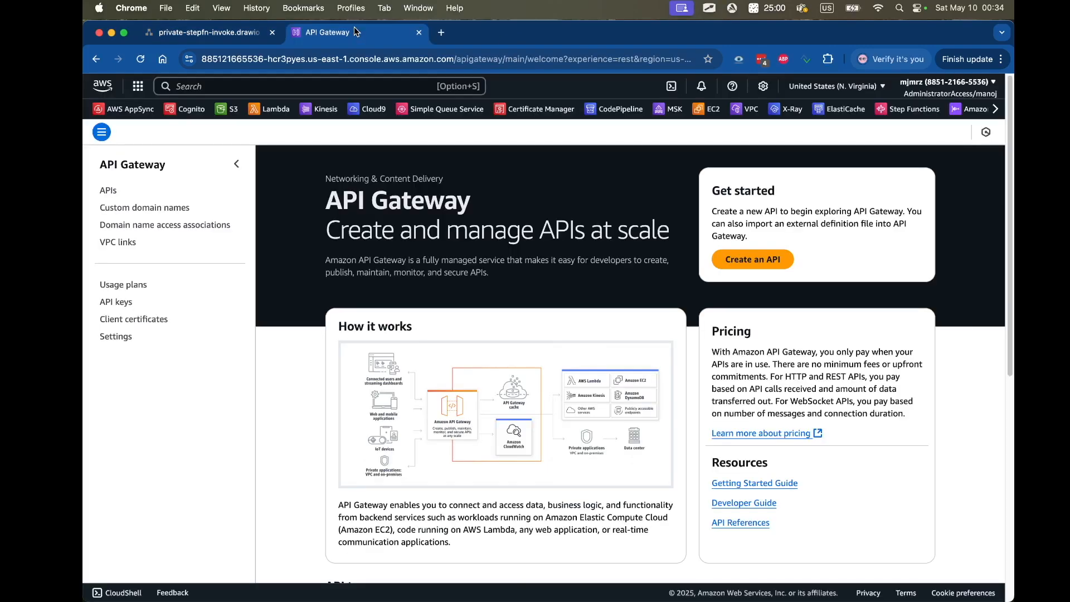
pyautogui.doubleClick(374, 200)
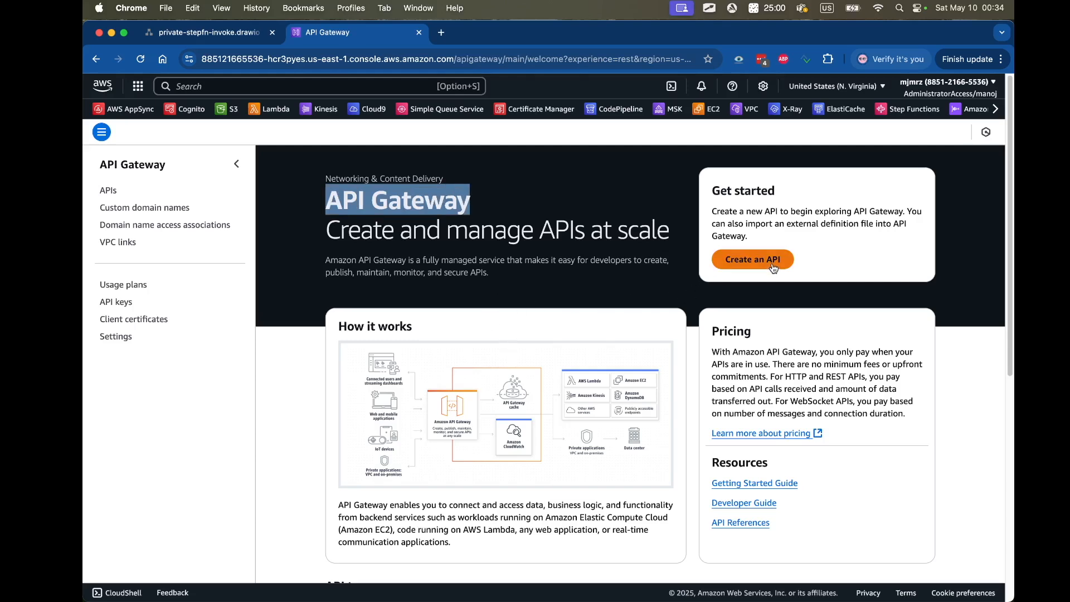
pyautogui.click(752, 259)
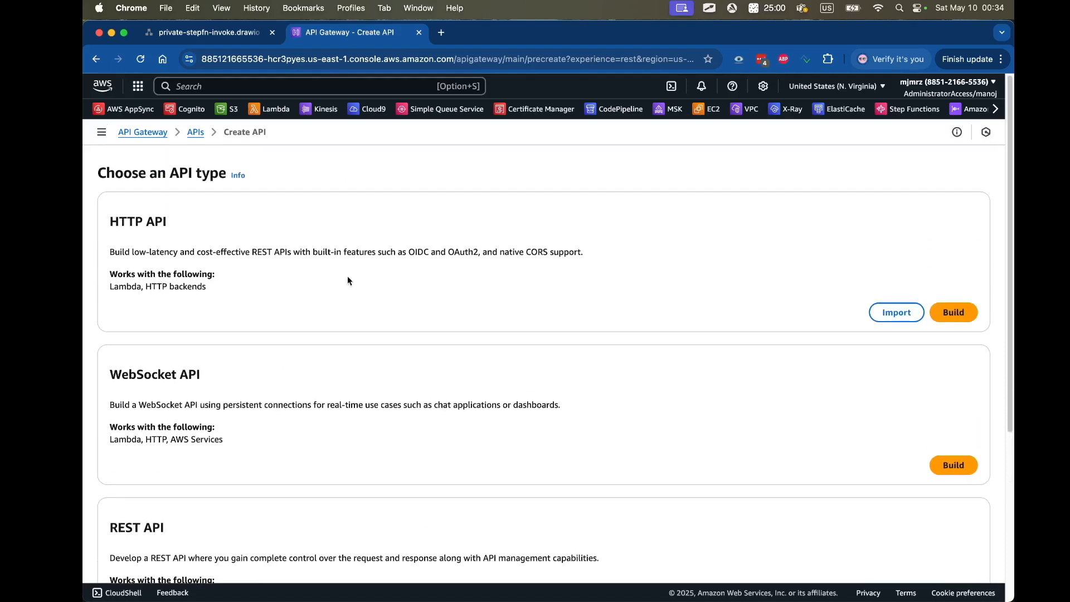
pyautogui.moveTo(168, 402)
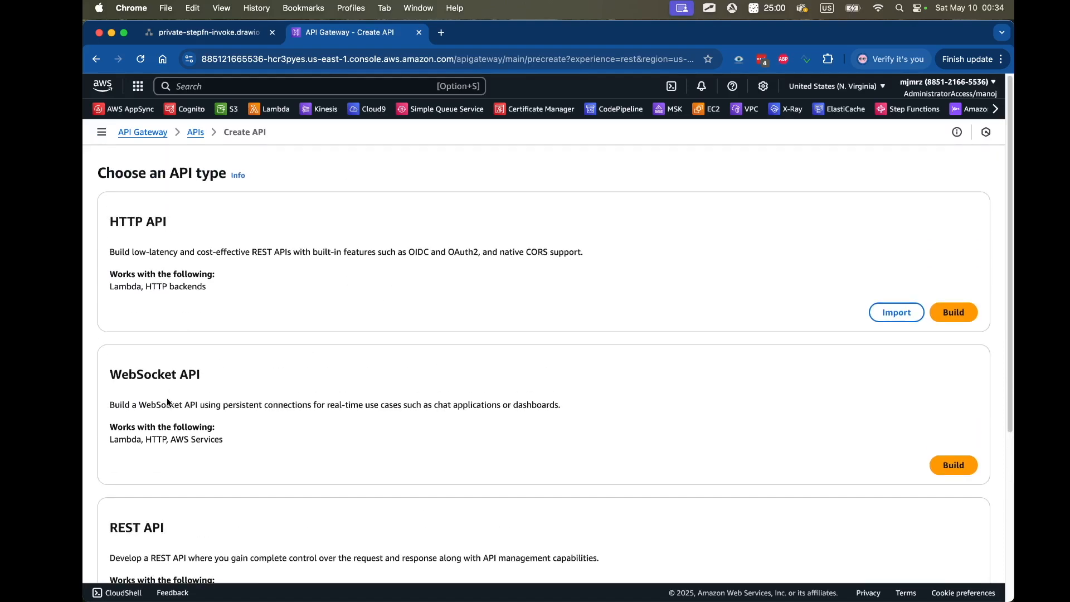
# Step: Review the API type cards, highlighting the HTTP API option among WebSocket, REST and private REST
pyautogui.scroll(-3)
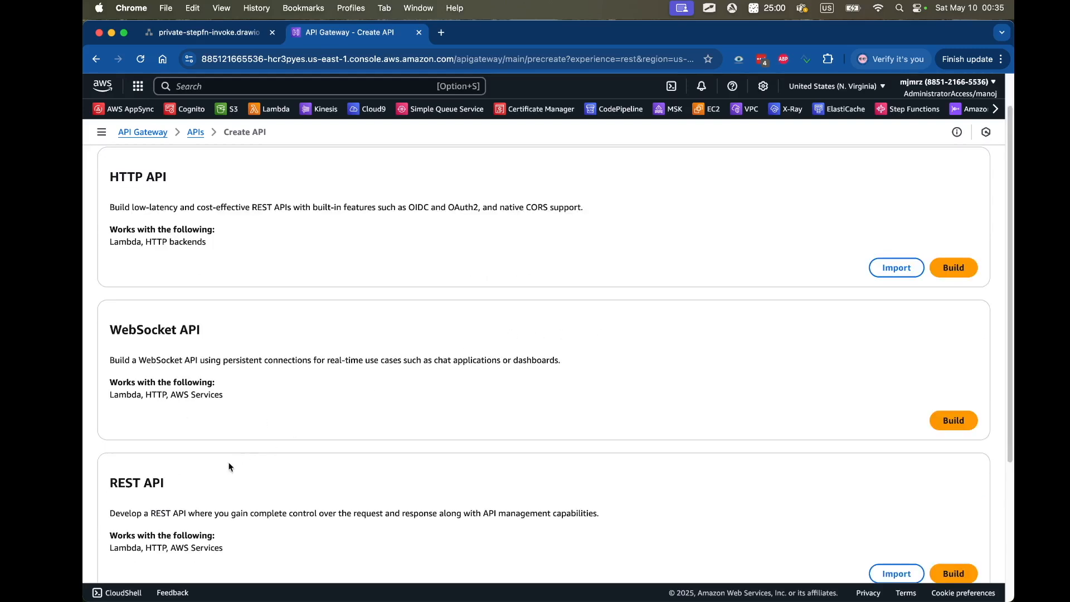
pyautogui.doubleClick(136, 482)
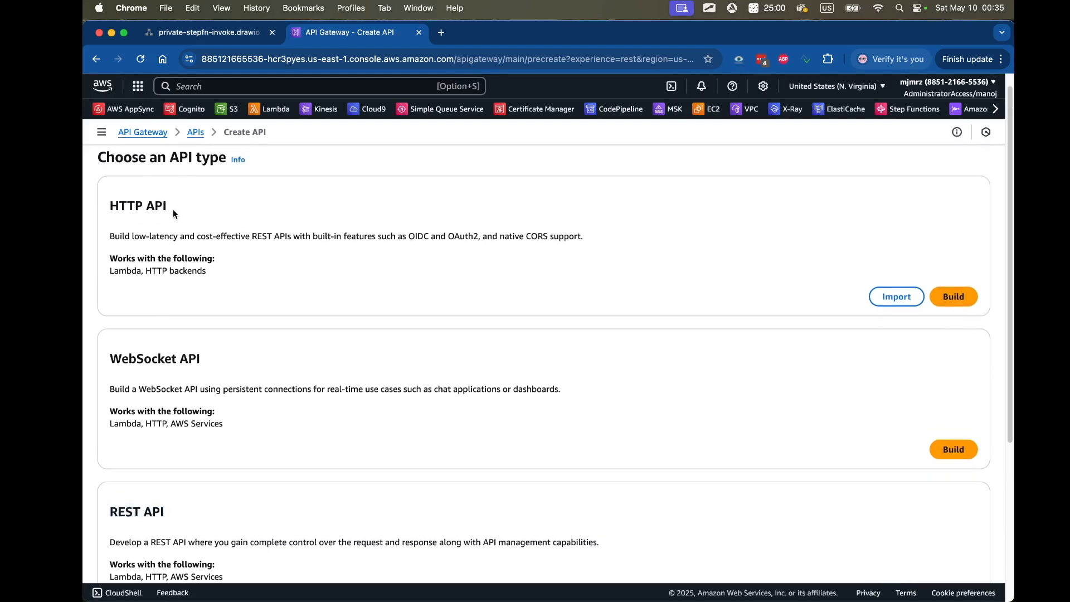
pyautogui.doubleClick(137, 206)
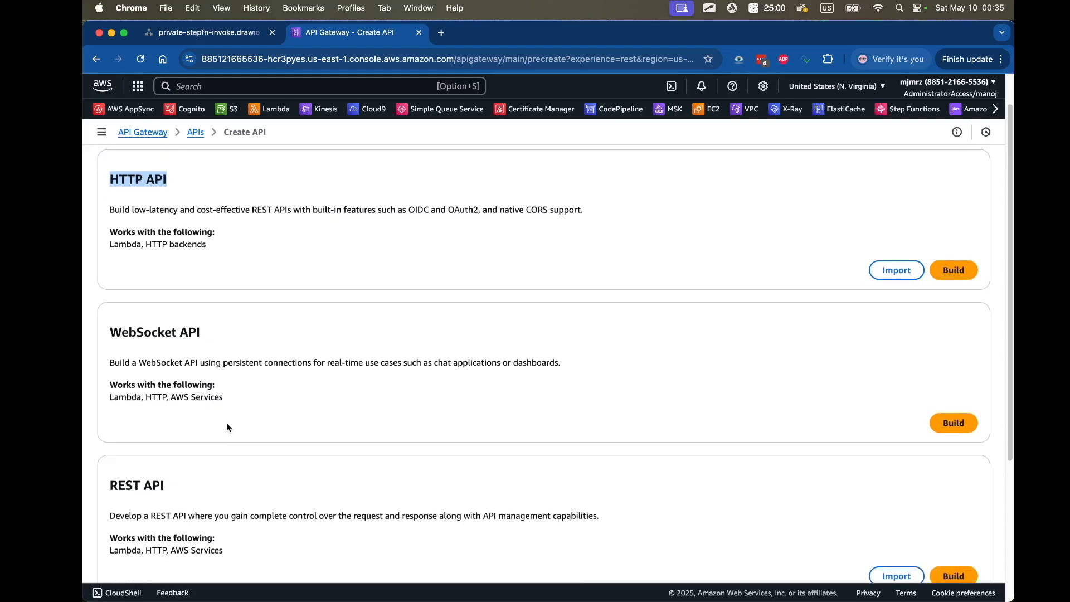
pyautogui.scroll(-3)
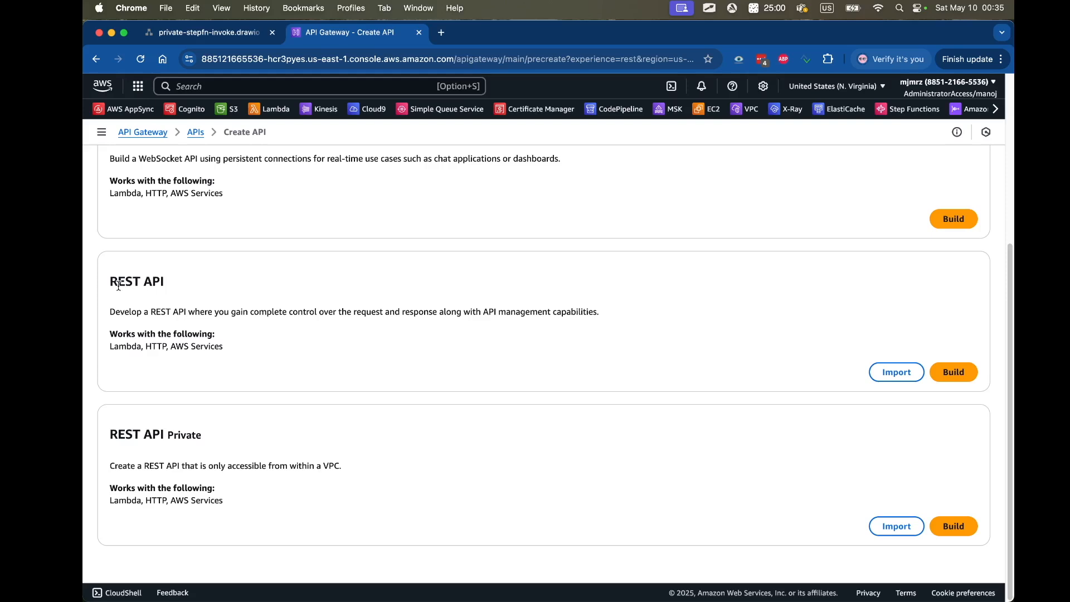
pyautogui.moveTo(147, 276)
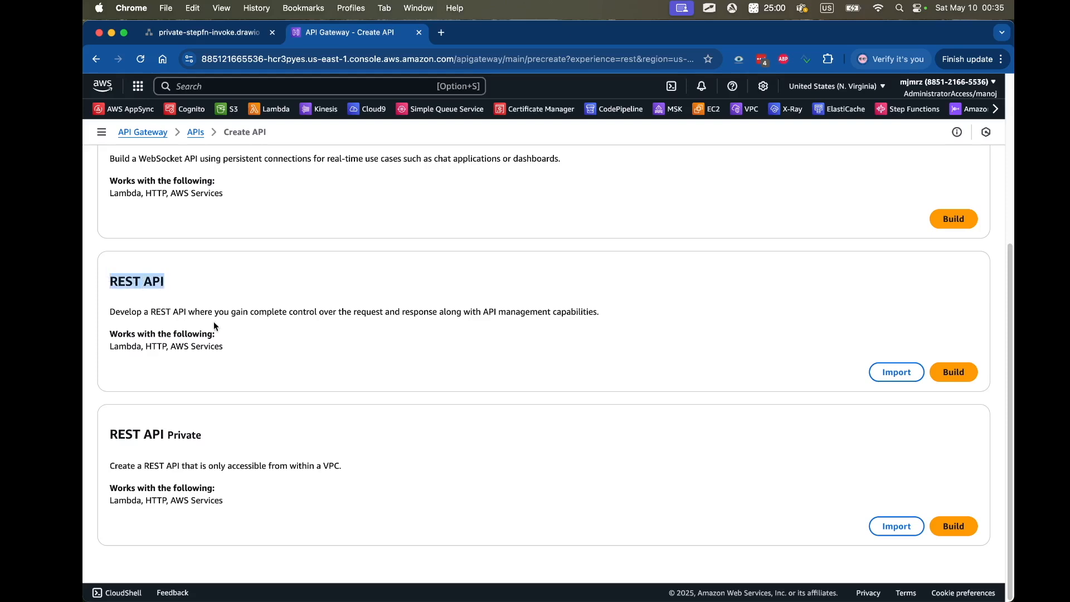
pyautogui.moveTo(242, 287)
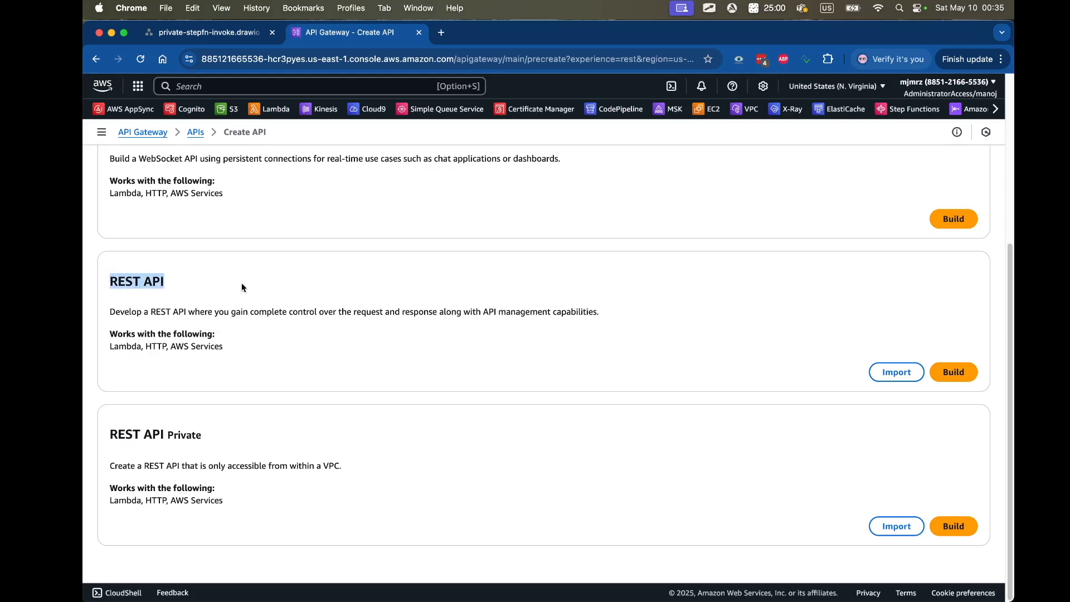
pyautogui.moveTo(116, 293)
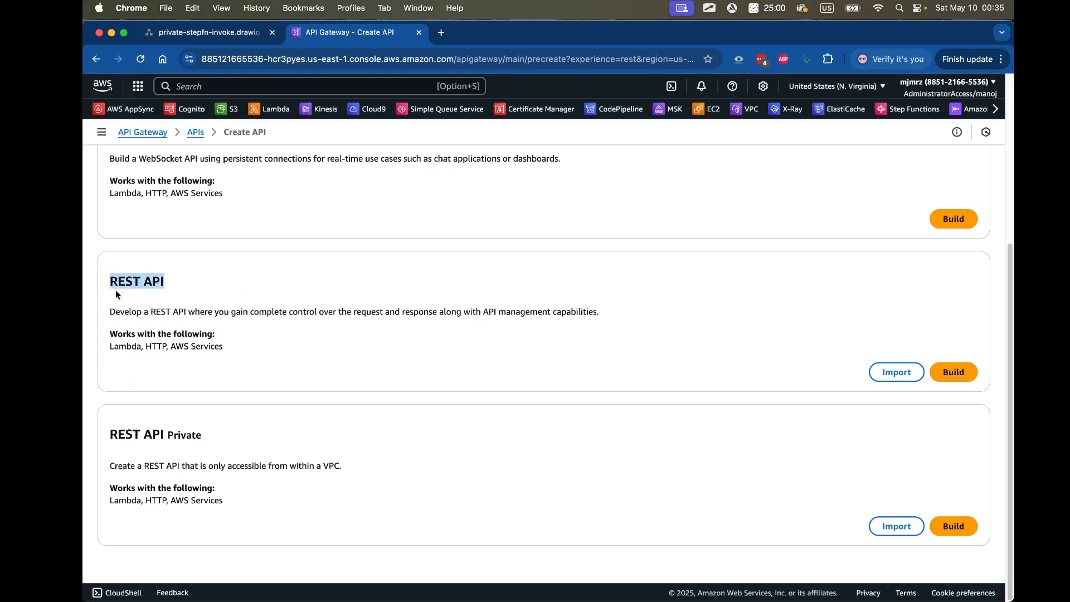
pyautogui.moveTo(935, 370)
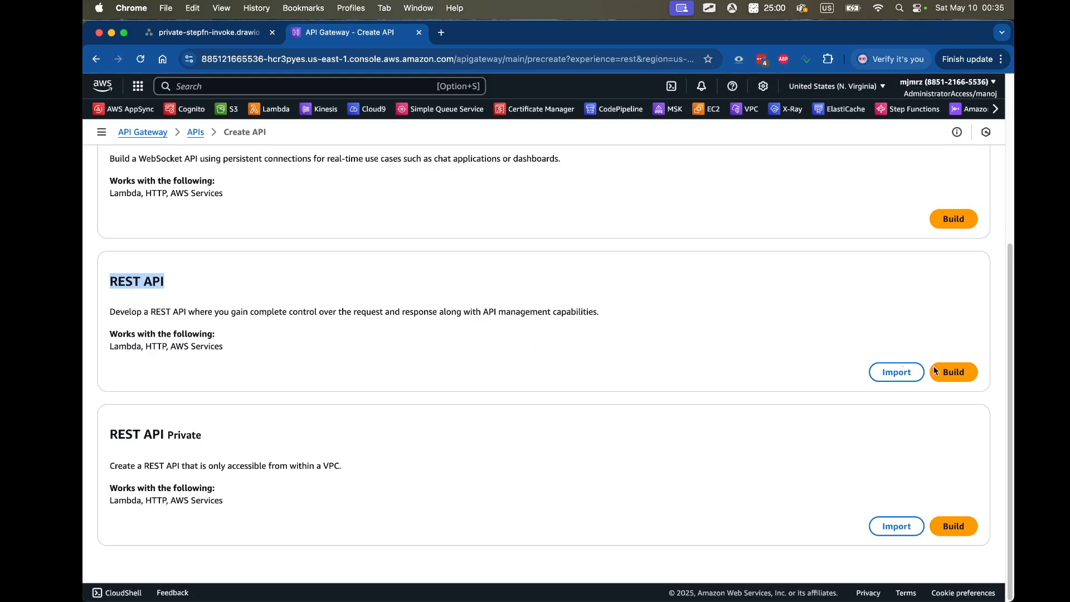
# Step: Build a REST API named test and show its endpoint type choices: Regional, Edge-optimized, Private
pyautogui.click(953, 371)
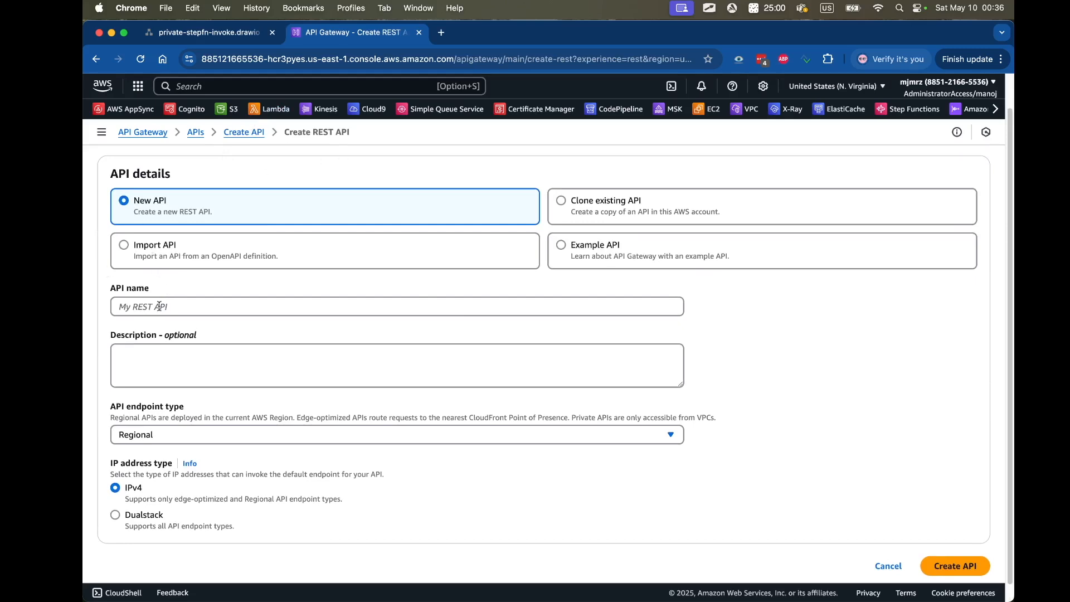
pyautogui.write('test')
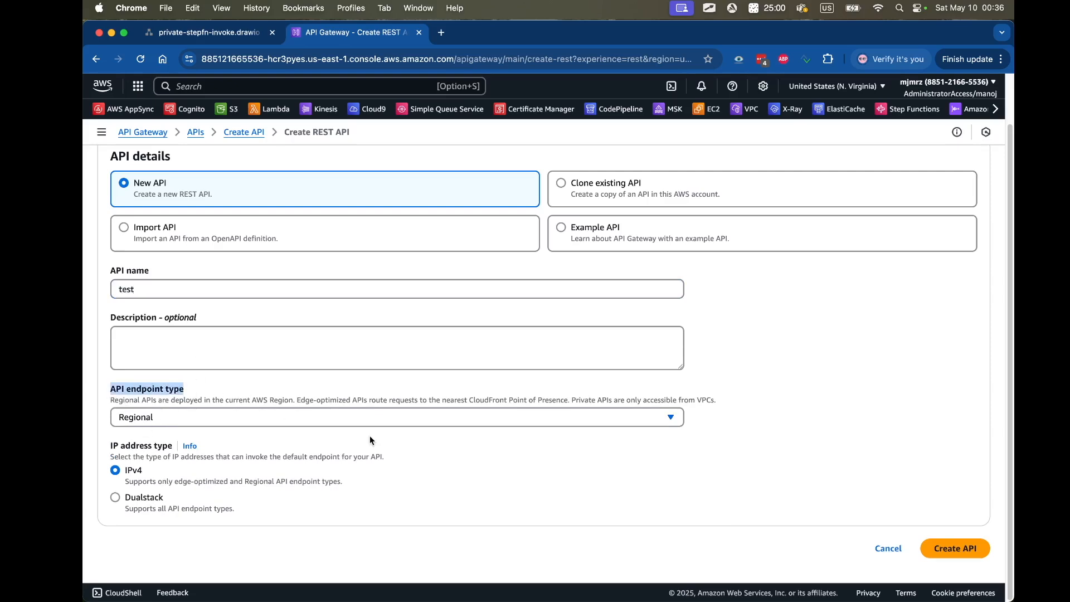
pyautogui.click(395, 417)
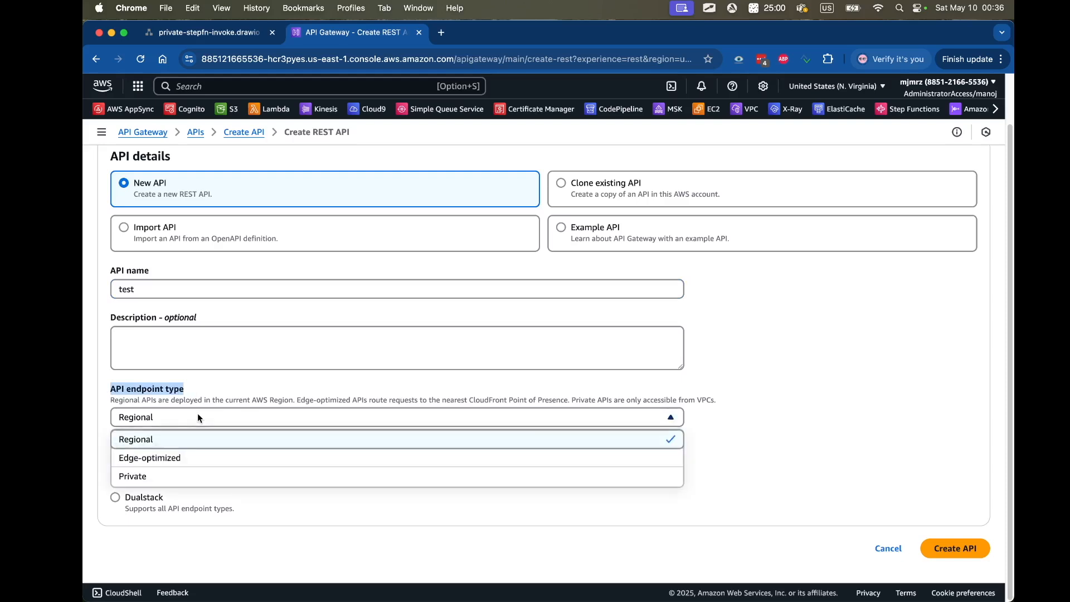
pyautogui.moveTo(166, 445)
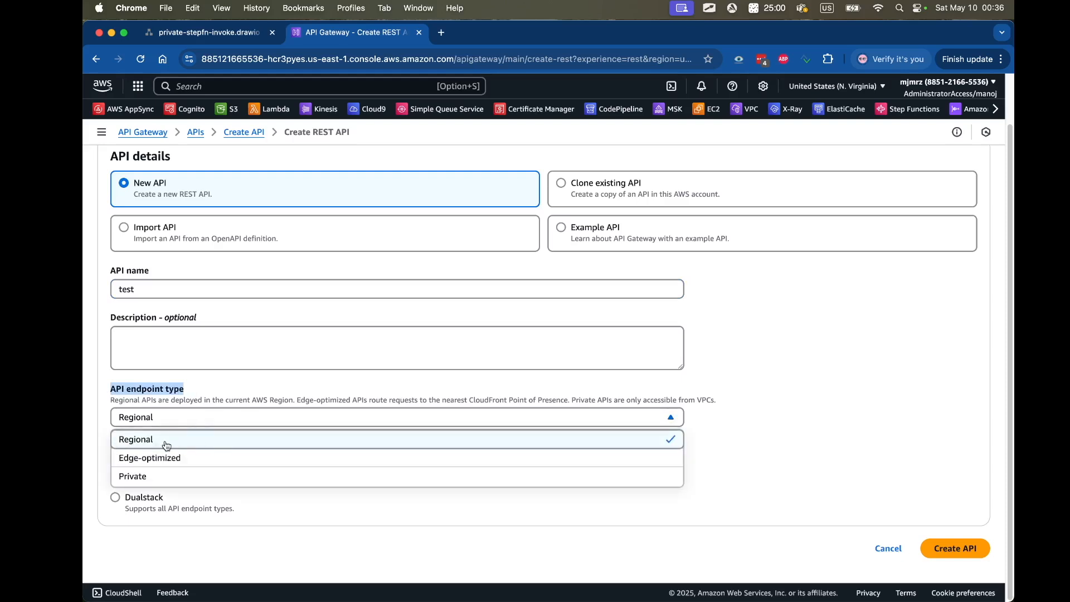
pyautogui.moveTo(187, 465)
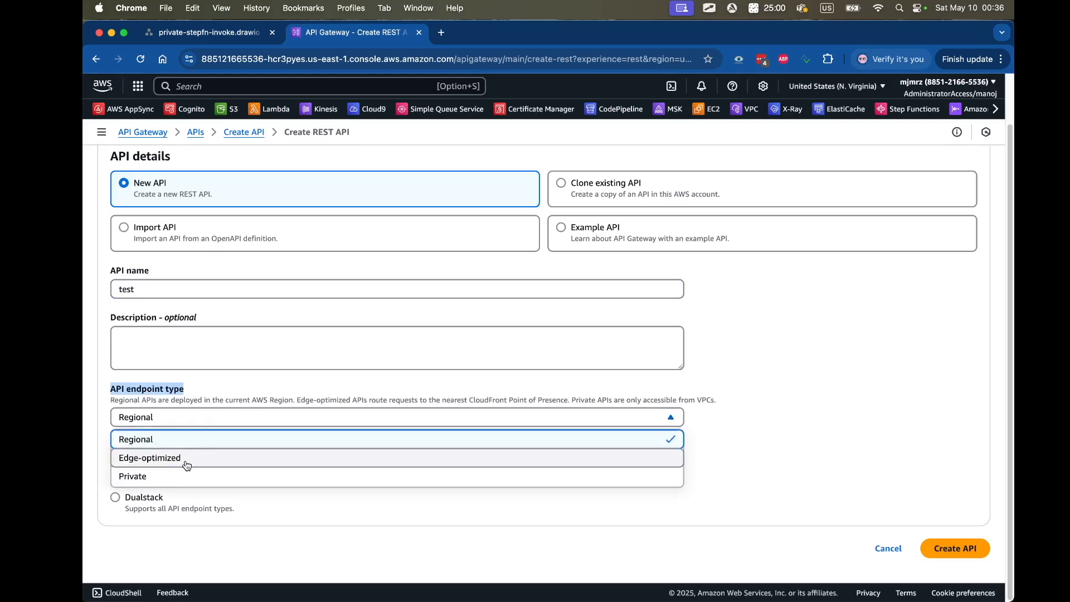
pyautogui.moveTo(182, 476)
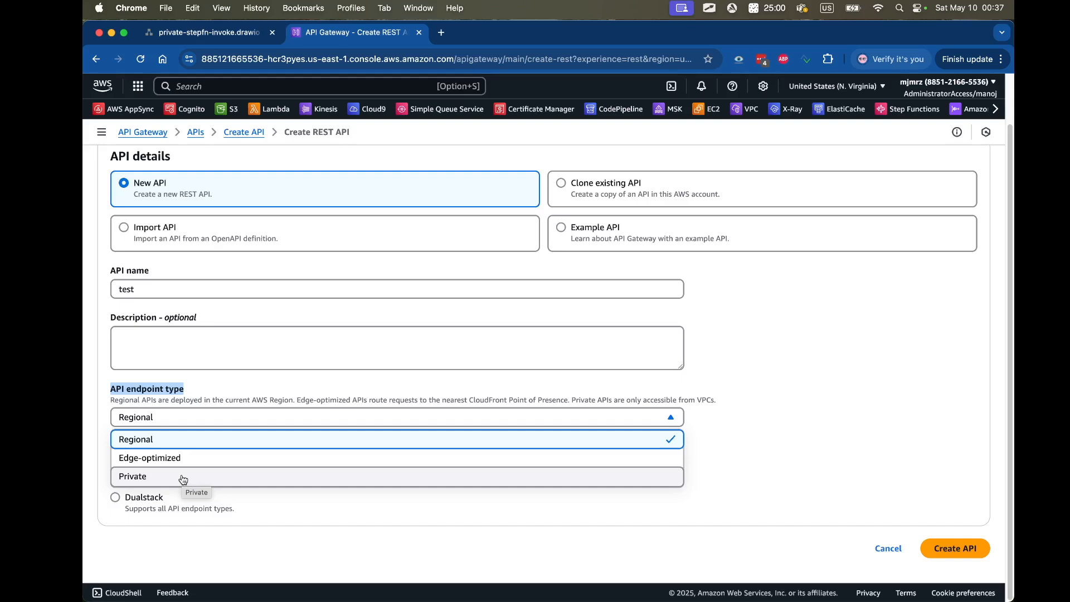
# Step: Return to the draw.io diagram and select the Private API Gateway icon
pyautogui.click(208, 32)
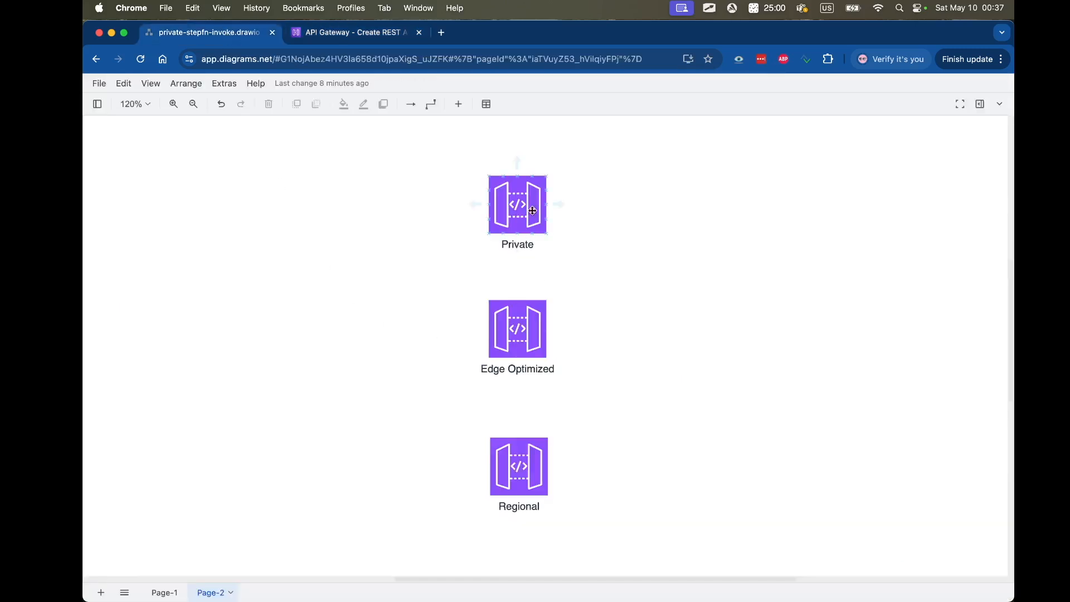
pyautogui.click(517, 205)
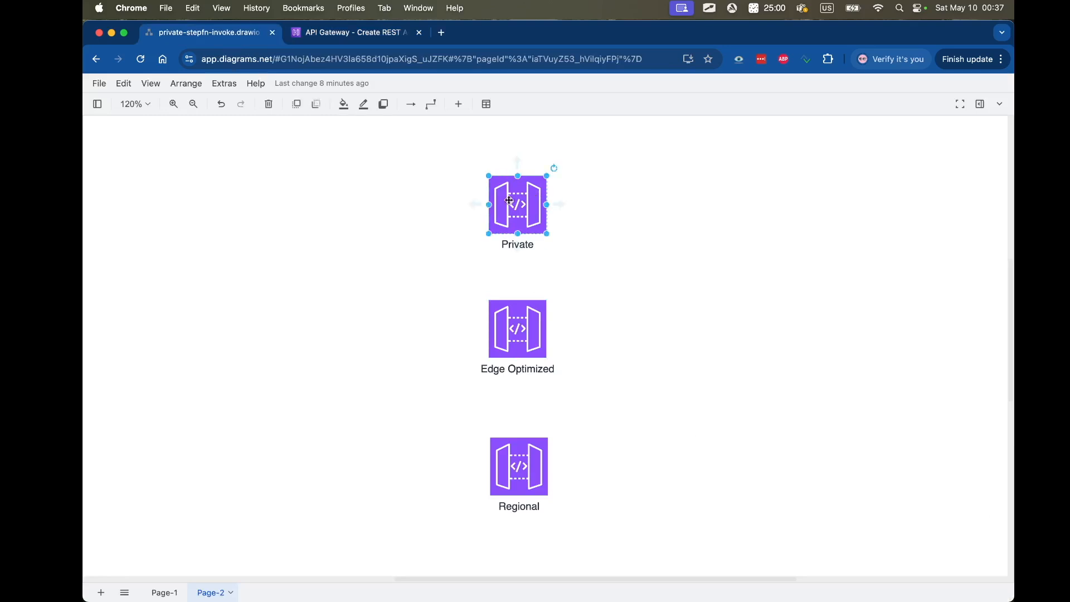
pyautogui.moveTo(398, 213)
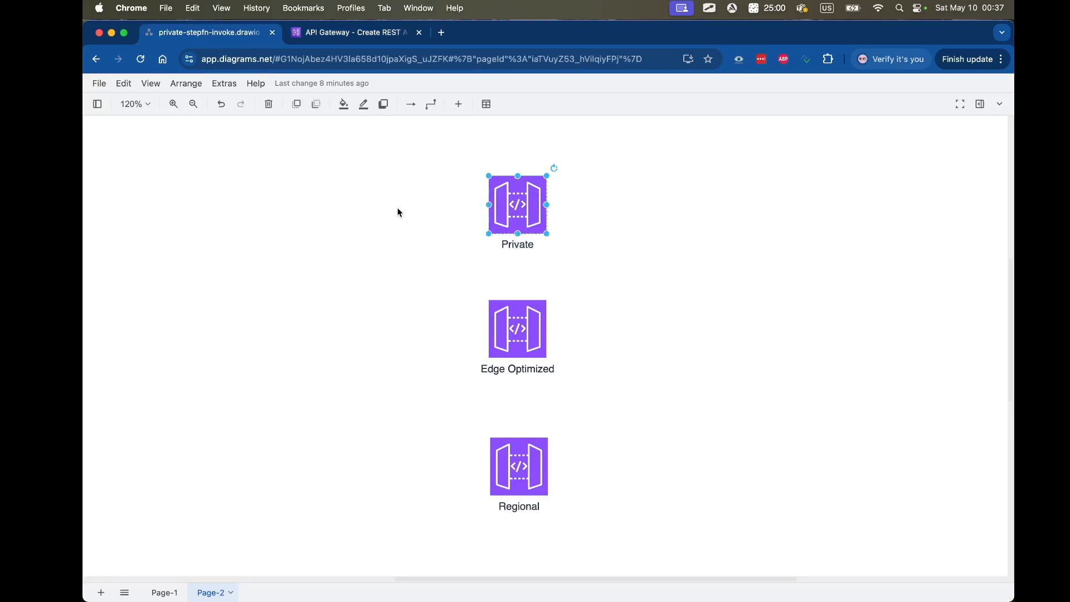
pyautogui.click(420, 253)
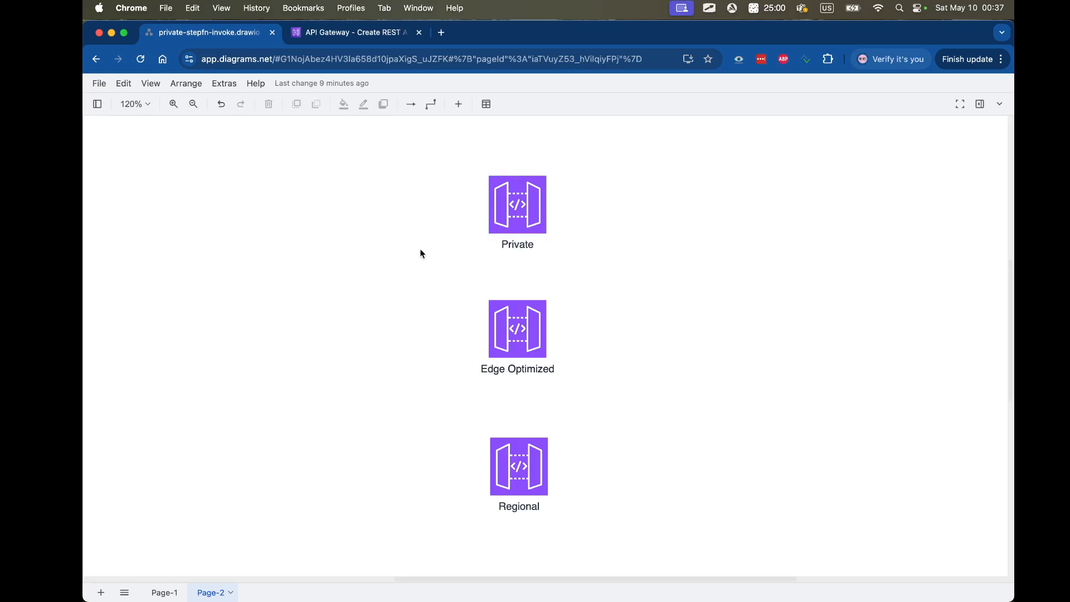
pyautogui.click(517, 205)
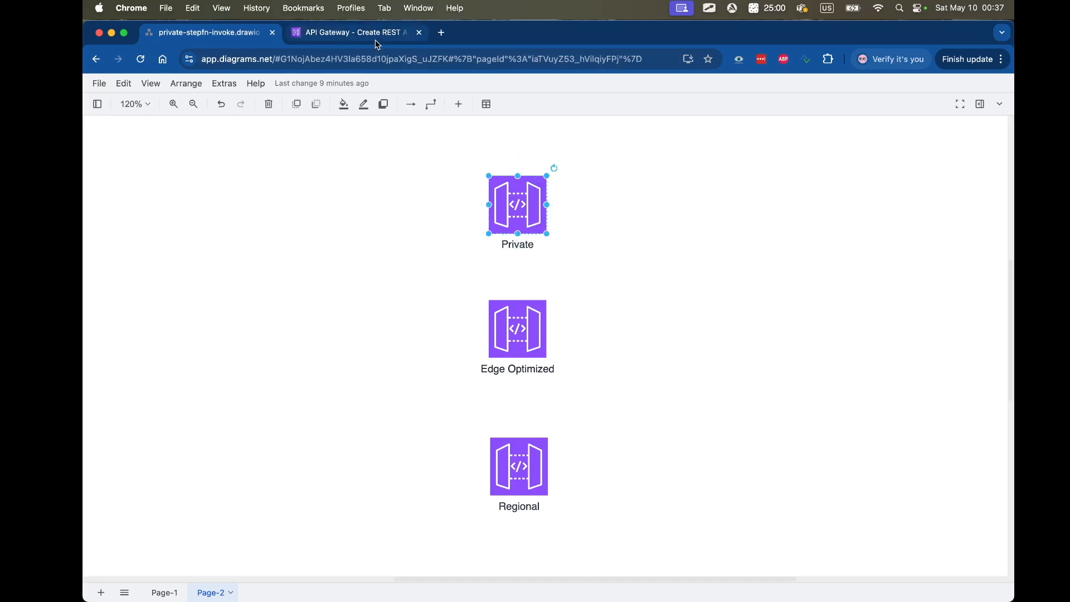
# Step: Set the test REST API's endpoint type to Private and highlight the note on private API access
pyautogui.click(355, 32)
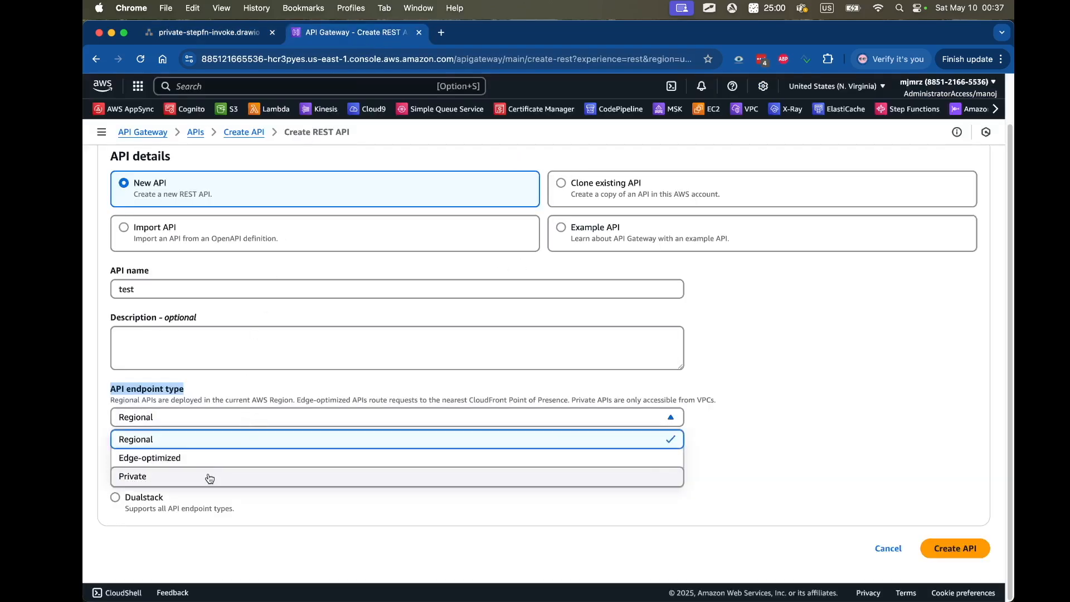
pyautogui.click(132, 475)
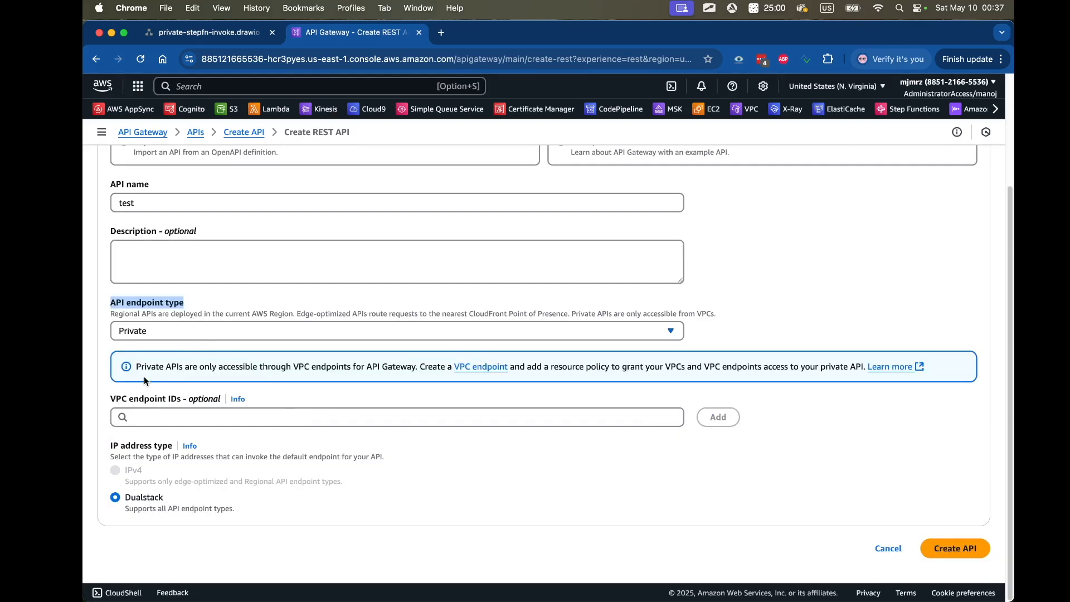
pyautogui.doubleClick(155, 366)
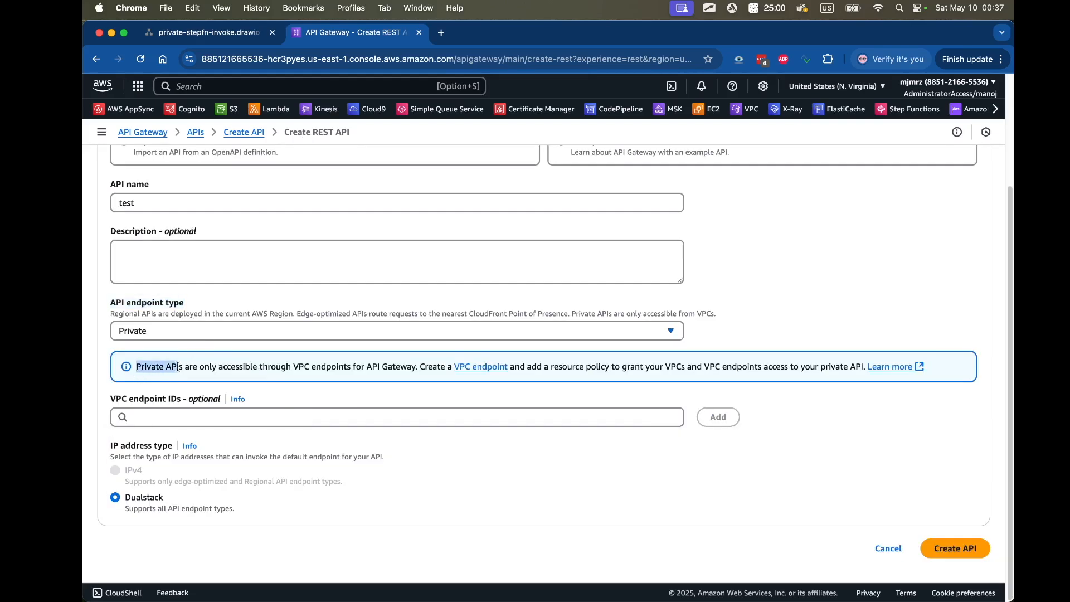
pyautogui.moveTo(136, 366); pyautogui.dragTo(339, 367)
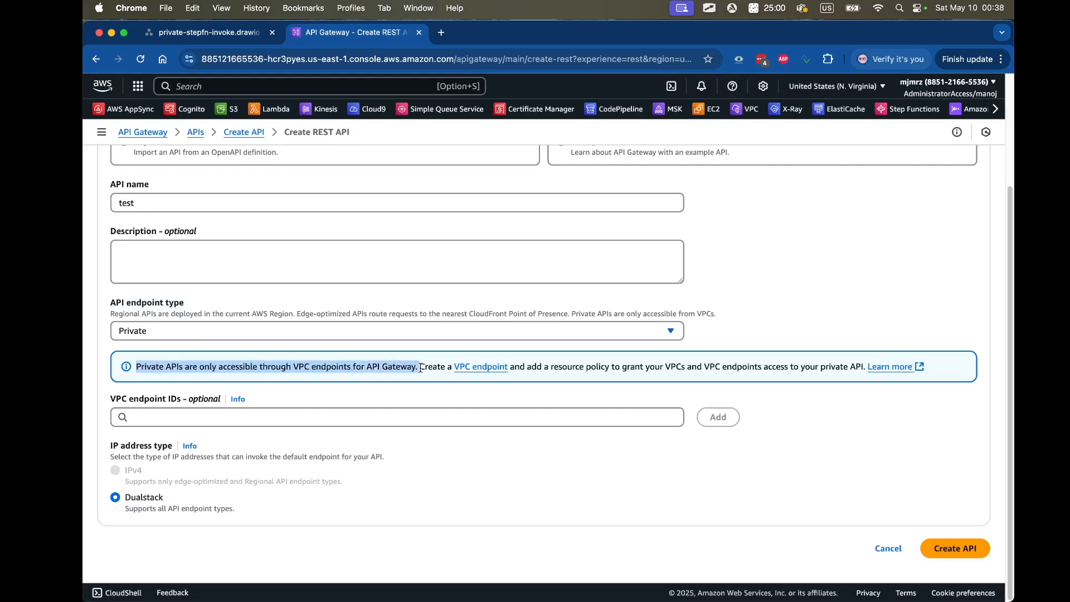
pyautogui.moveTo(475, 400)
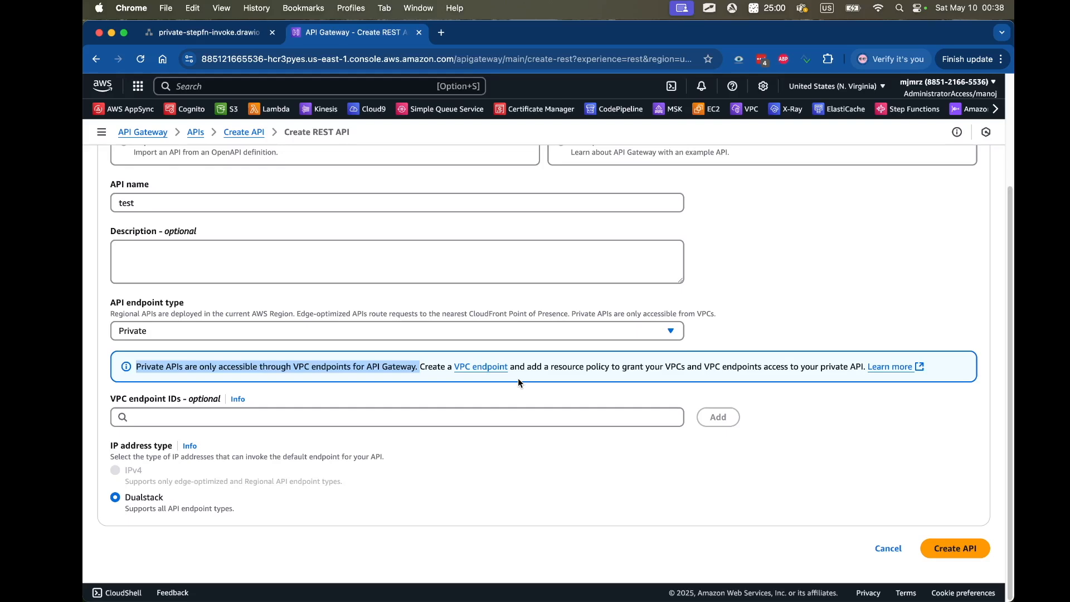
pyautogui.moveTo(462, 341)
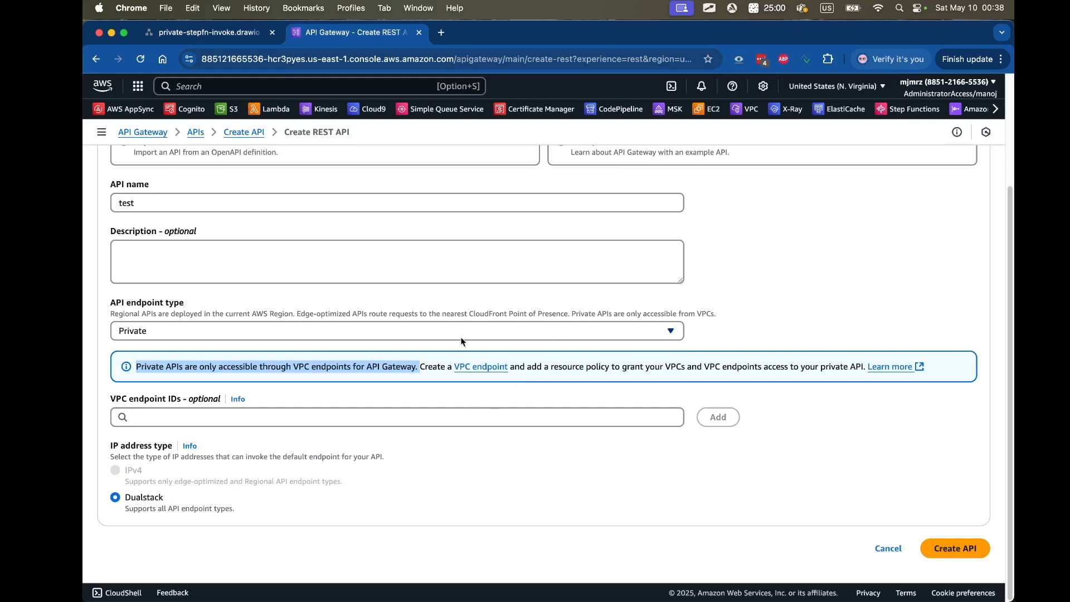
pyautogui.moveTo(516, 380)
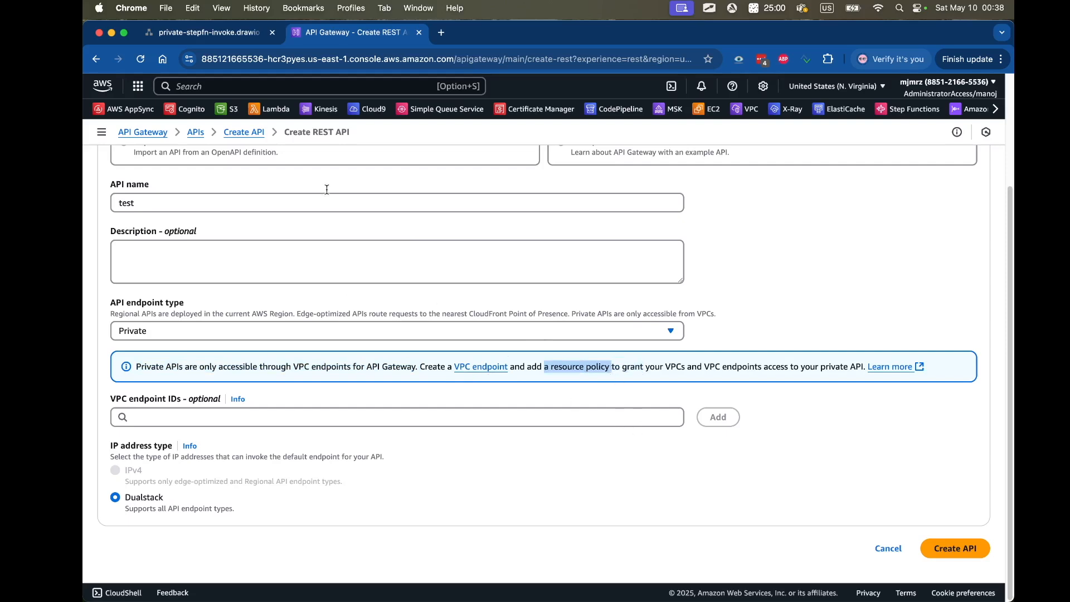
# Step: Add a VPC group to the diagram and place Lambda and ENI shapes inside it
pyautogui.click(208, 33)
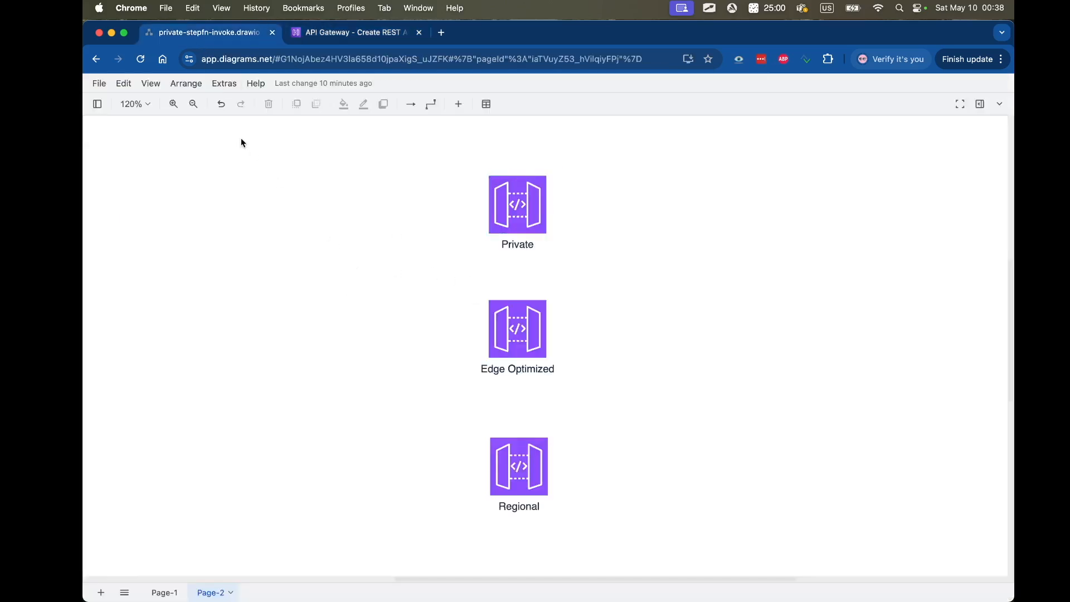
pyautogui.click(517, 204)
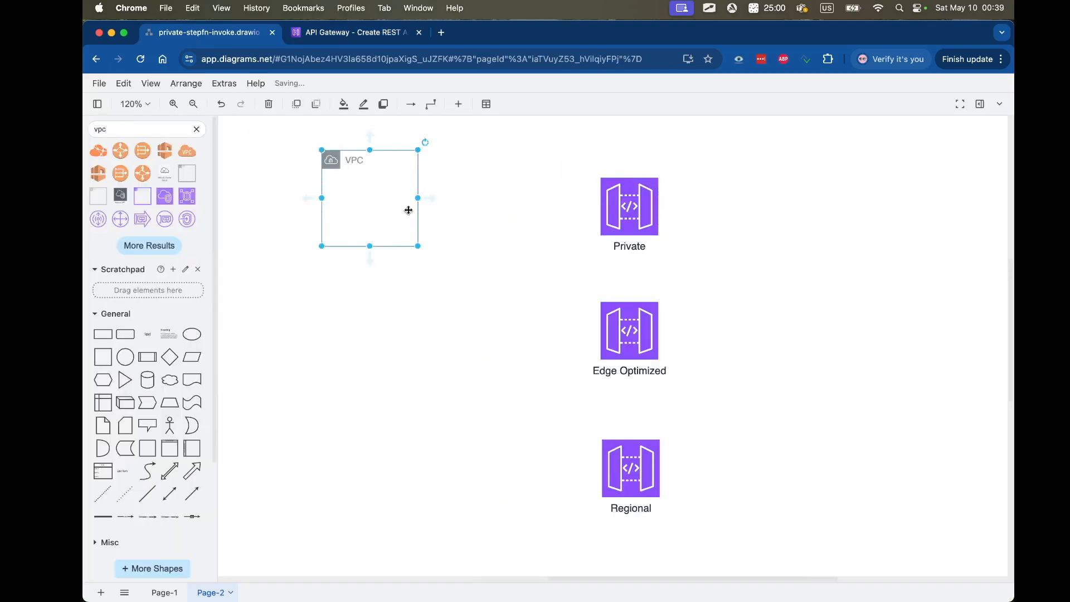
pyautogui.moveTo(418, 246); pyautogui.dragTo(441, 266)
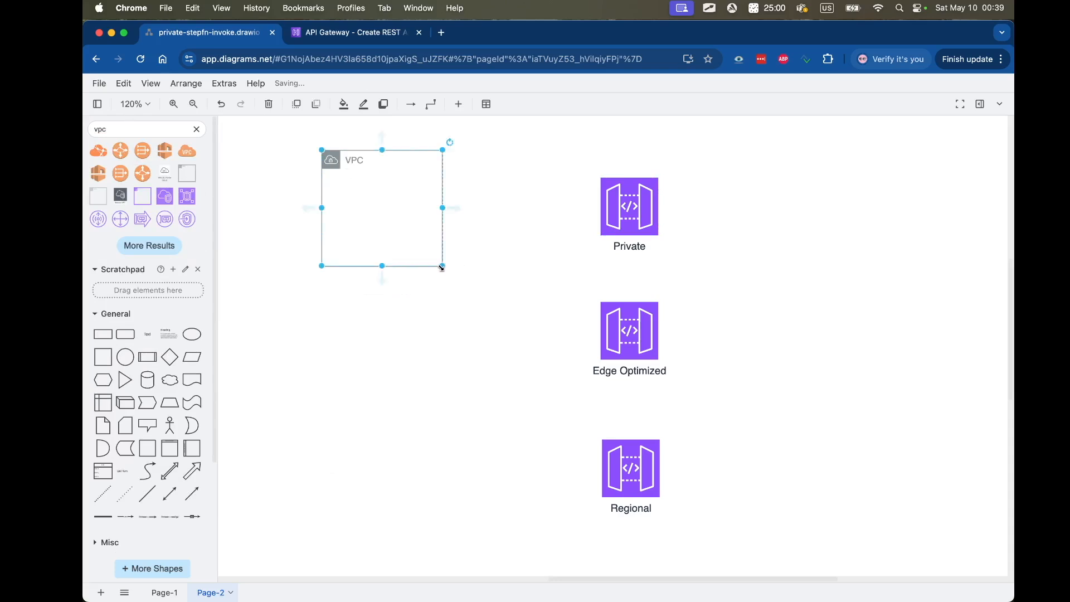
pyautogui.click(122, 129)
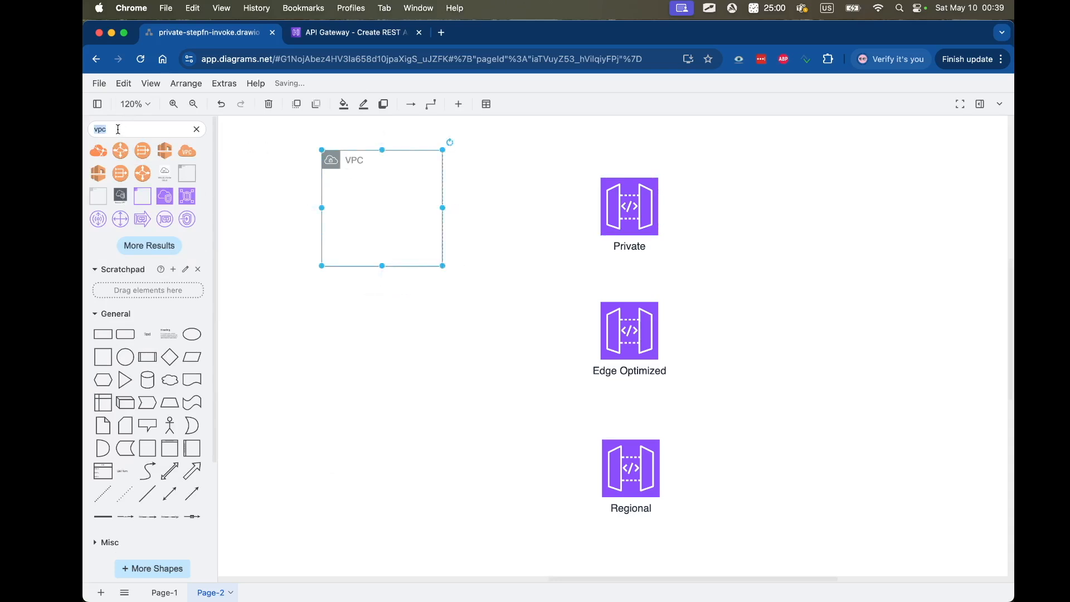
pyautogui.write('lambda')
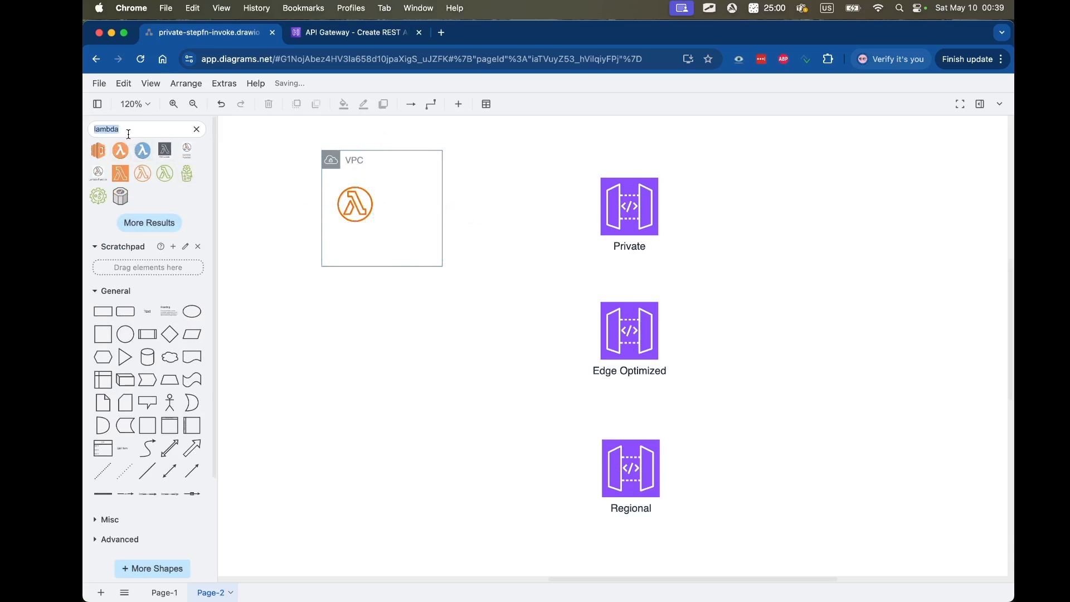
pyautogui.write('enl')
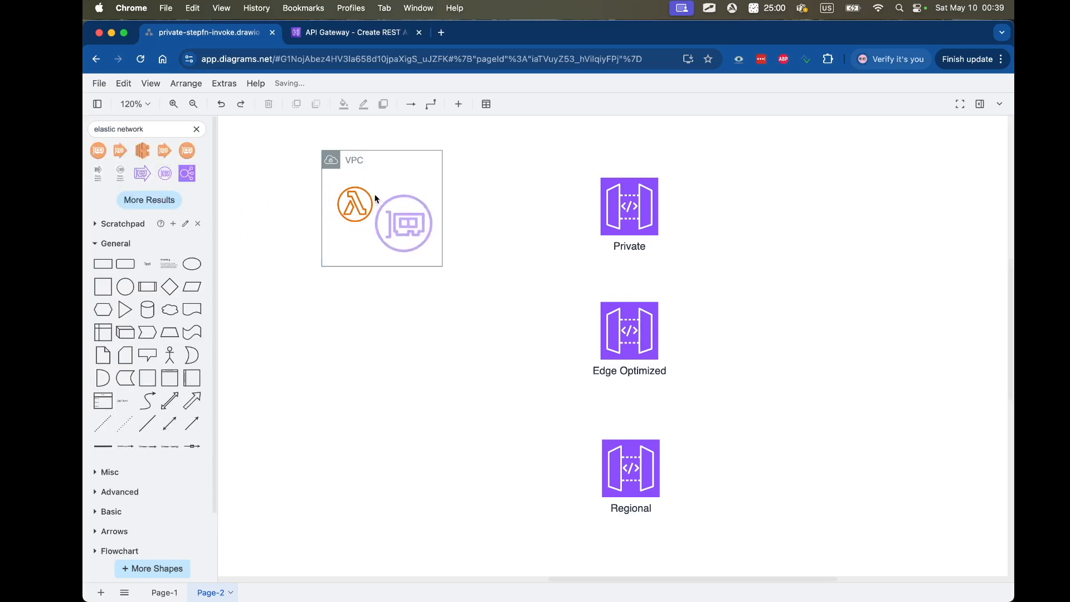
# Step: Resize the ENI and Lambda icons to match and connect the ENI to the Private gateway
pyautogui.moveTo(403, 224); pyautogui.dragTo(397, 189)
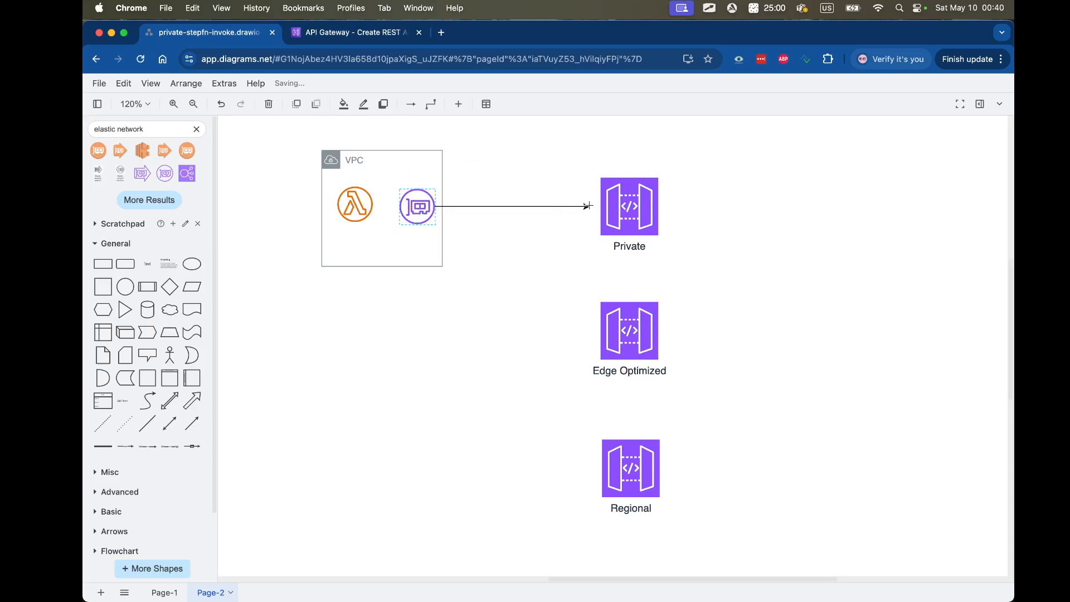
pyautogui.click(417, 207)
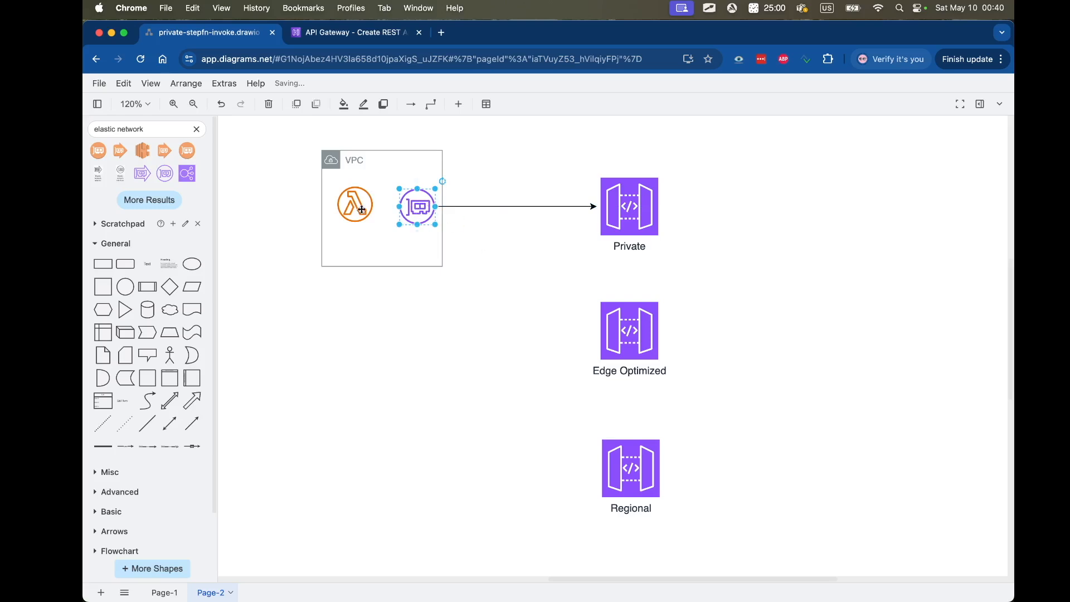
pyautogui.click(354, 206)
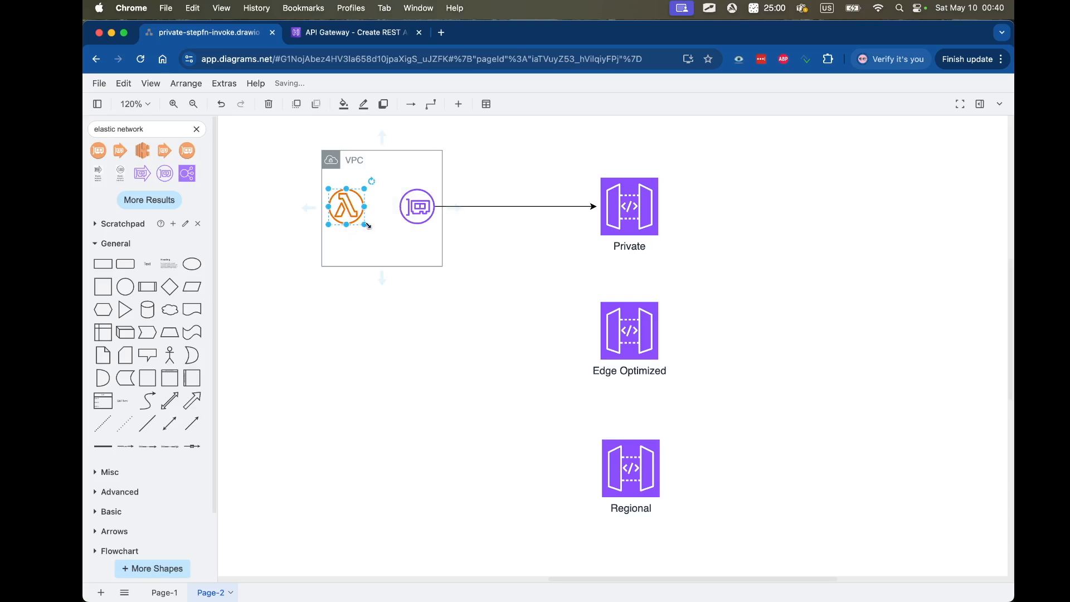
pyautogui.click(628, 206)
pyautogui.write('iam')
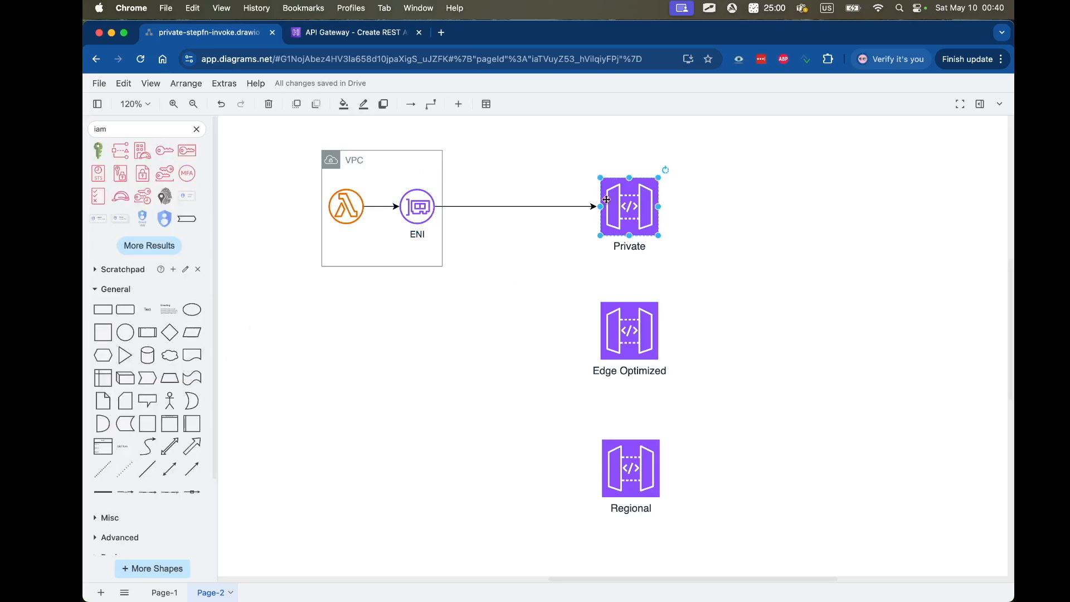
pyautogui.moveTo(98, 197)
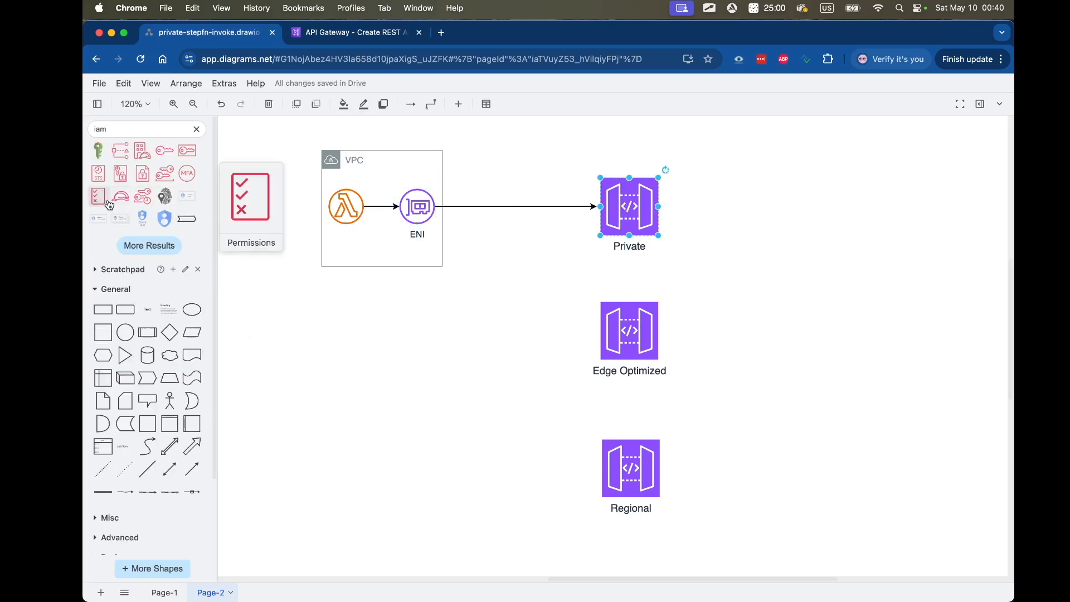
# Step: Place a small IAM permissions icon beside the Private API Gateway
pyautogui.moveTo(250, 197); pyautogui.dragTo(582, 157)
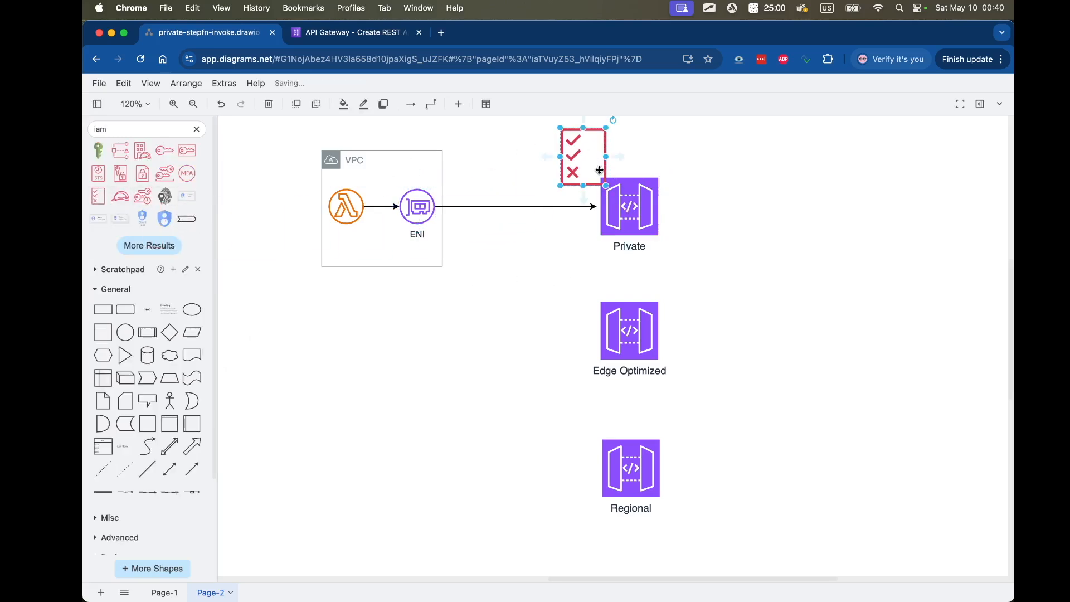
pyautogui.moveTo(582, 157); pyautogui.dragTo(588, 176)
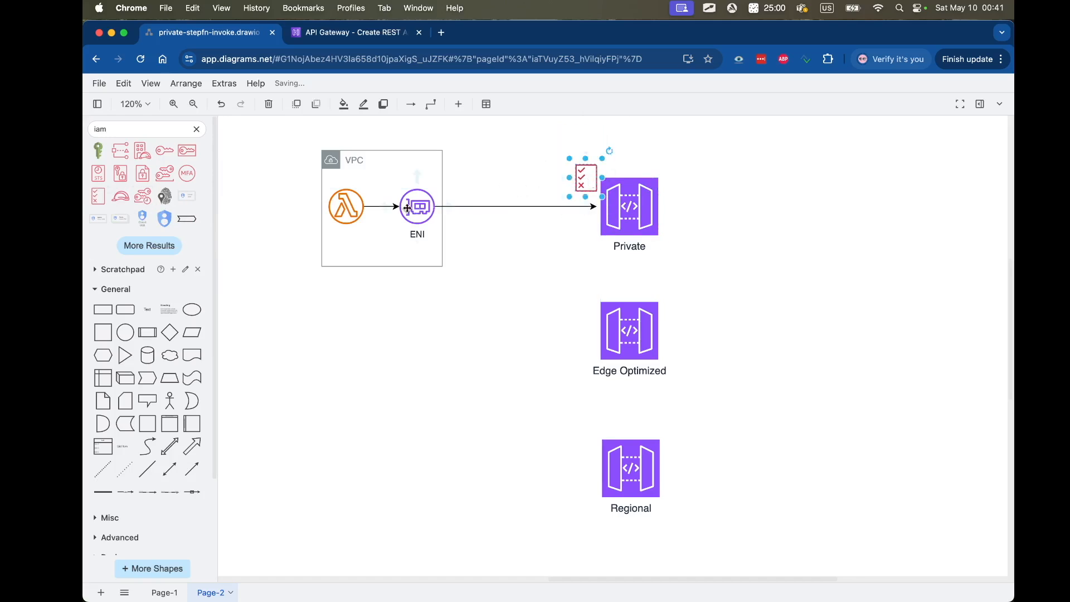
pyautogui.click(523, 274)
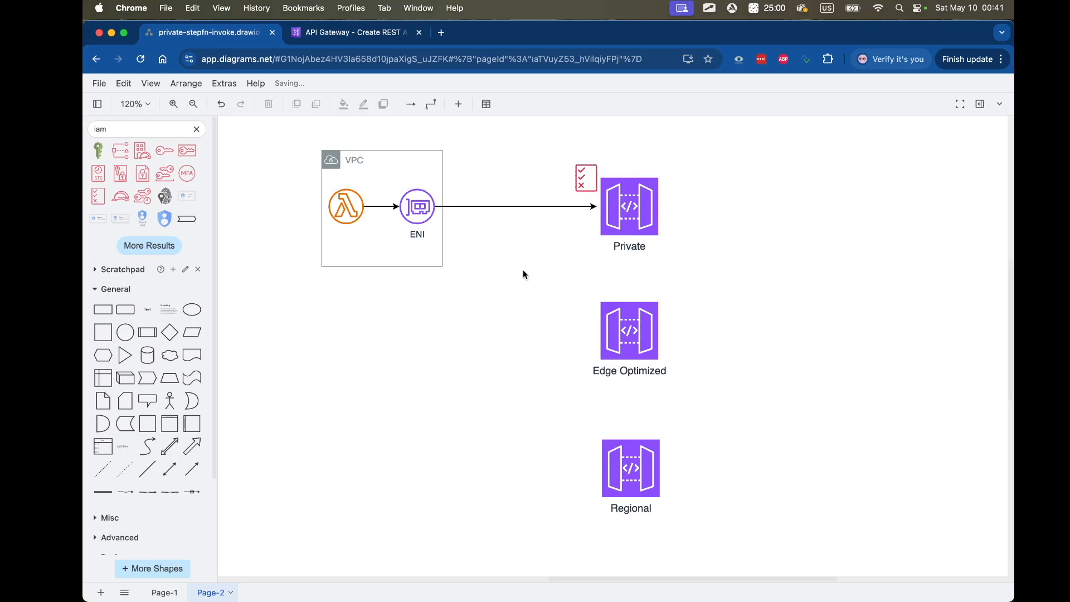
pyautogui.moveTo(603, 264)
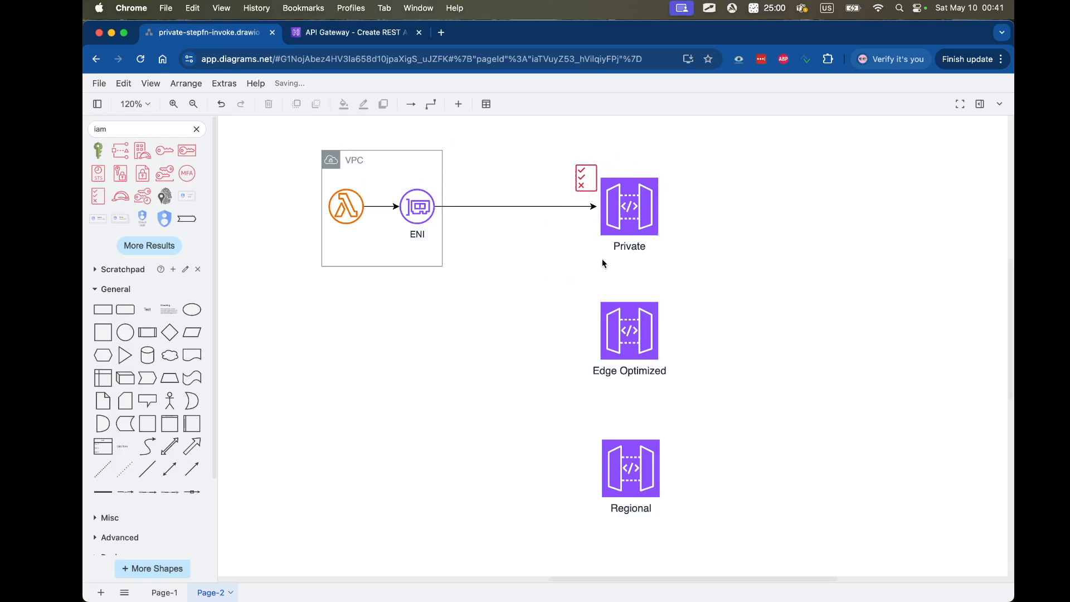
pyautogui.moveTo(526, 273)
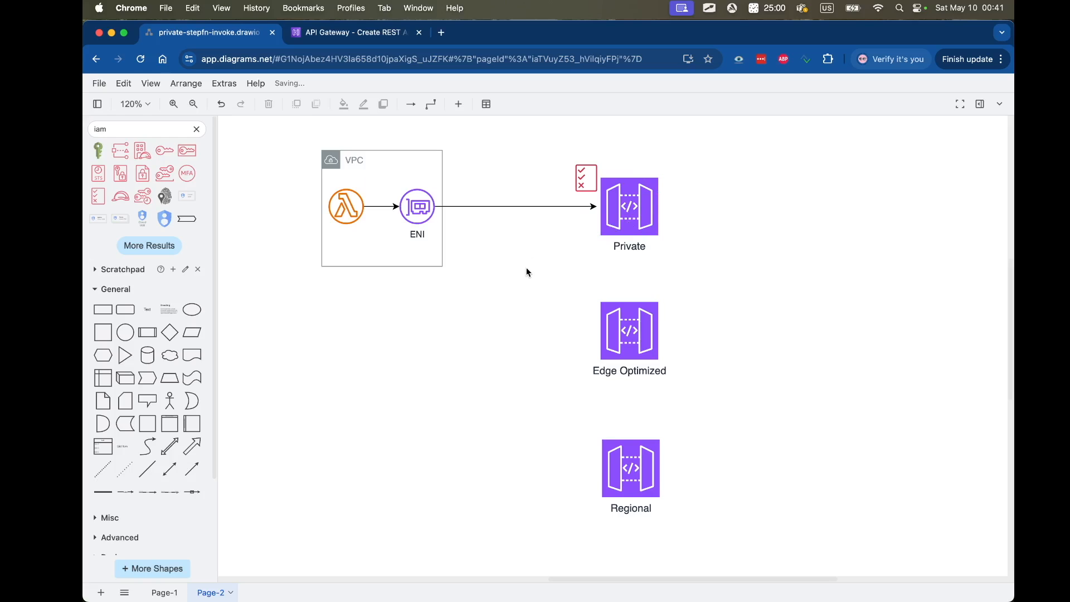
pyautogui.click(628, 207)
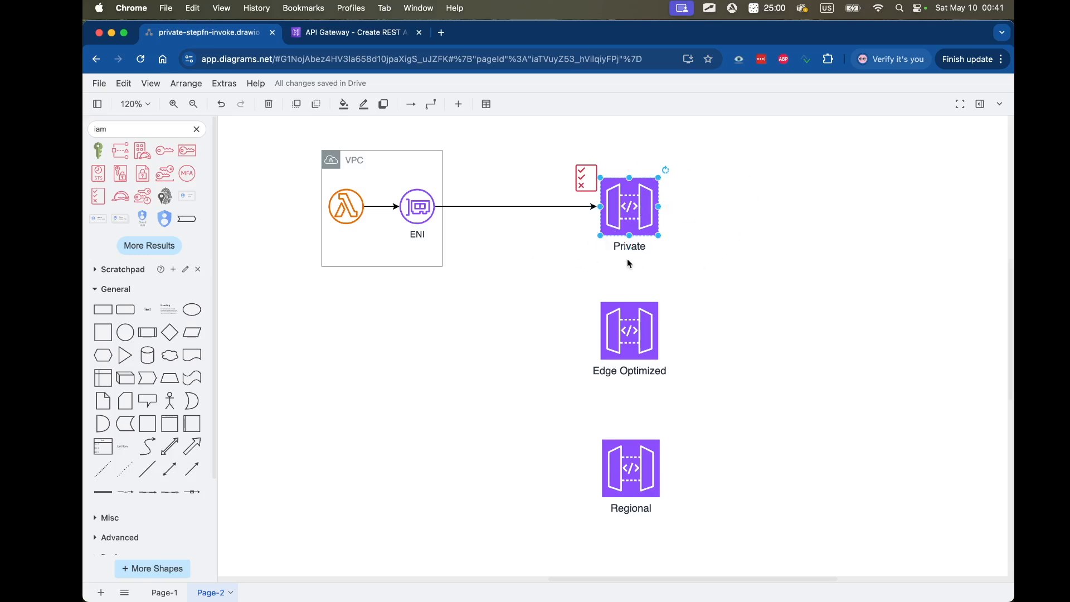
pyautogui.click(764, 324)
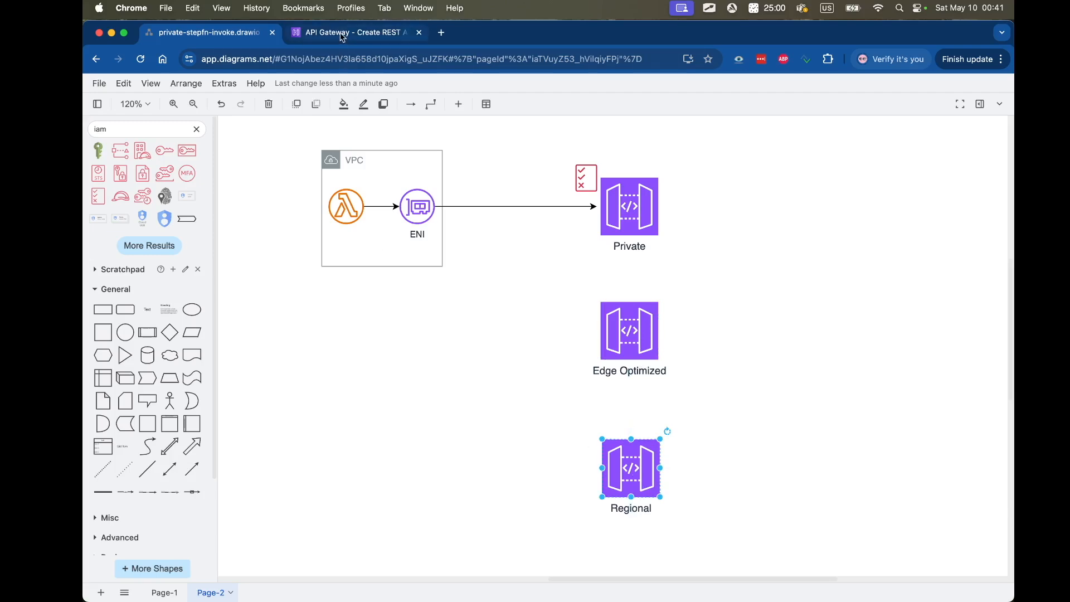
# Step: Set the test REST API's endpoint type to Regional in the API Gateway console
pyautogui.click(352, 32)
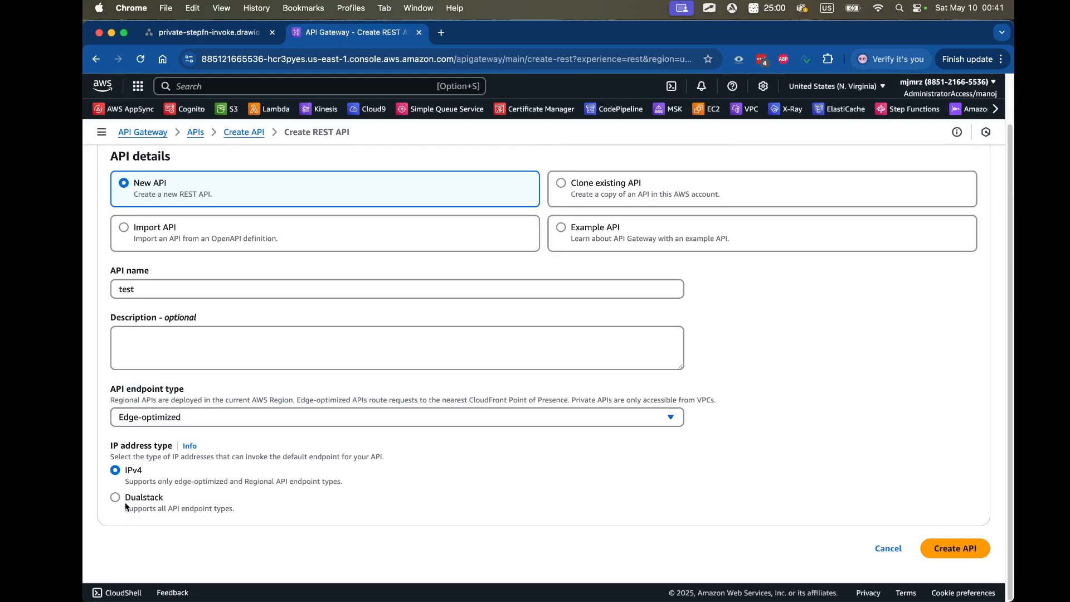
pyautogui.moveTo(141, 519)
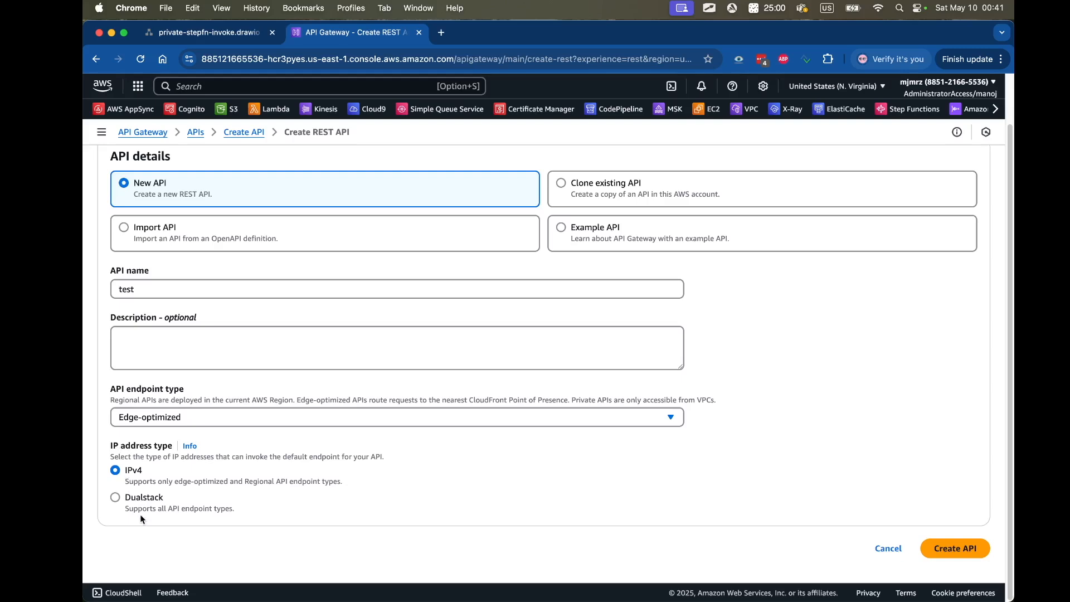
pyautogui.click(396, 416)
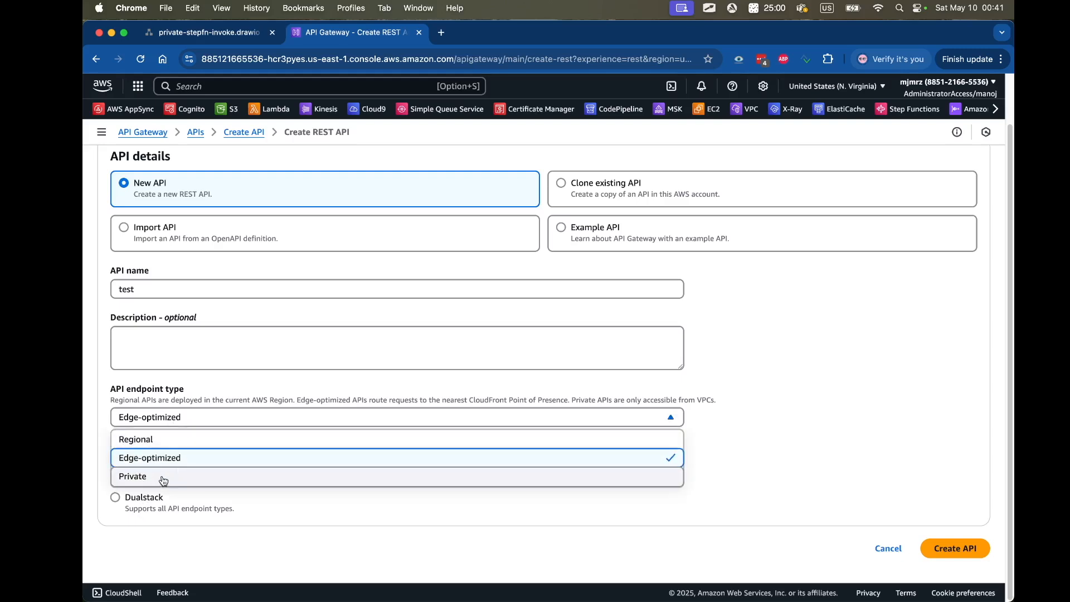
pyautogui.click(134, 439)
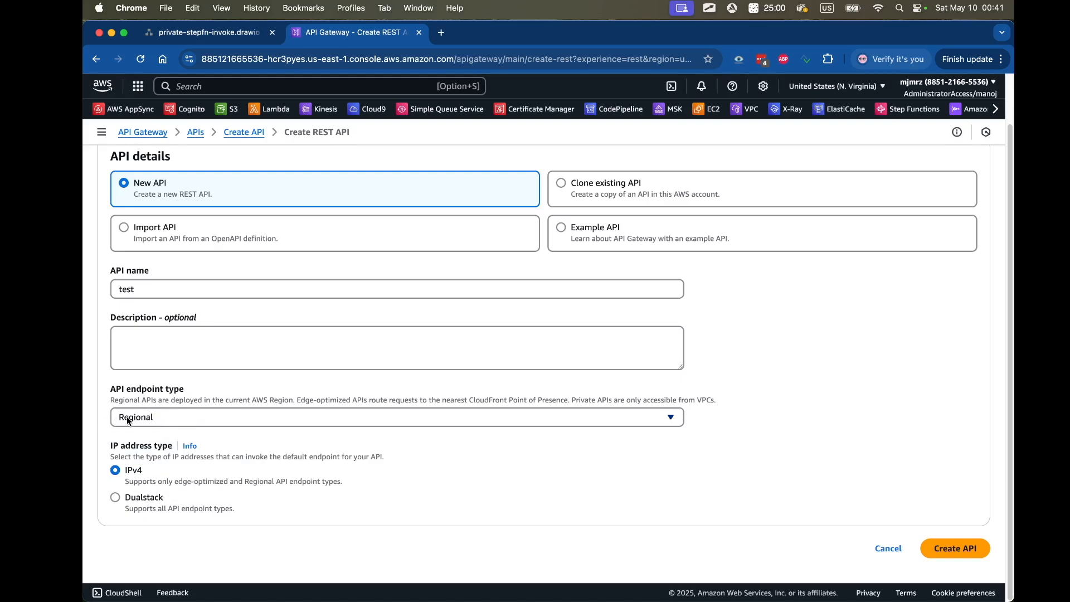
pyautogui.moveTo(169, 272)
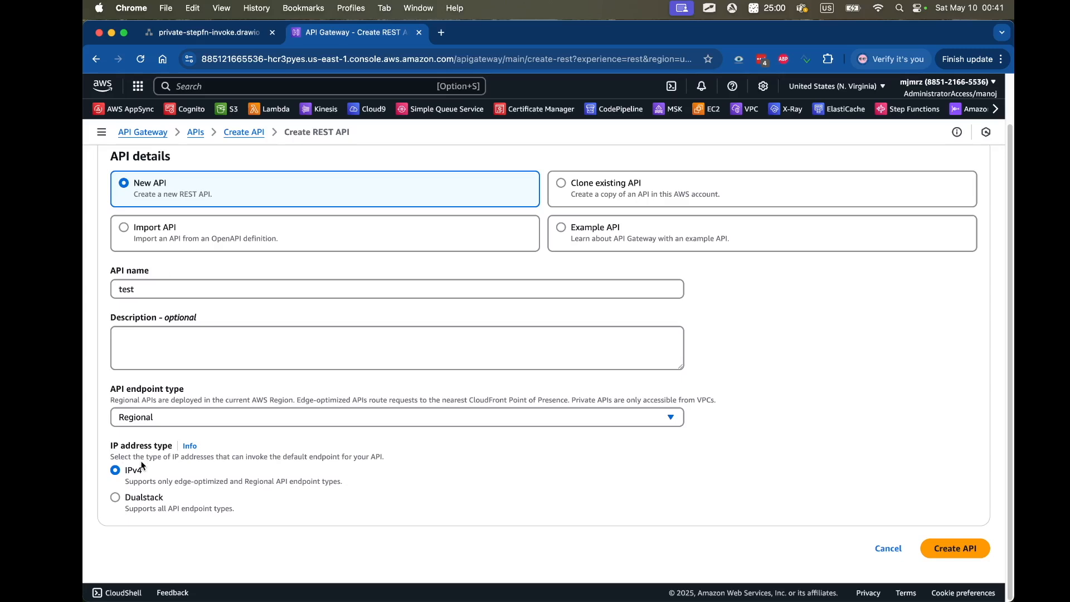
pyautogui.moveTo(267, 505)
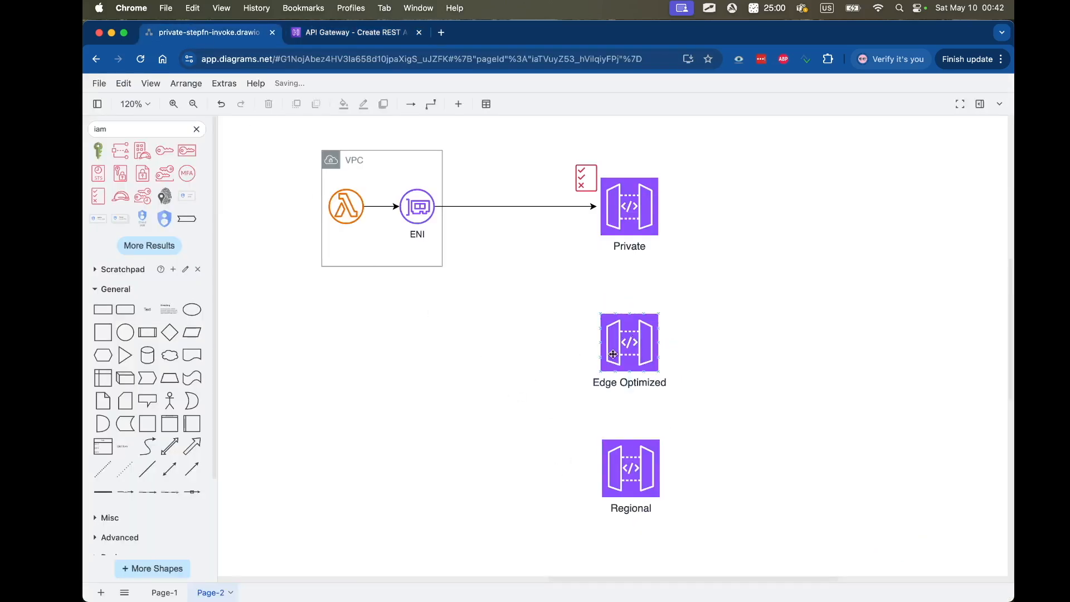
# Step: Add a CloudFront icon labelled CloudFront left of Edge Optimized with an arrow into the gateway
pyautogui.click(628, 341)
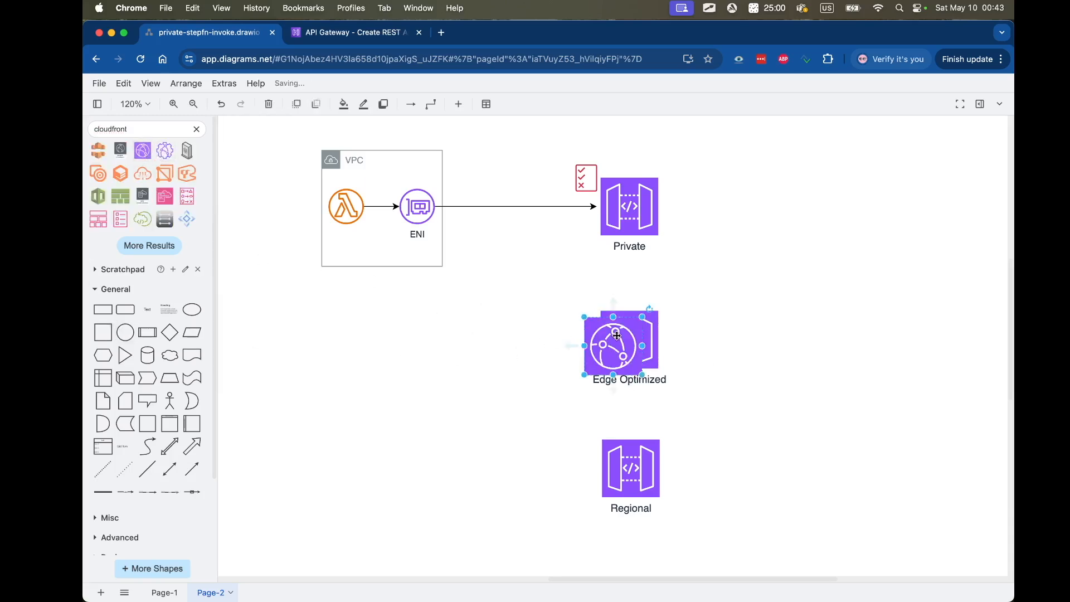
pyautogui.moveTo(613, 341); pyautogui.dragTo(520, 340)
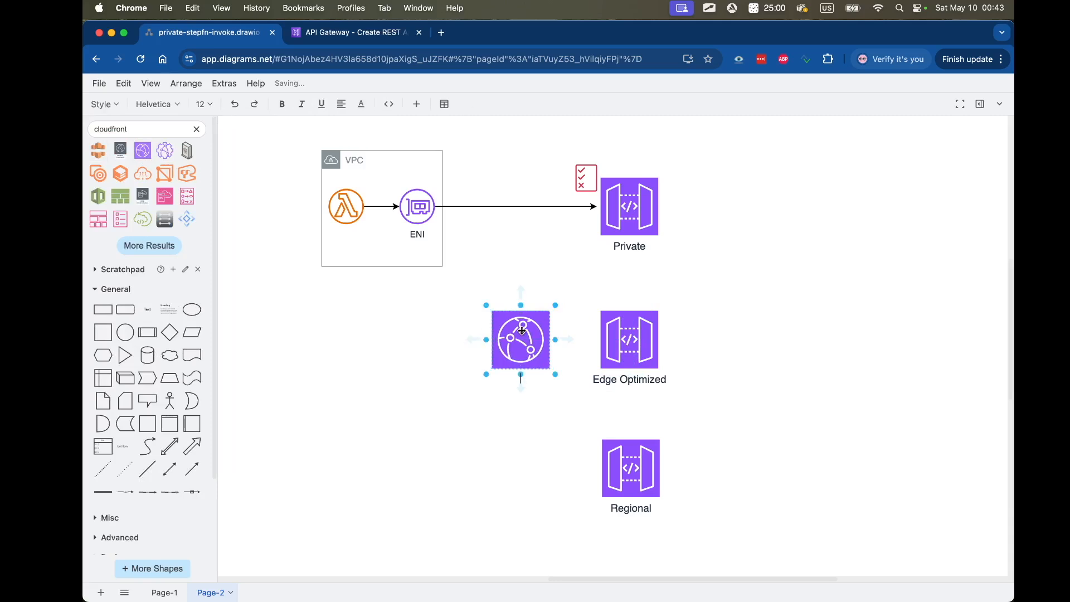
pyautogui.write('CloudFront')
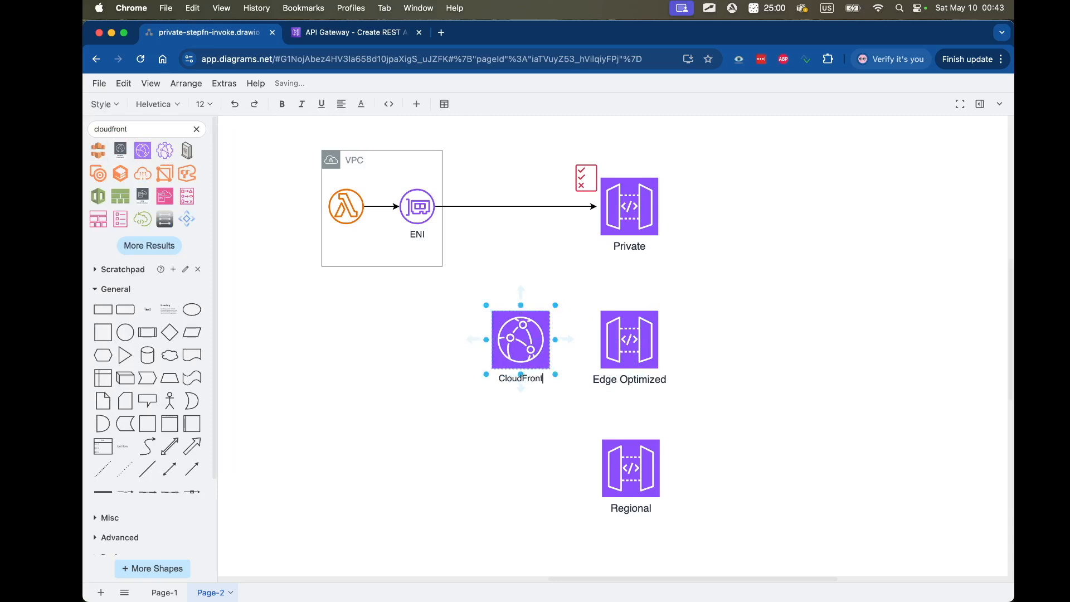
pyautogui.moveTo(556, 340); pyautogui.dragTo(601, 340)
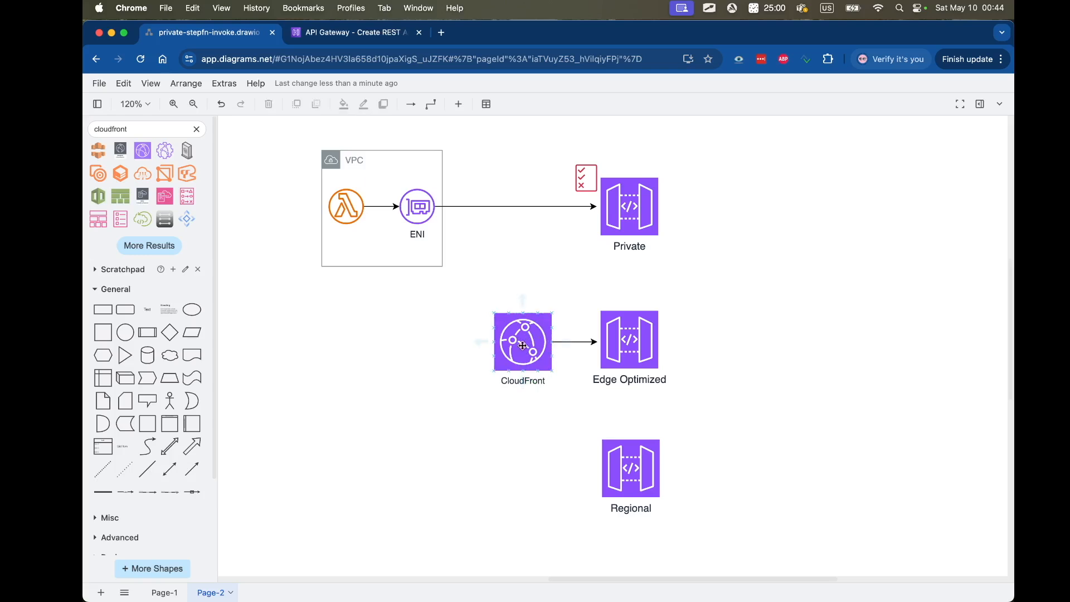
pyautogui.click(522, 340)
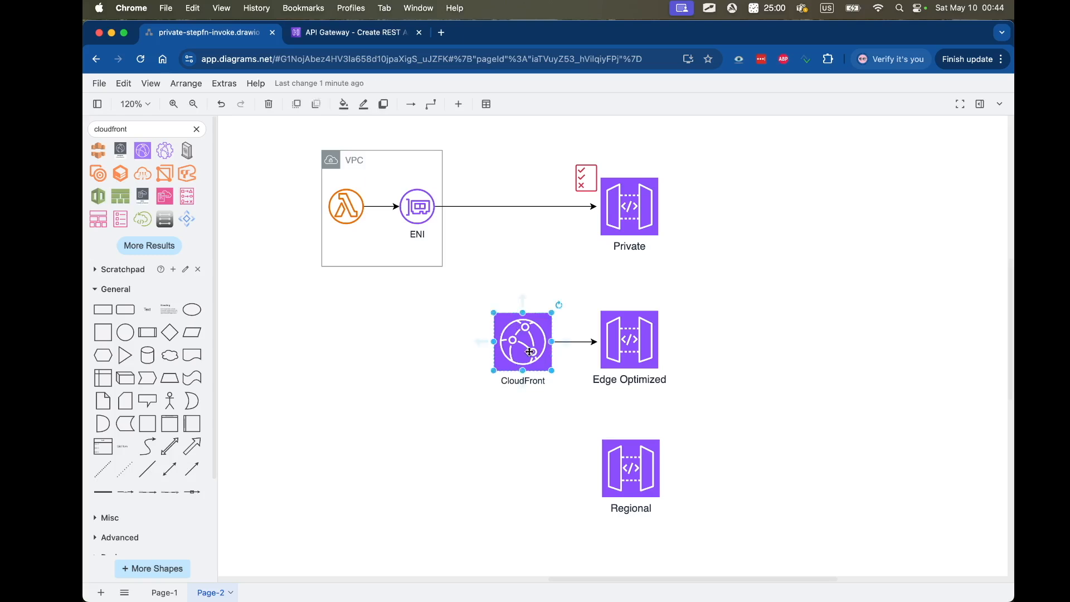
pyautogui.click(392, 346)
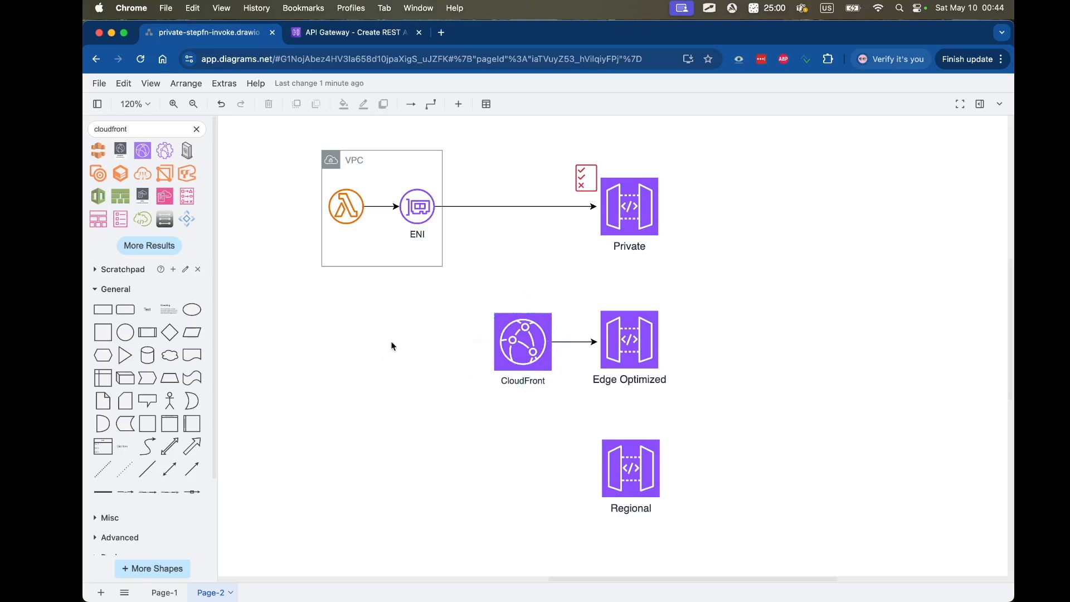
pyautogui.moveTo(407, 308)
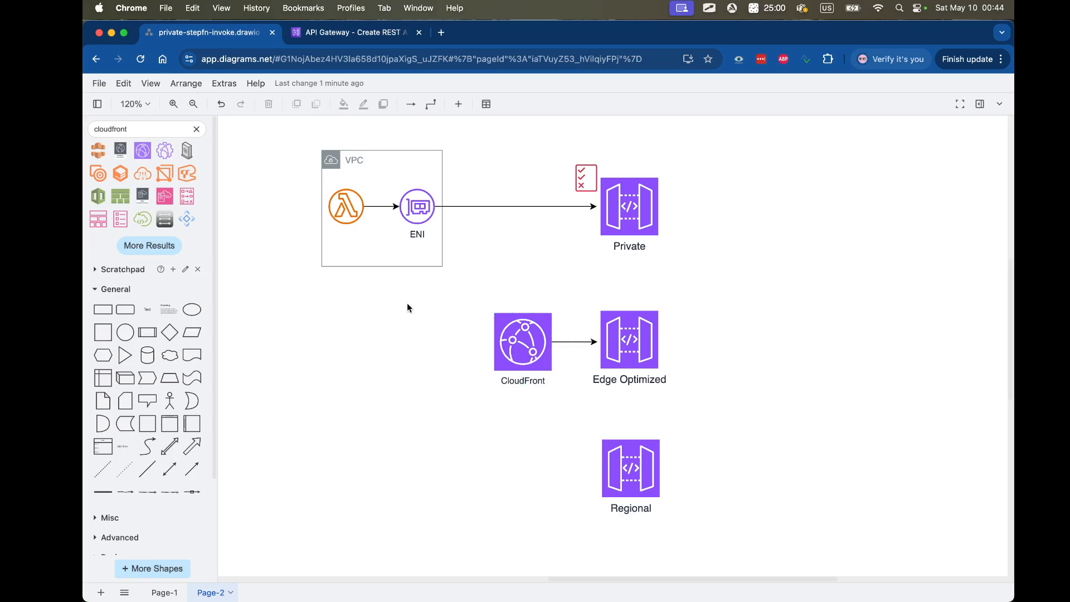
pyautogui.moveTo(367, 292)
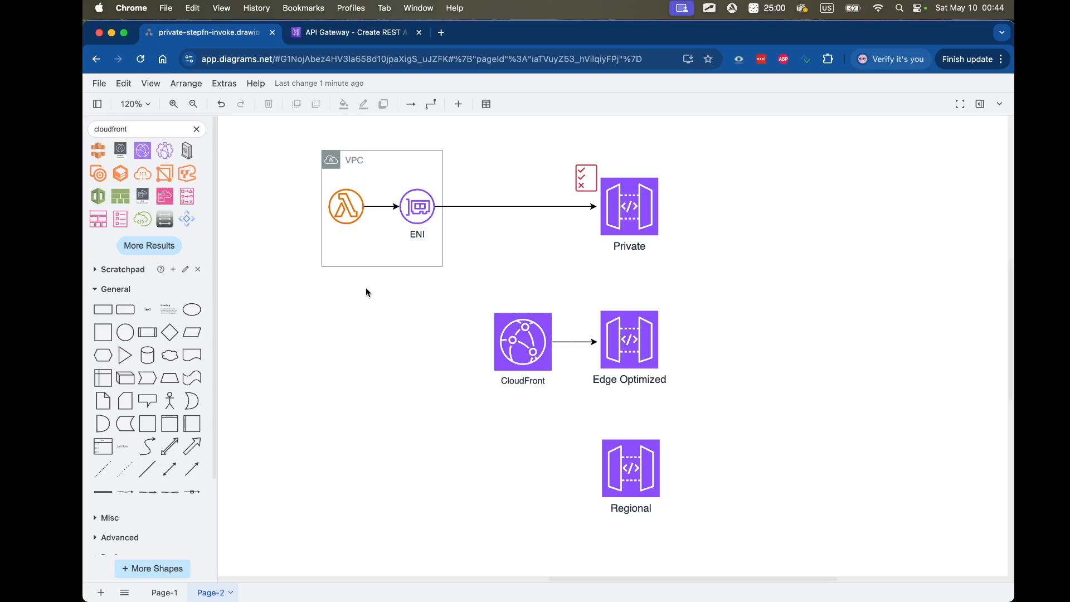
pyautogui.moveTo(420, 376)
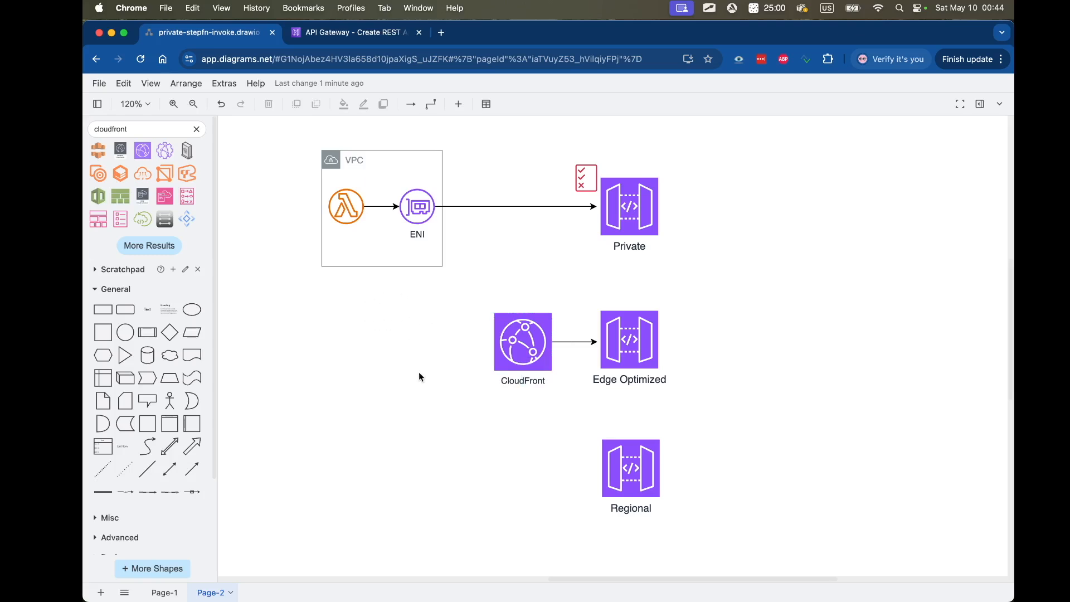
pyautogui.moveTo(419, 411)
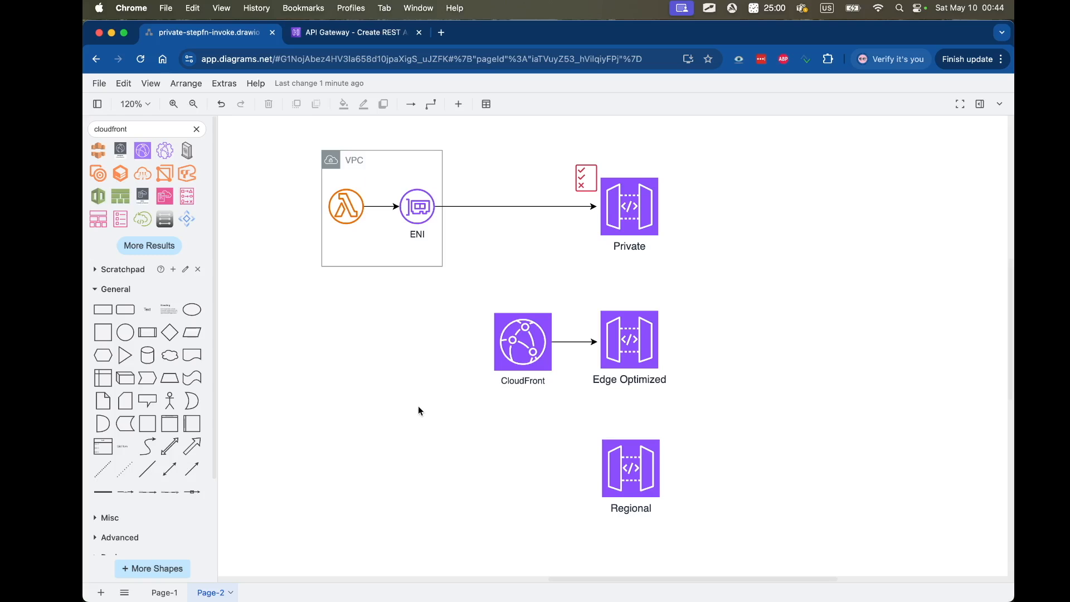
pyautogui.moveTo(430, 303)
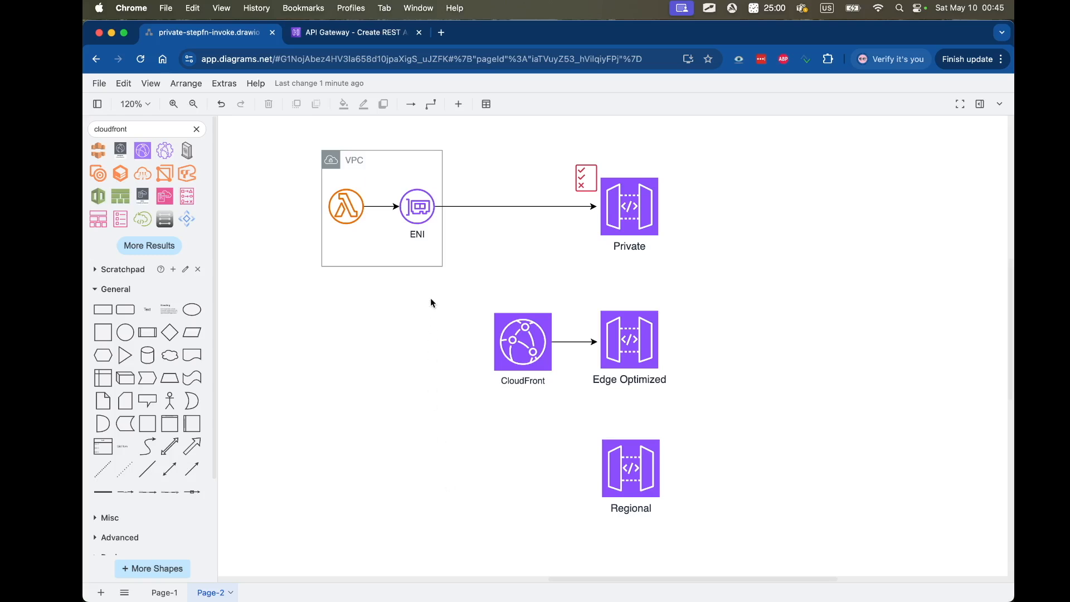
pyautogui.moveTo(508, 395)
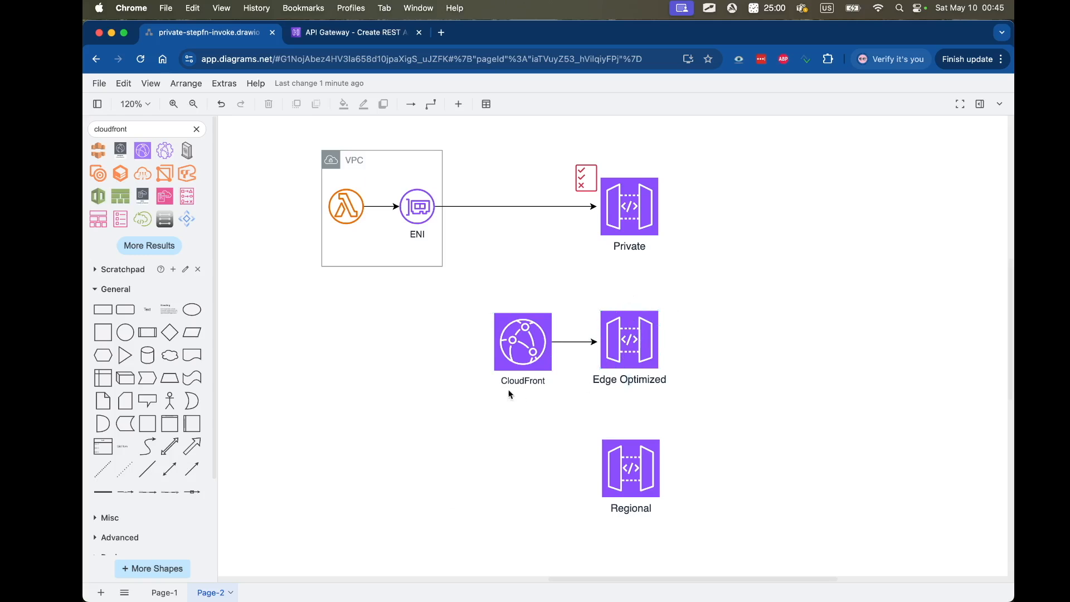
pyautogui.click(522, 340)
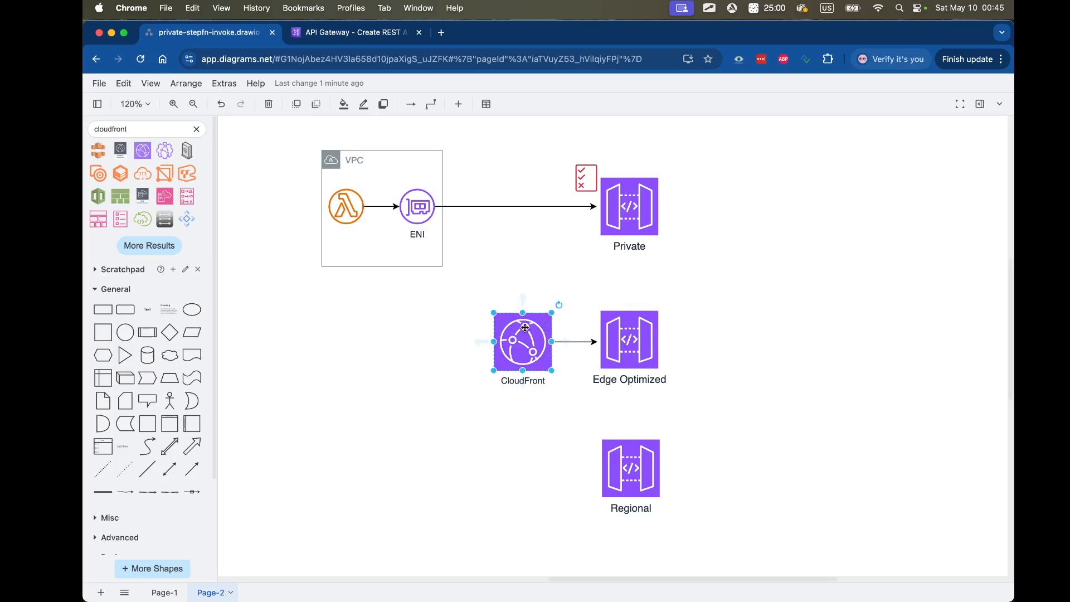
pyautogui.click(628, 340)
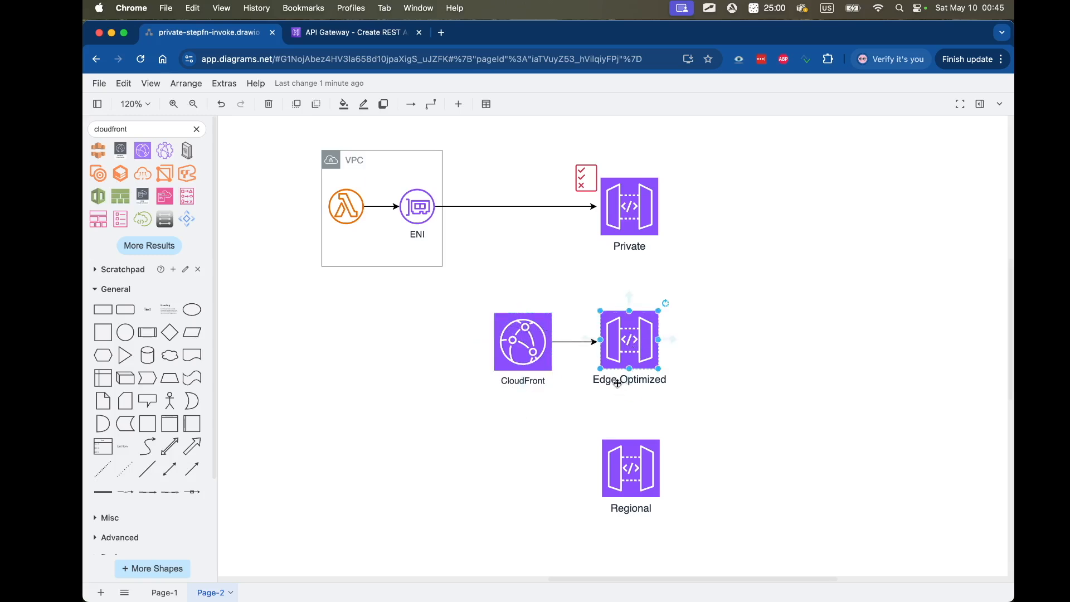
pyautogui.click(523, 340)
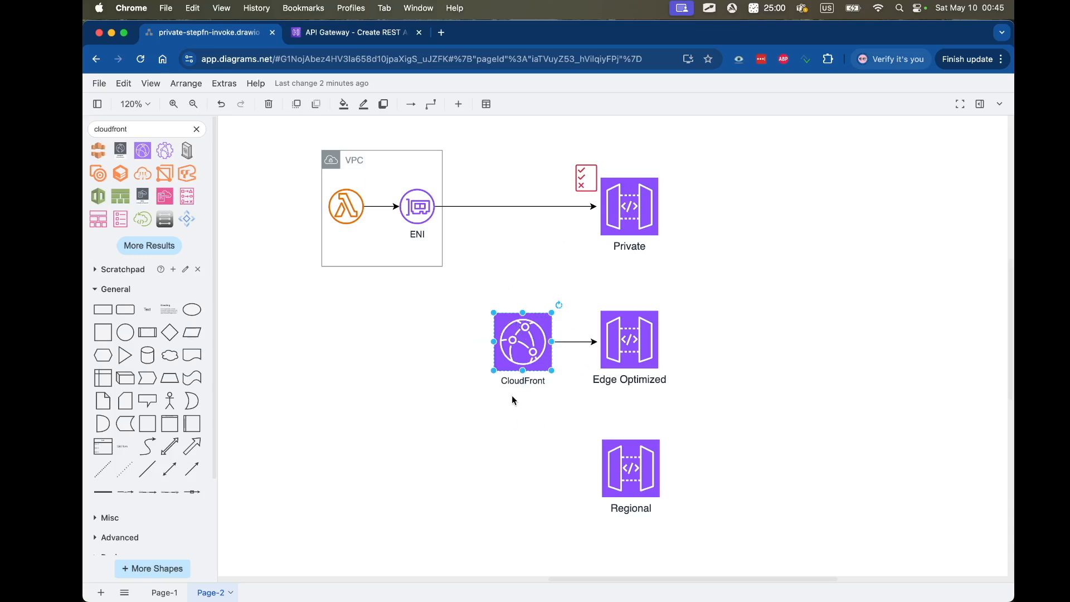
pyautogui.moveTo(557, 432)
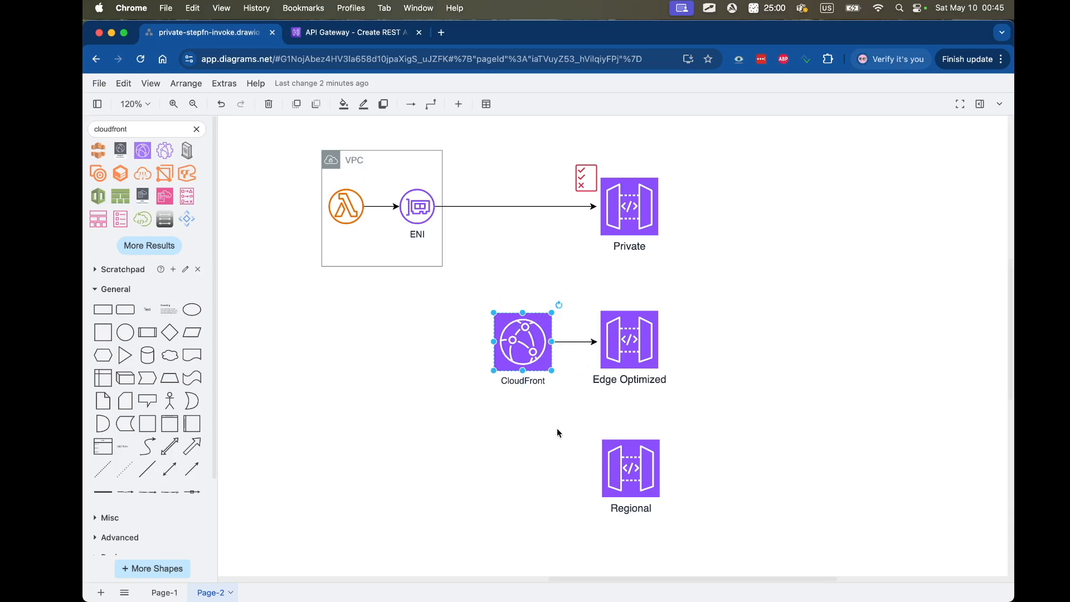
pyautogui.moveTo(500, 401)
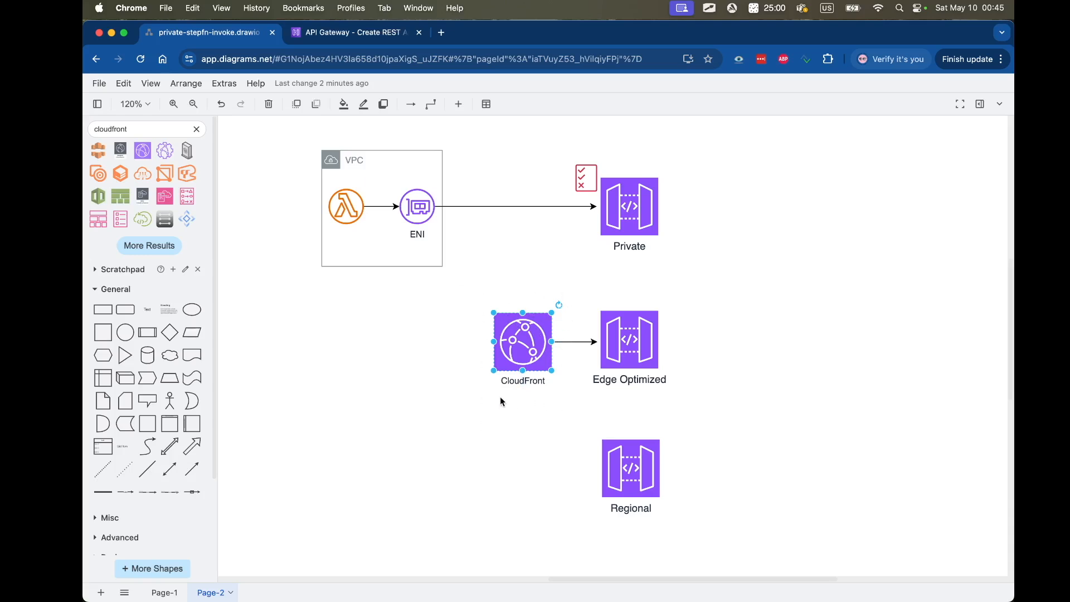
pyautogui.click(628, 339)
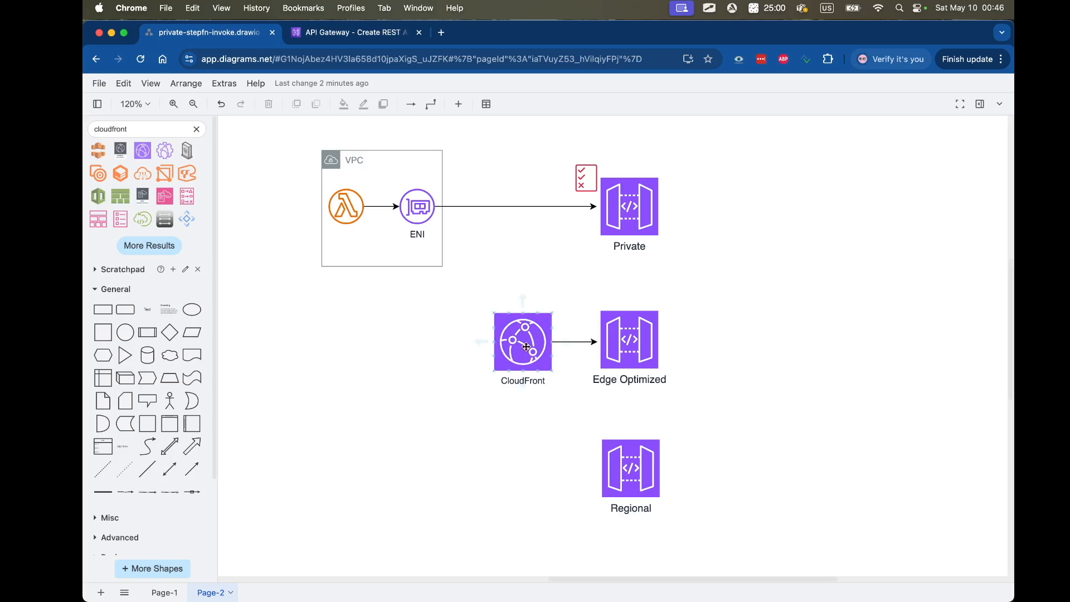
# Step: Place a user figure left of CloudFront and label it US
pyautogui.write('user')
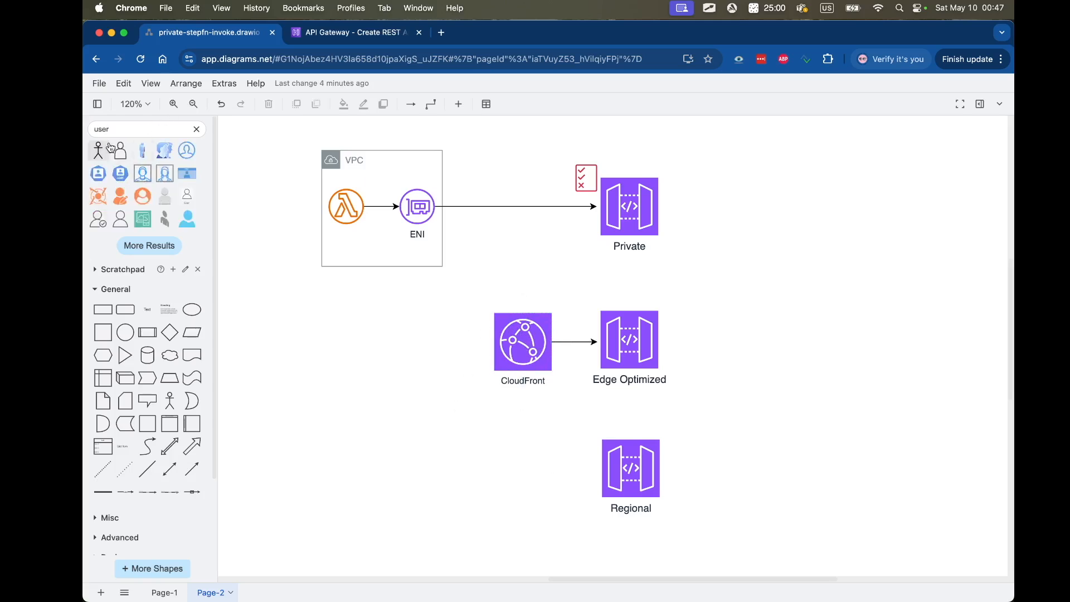
pyautogui.moveTo(97, 149); pyautogui.dragTo(473, 338)
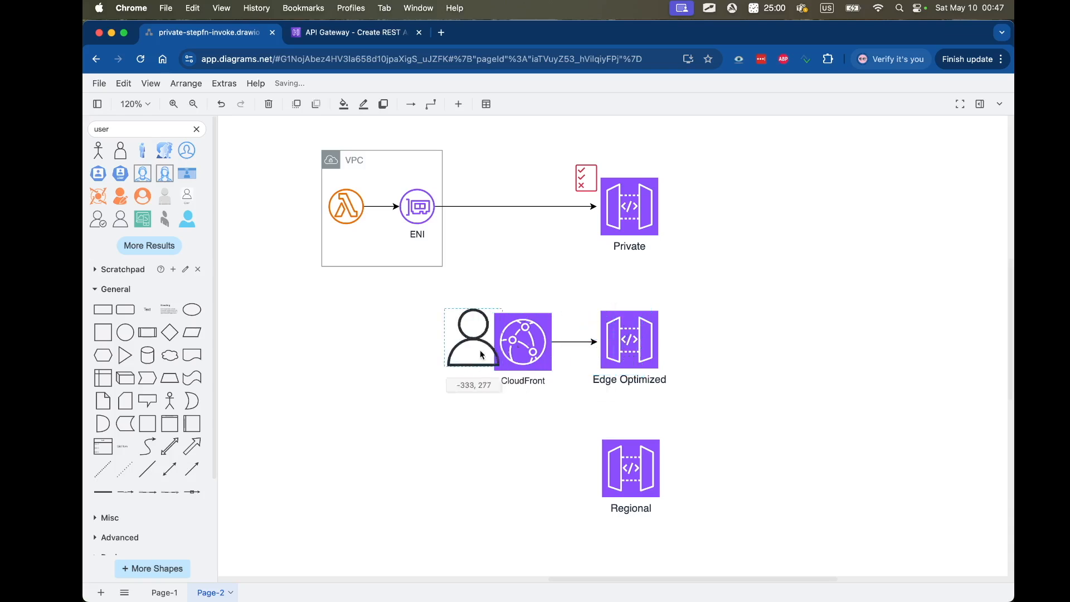
pyautogui.moveTo(473, 338); pyautogui.dragTo(343, 307)
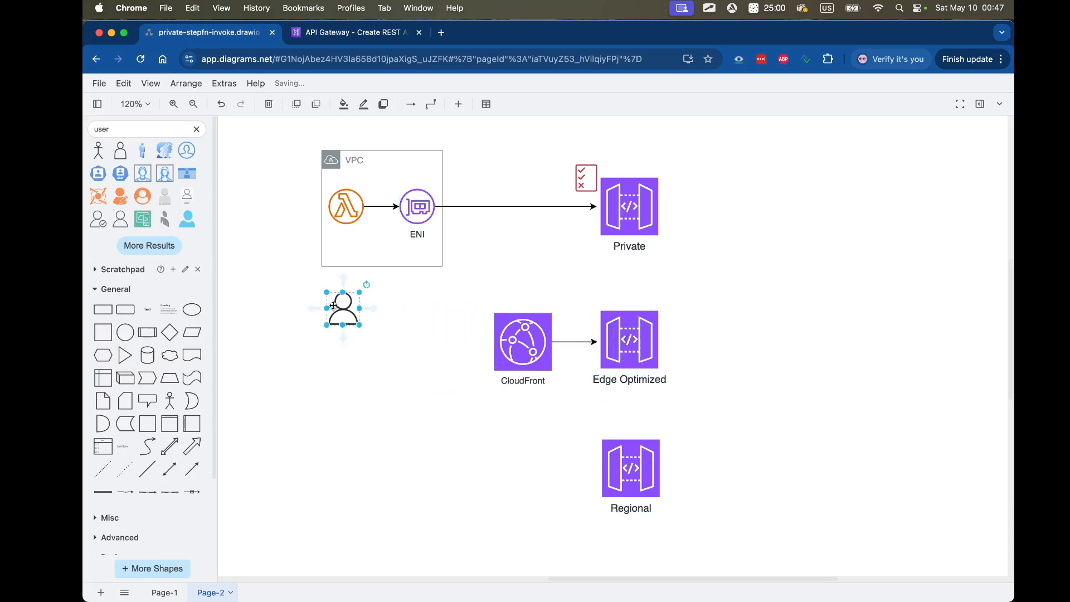
pyautogui.doubleClick(343, 309)
pyautogui.write('US')
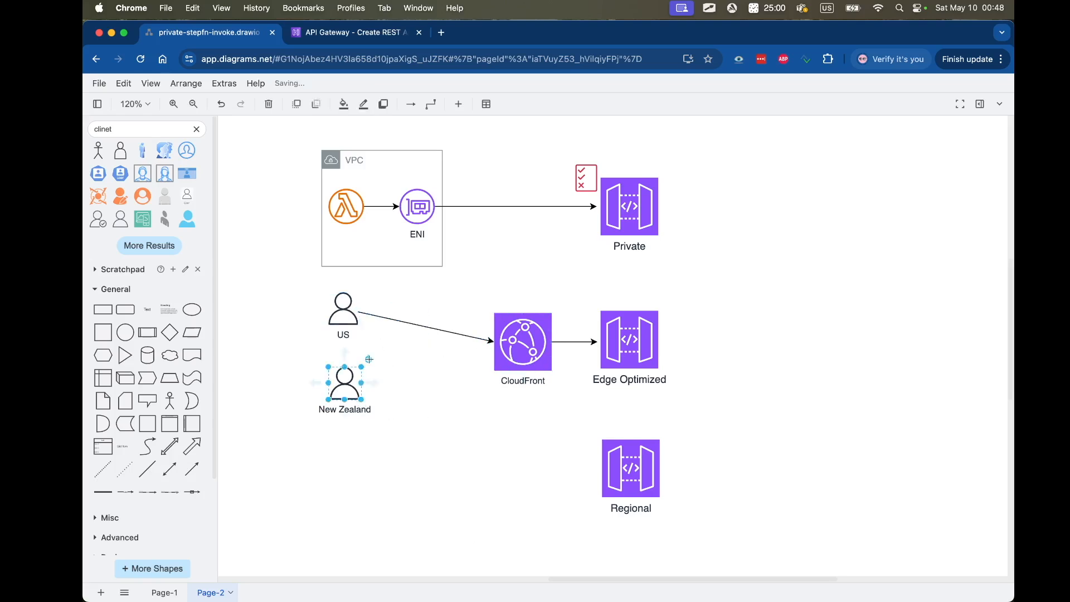
# Step: Connect the US and New Zealand user figures with arrows into CloudFront
pyautogui.moveTo(363, 381); pyautogui.dragTo(522, 340)
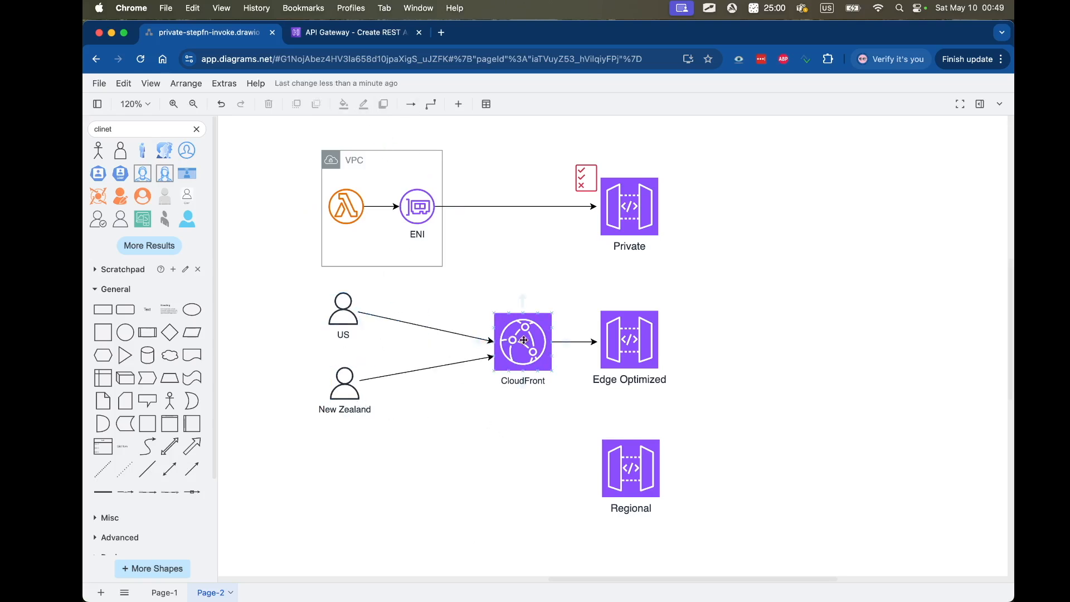
pyautogui.click(523, 340)
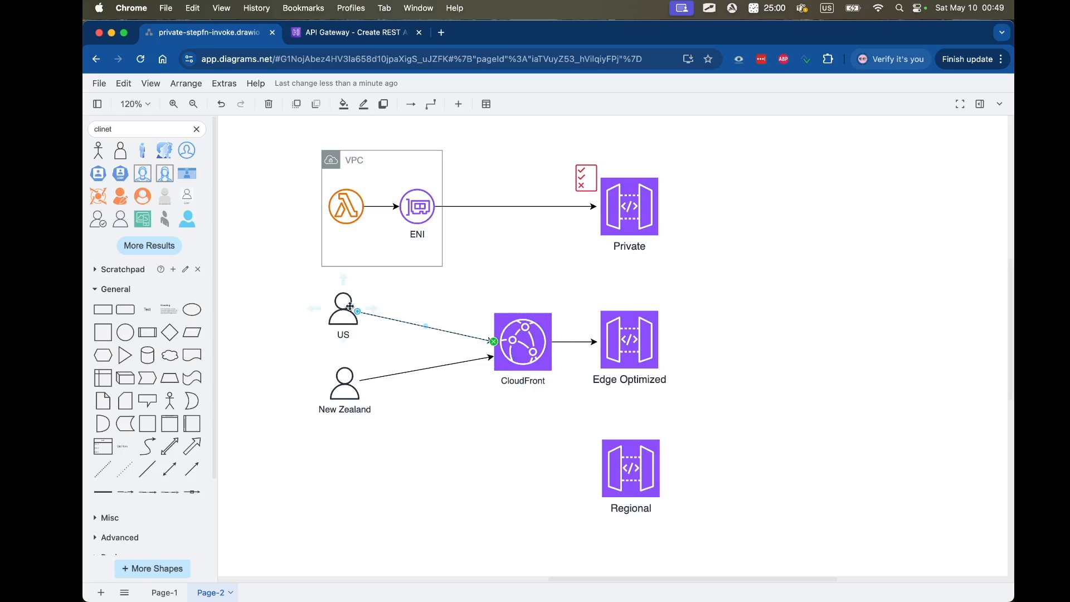
pyautogui.moveTo(391, 288)
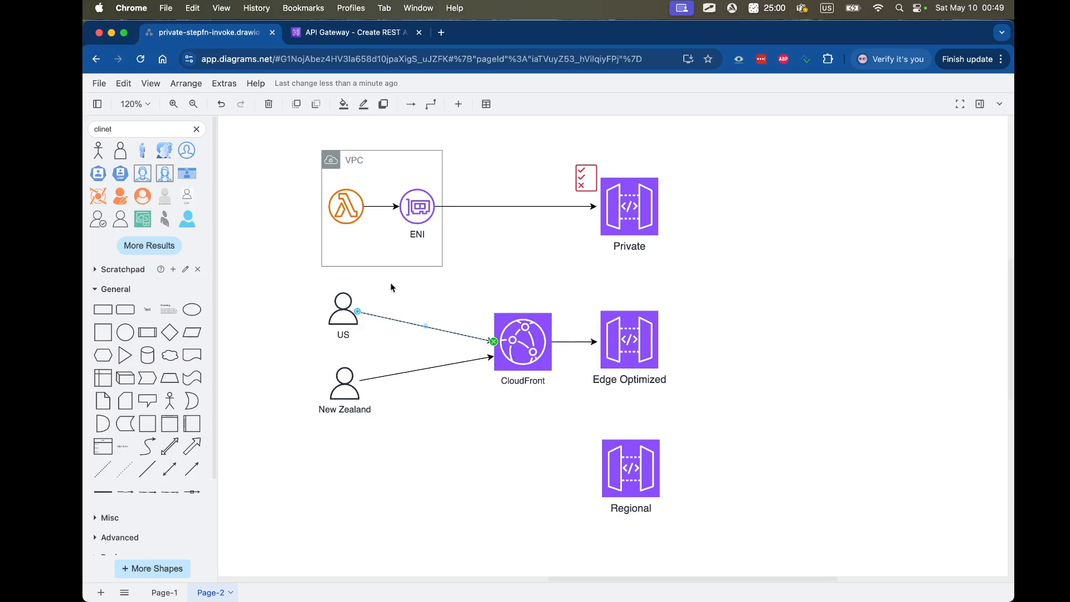
pyautogui.click(399, 464)
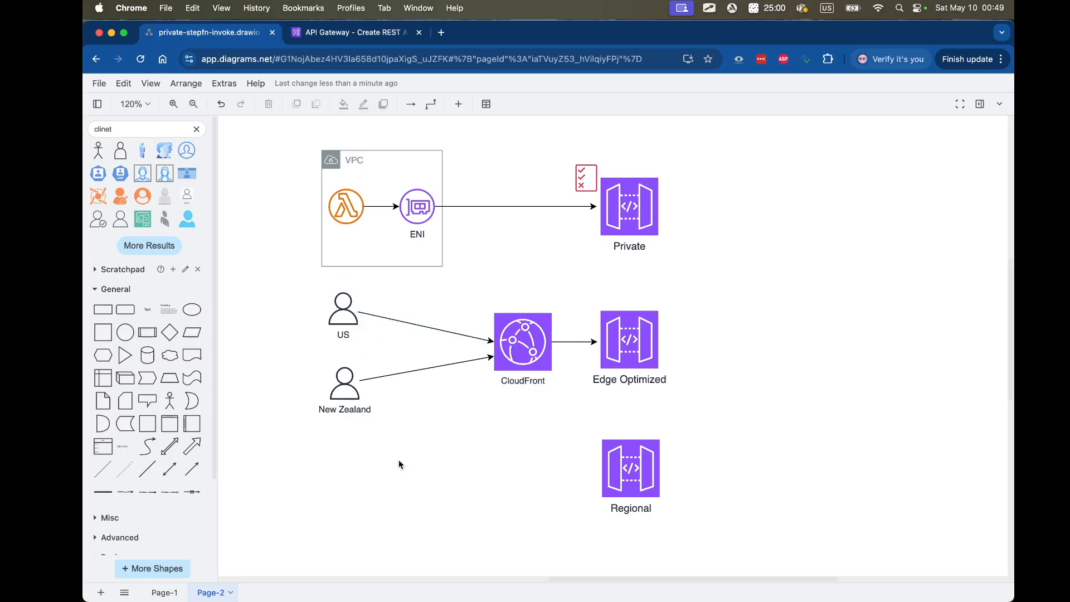
pyautogui.click(344, 378)
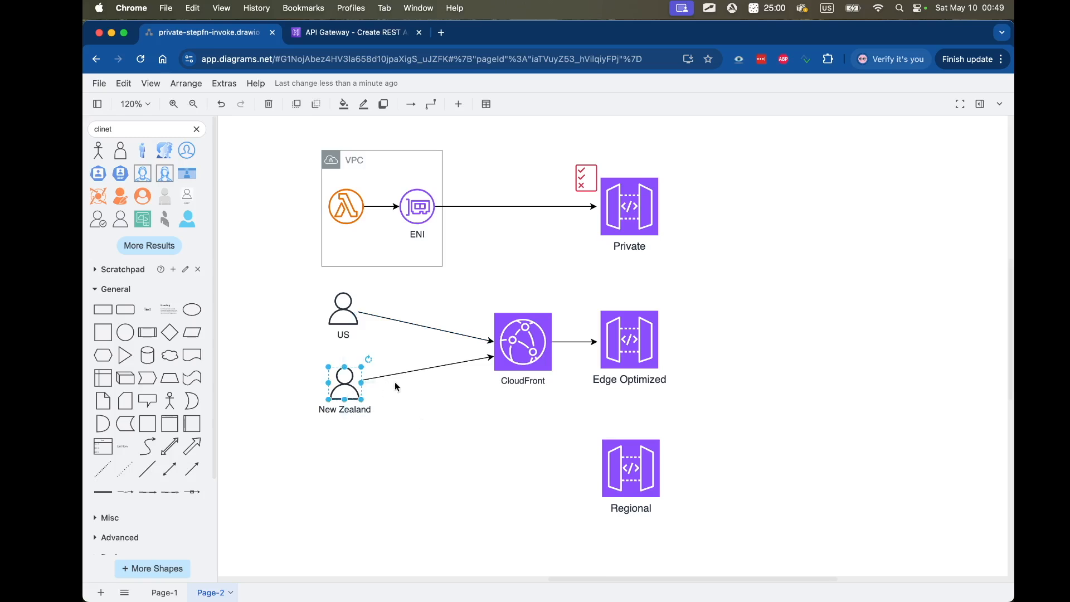
pyautogui.click(522, 341)
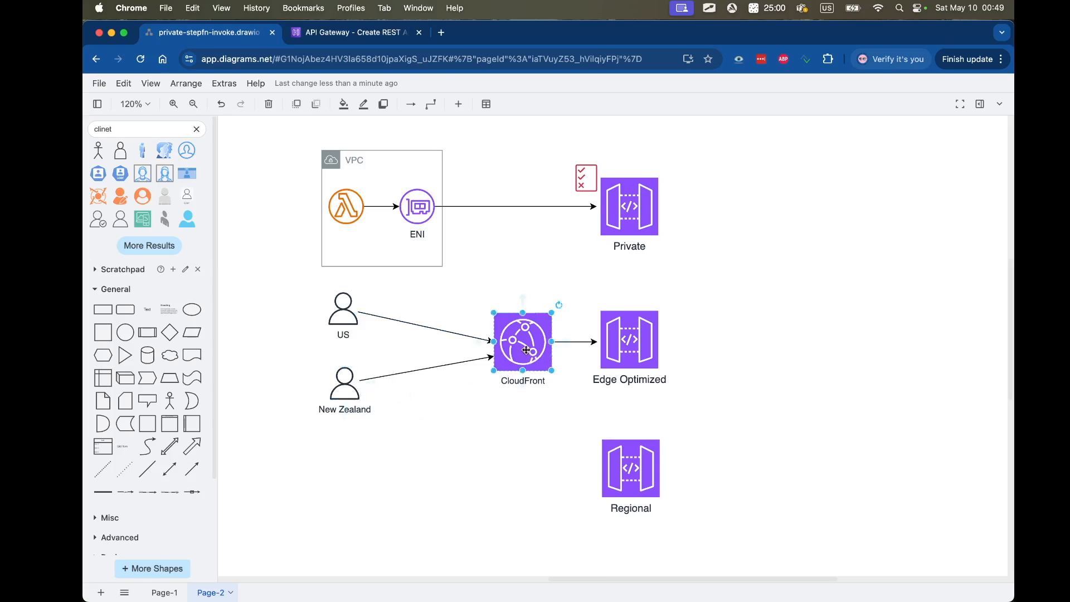
pyautogui.moveTo(398, 385)
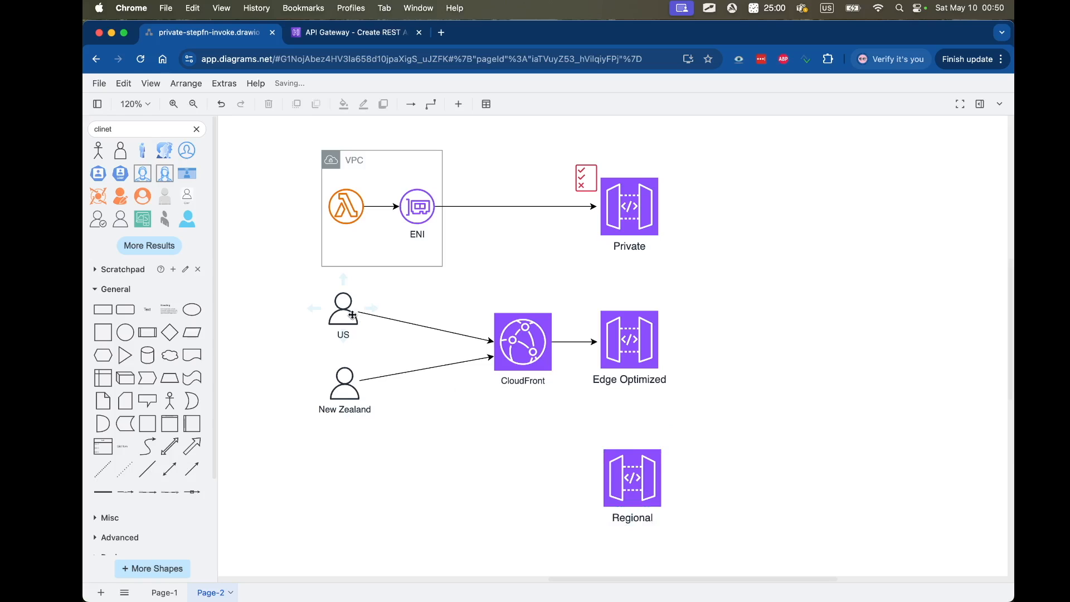
# Step: Copy the US user figure beside the Regional gateway and draw an arrow into Regional
pyautogui.click(343, 309)
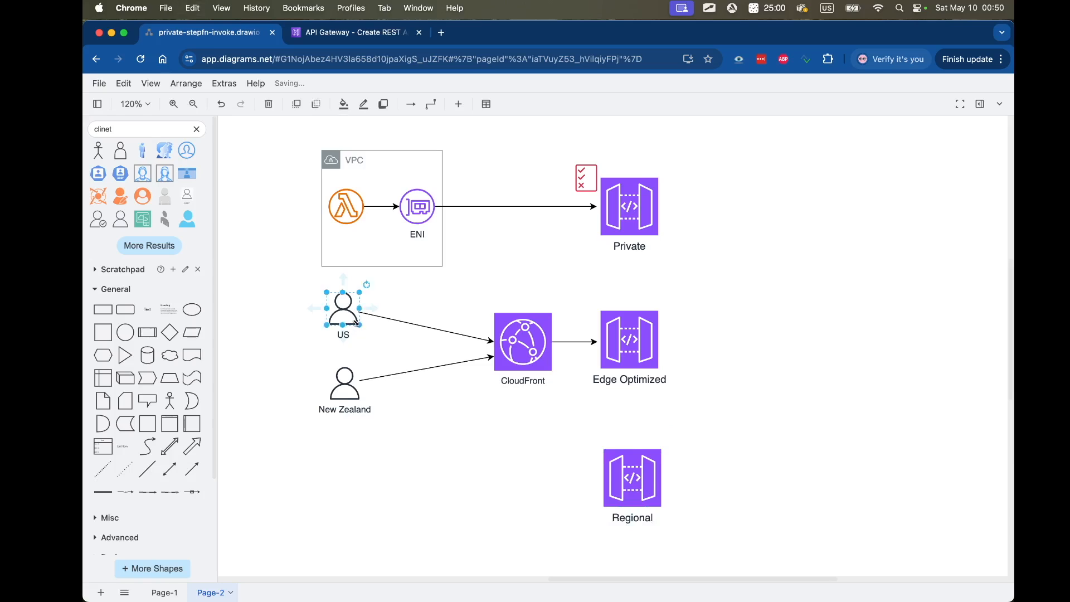
pyautogui.moveTo(343, 311); pyautogui.dragTo(359, 474)
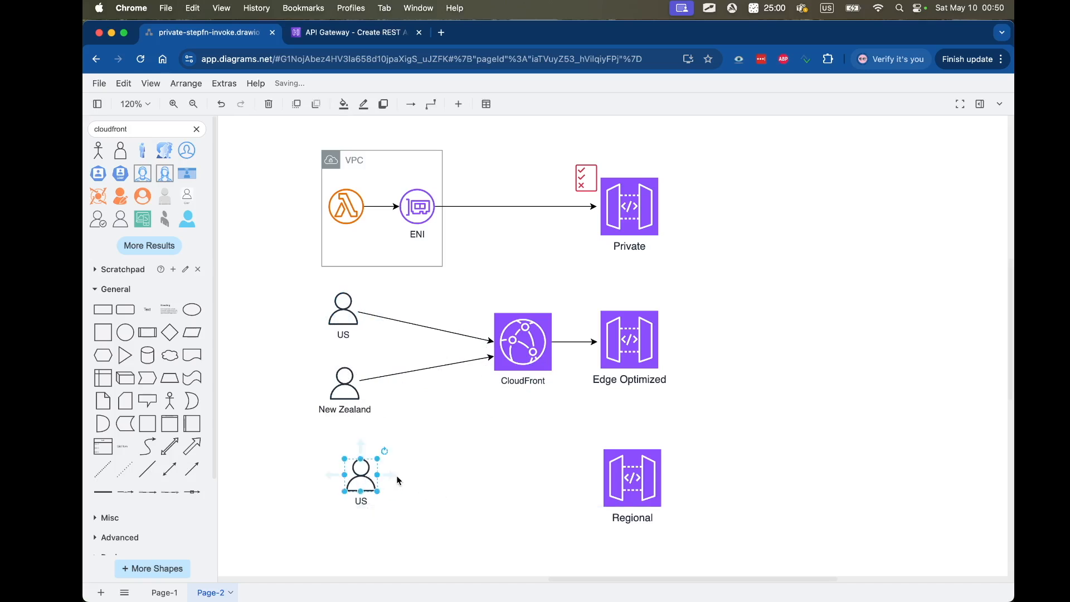
pyautogui.moveTo(377, 473); pyautogui.dragTo(585, 474)
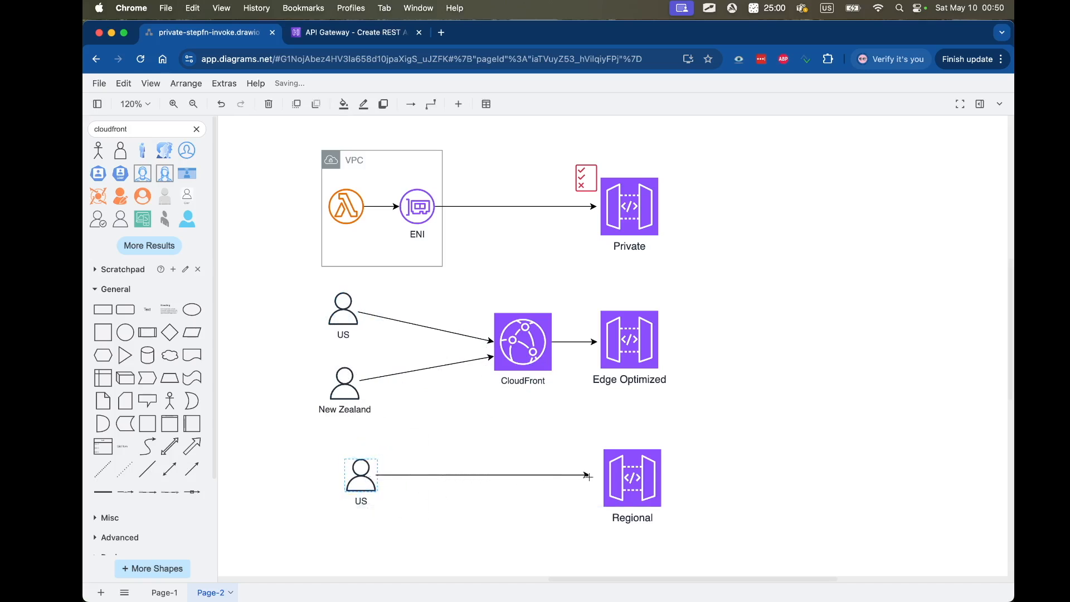
pyautogui.click(631, 477)
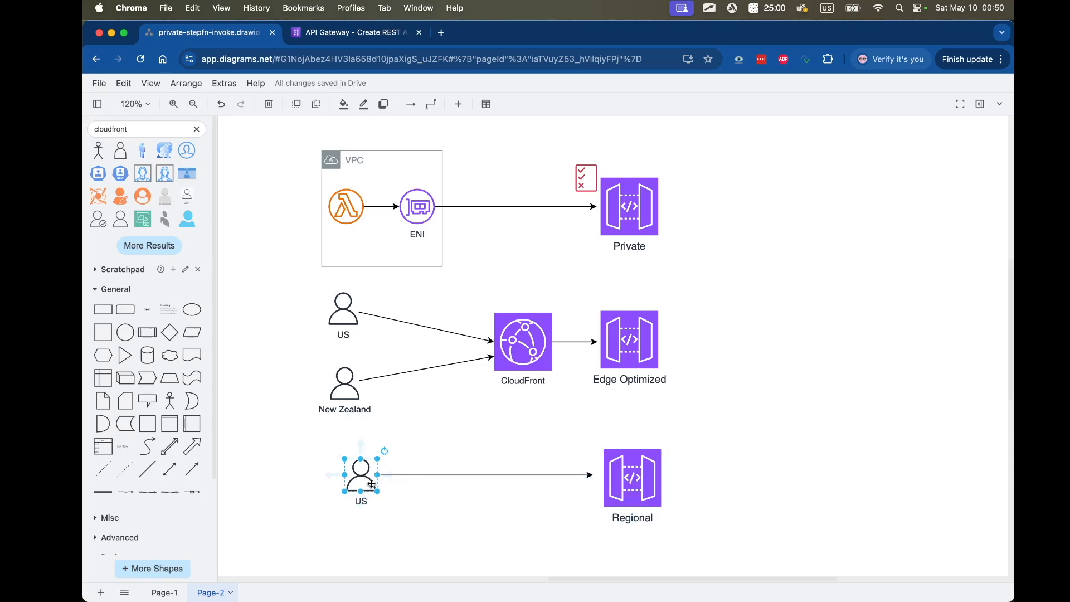
pyautogui.click(410, 522)
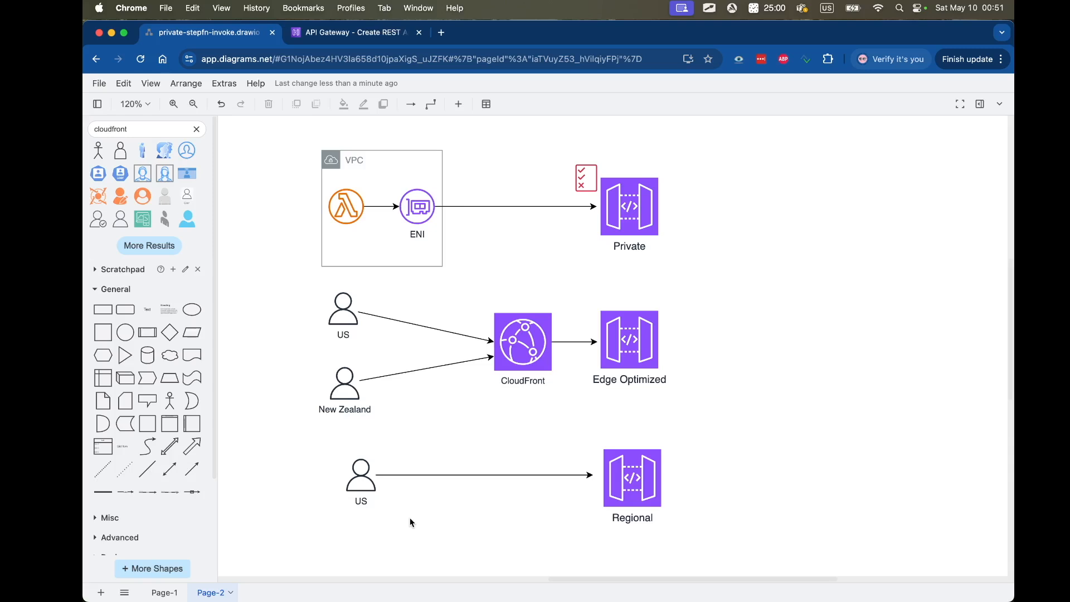
# Step: Detach the lower US arrow from Regional and duplicate the New Zealand user with Ctrl+D
pyautogui.click(629, 340)
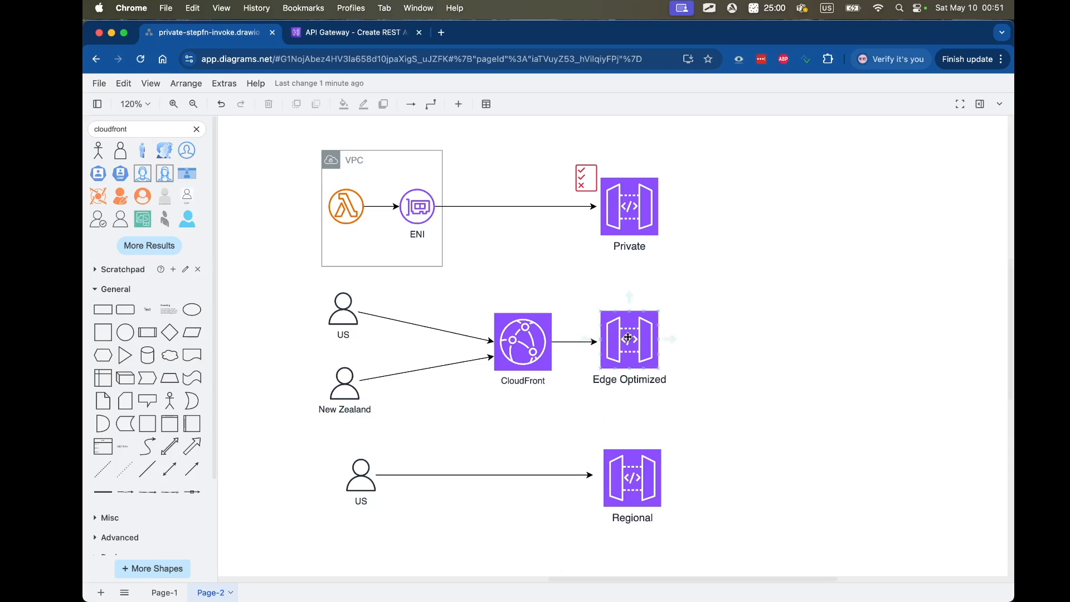
pyautogui.click(628, 340)
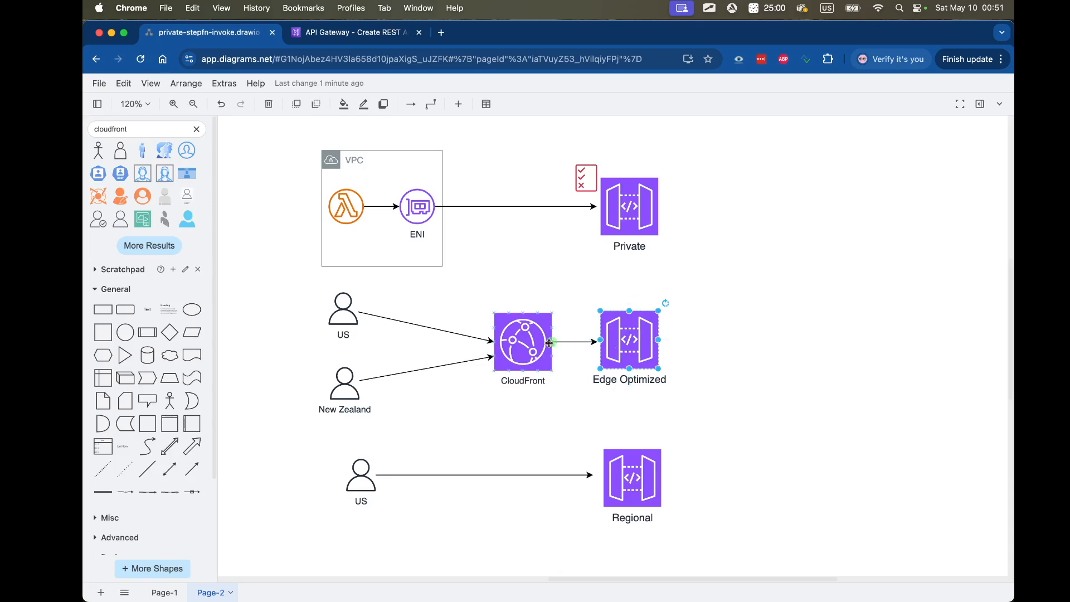
pyautogui.click(522, 340)
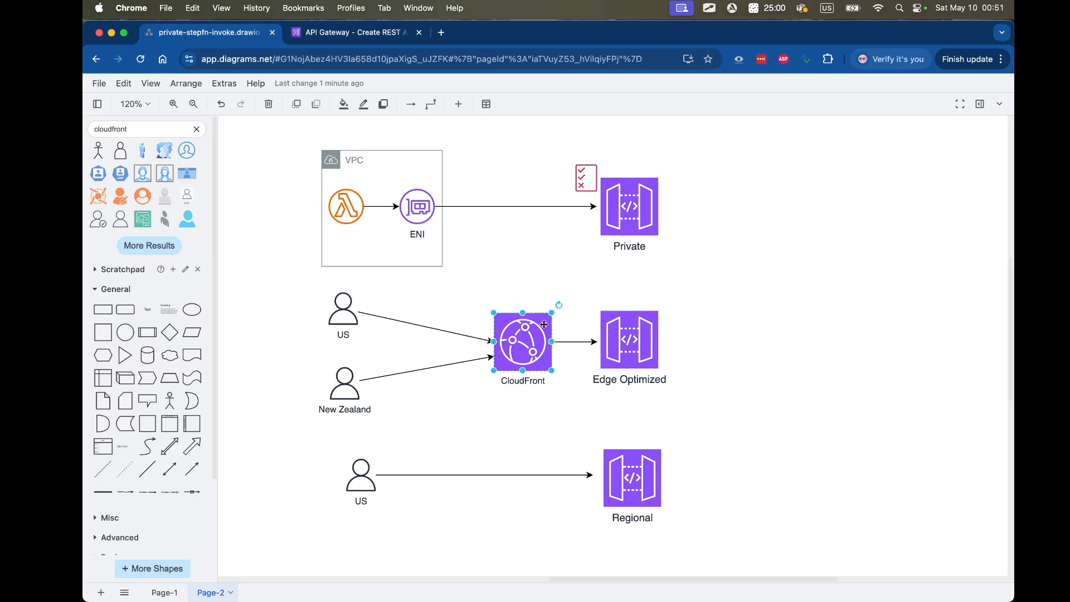
pyautogui.moveTo(626, 307)
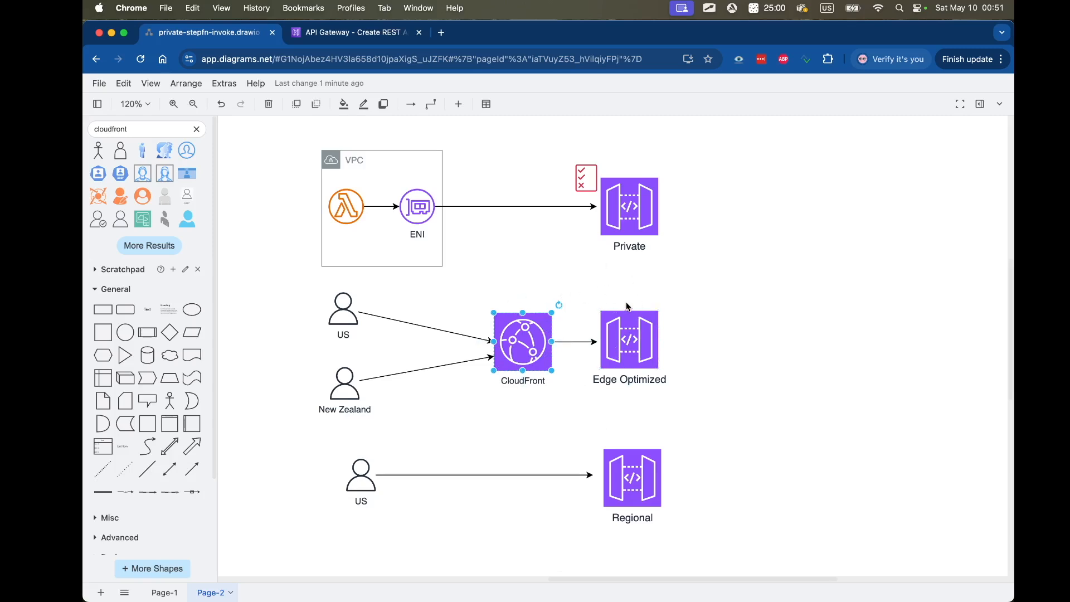
pyautogui.moveTo(535, 306)
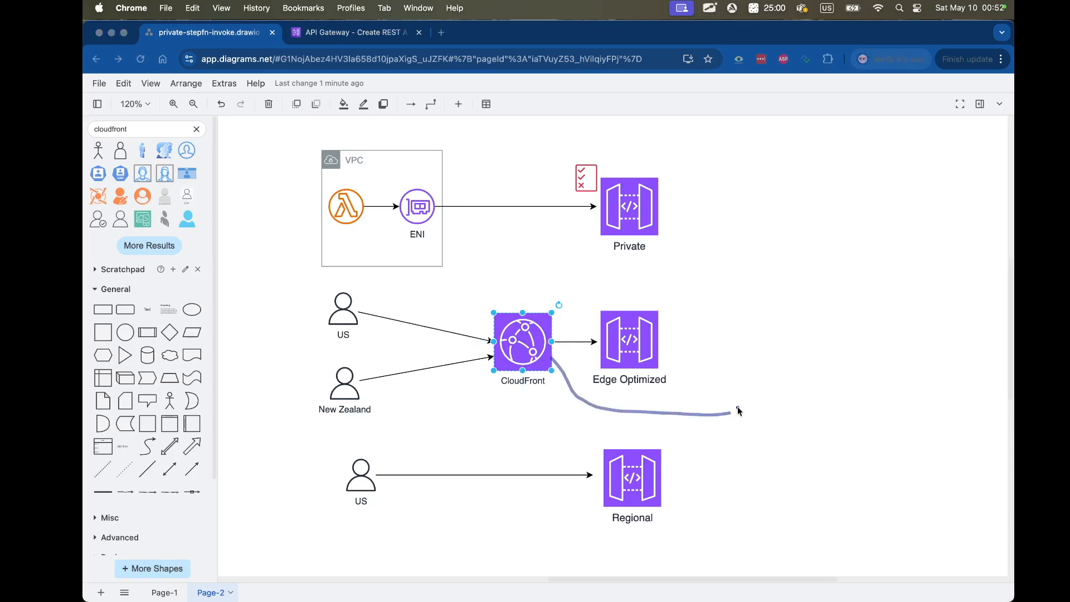
pyautogui.moveTo(730, 410); pyautogui.dragTo(771, 413)
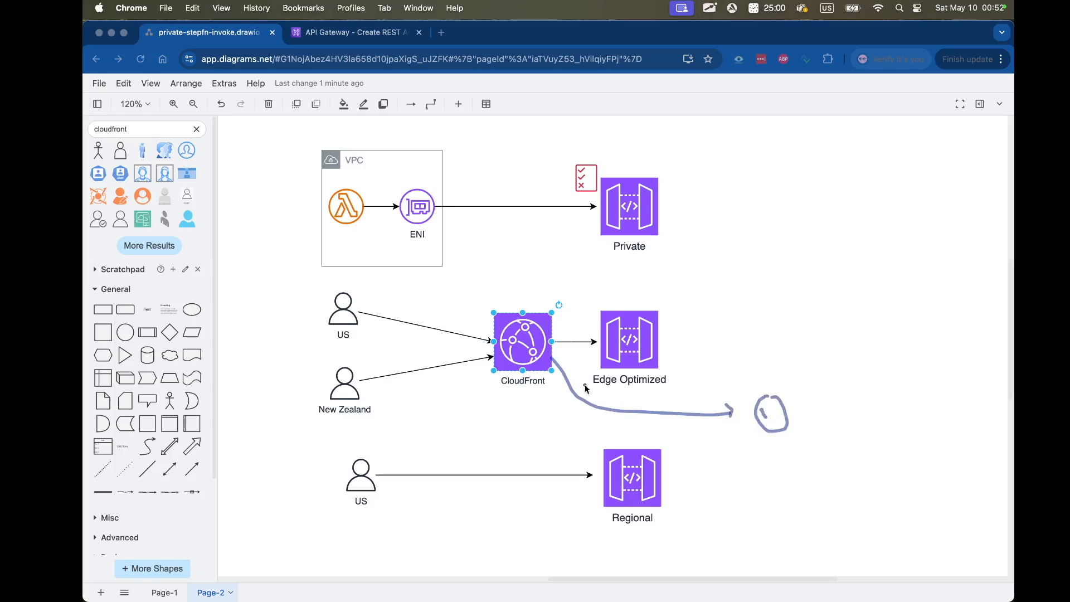
pyautogui.moveTo(601, 426)
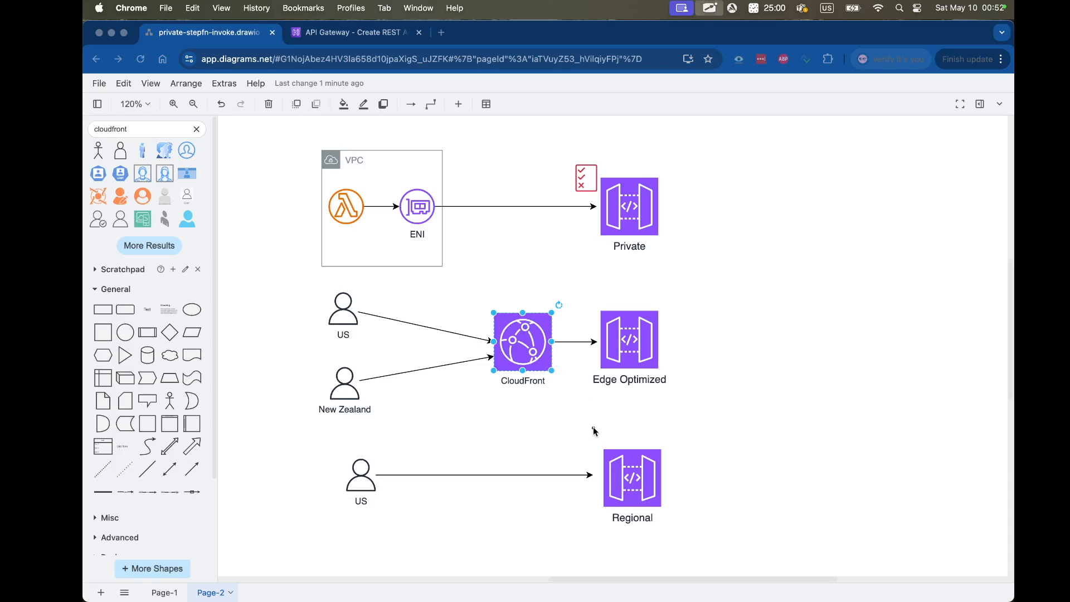
pyautogui.moveTo(653, 449)
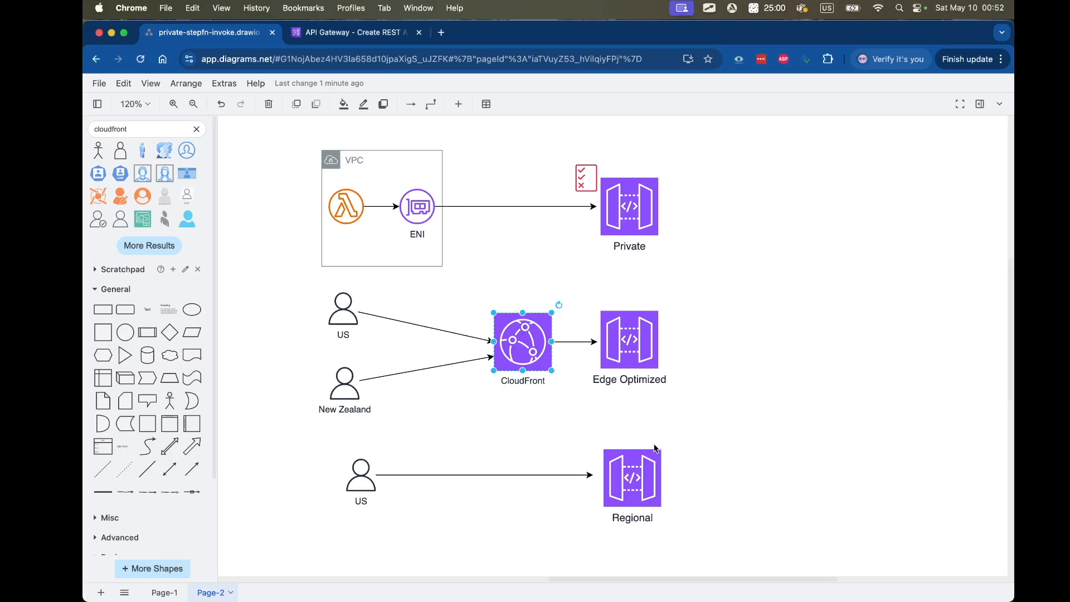
pyautogui.click(572, 475)
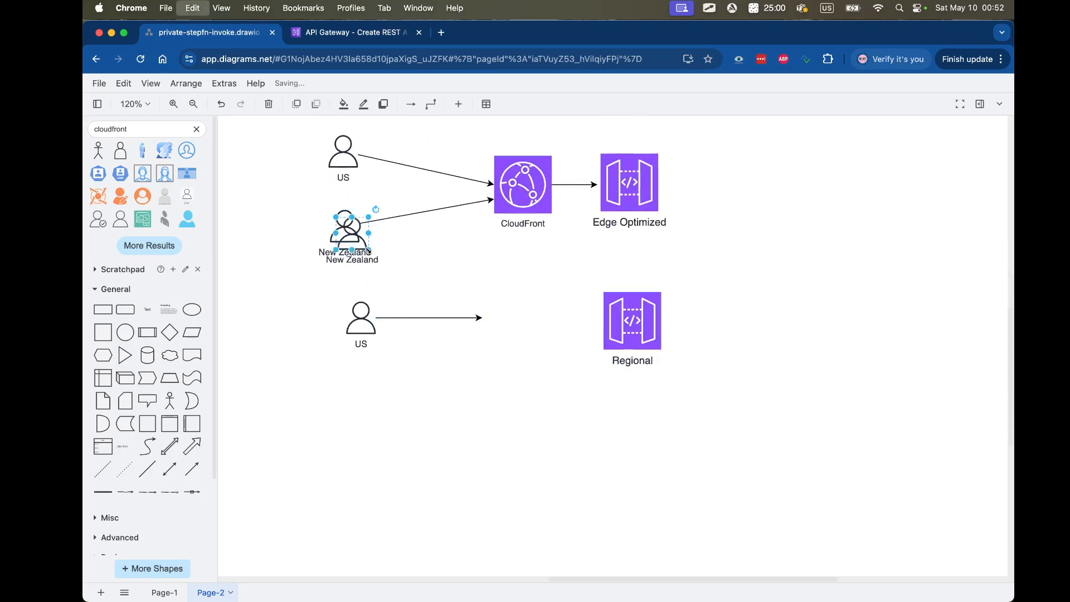
# Step: Place the New Zealand copy below the US user and a 'Custom CloudFront' copy beside Regional
pyautogui.moveTo(350, 232); pyautogui.dragTo(362, 414)
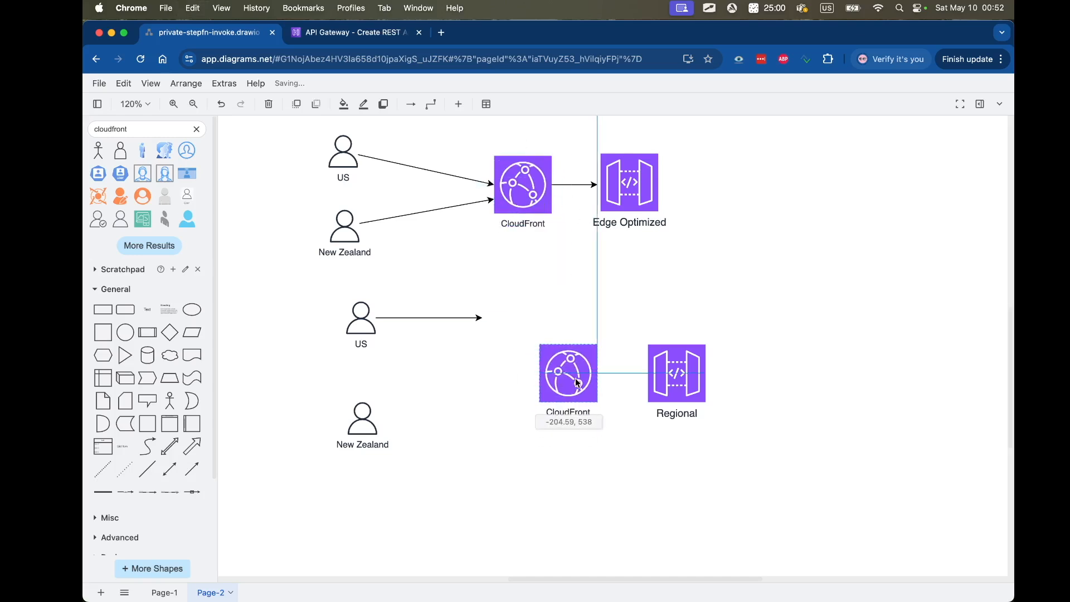
pyautogui.moveTo(567, 373); pyautogui.dragTo(580, 374)
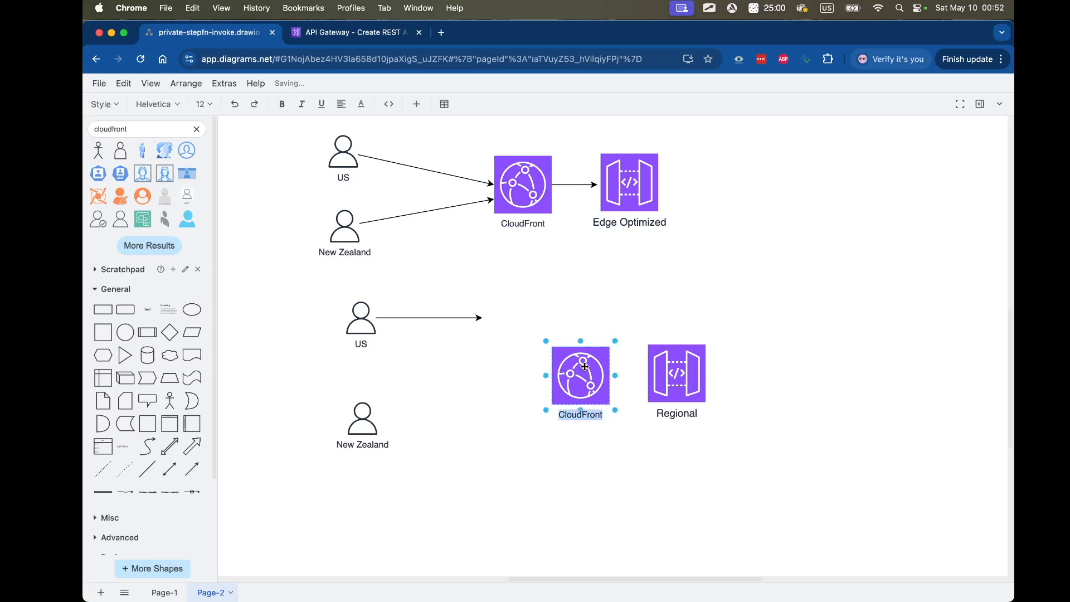
pyautogui.write('Custom')
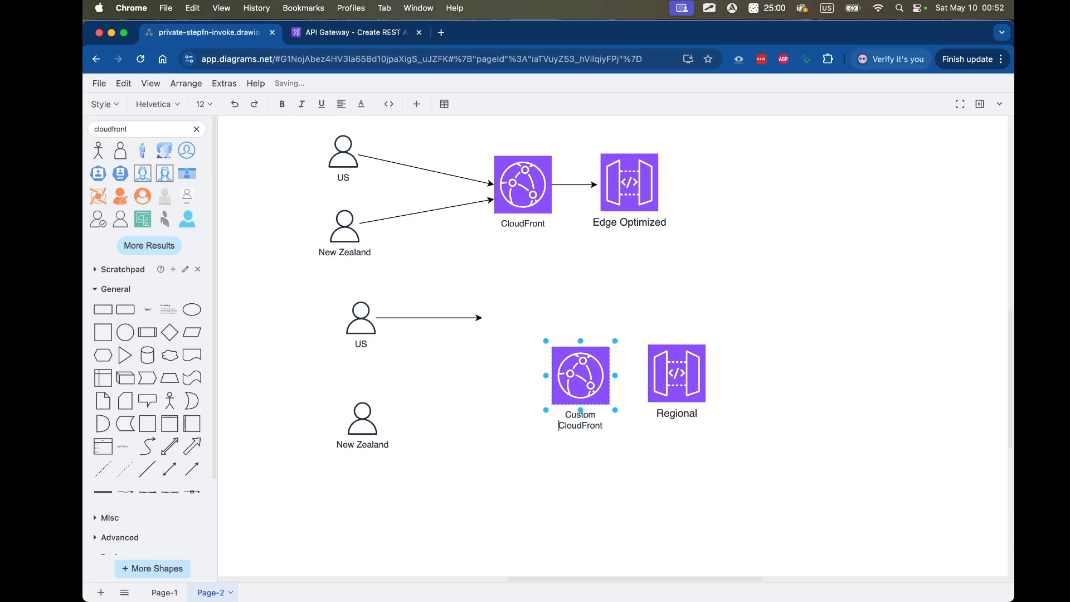
# Step: Connect Custom CloudFront to Regional and add an application load balancer icon below it
pyautogui.moveTo(675, 374); pyautogui.dragTo(705, 373)
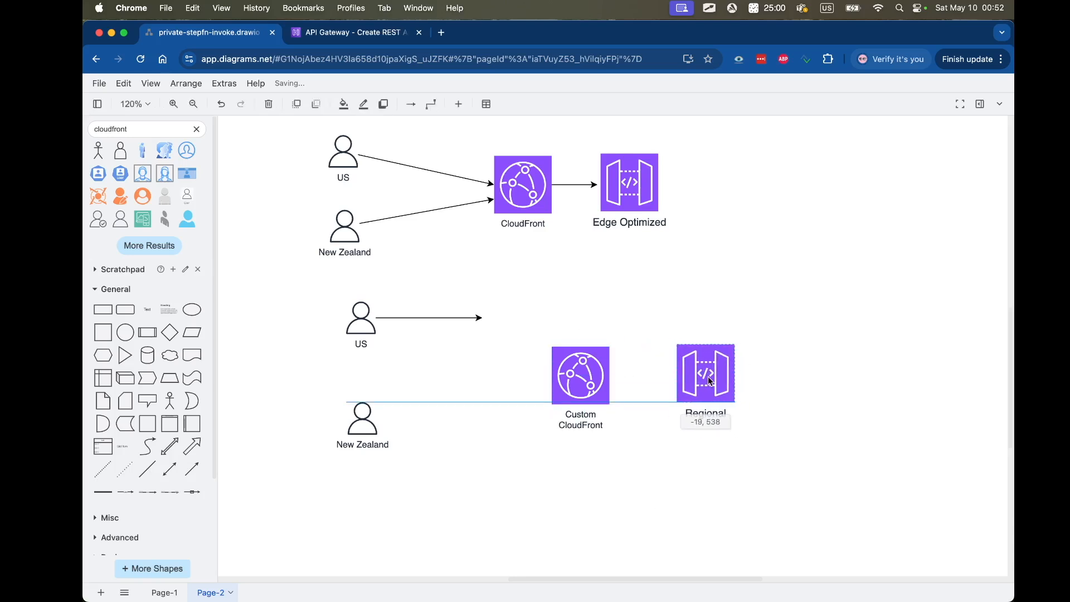
pyautogui.moveTo(706, 371); pyautogui.dragTo(703, 372)
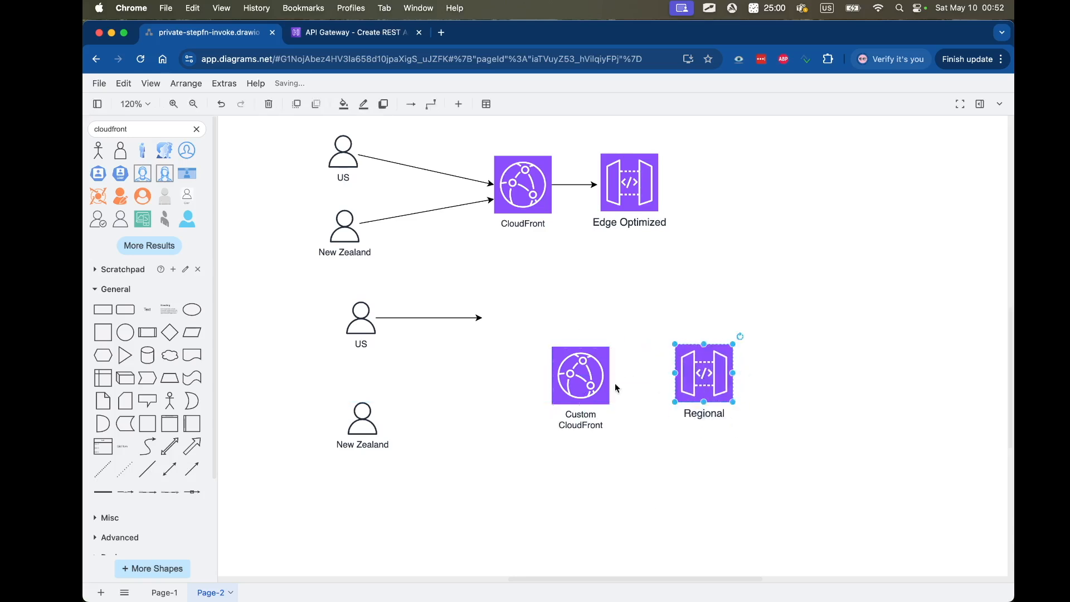
pyautogui.moveTo(614, 375); pyautogui.dragTo(681, 375)
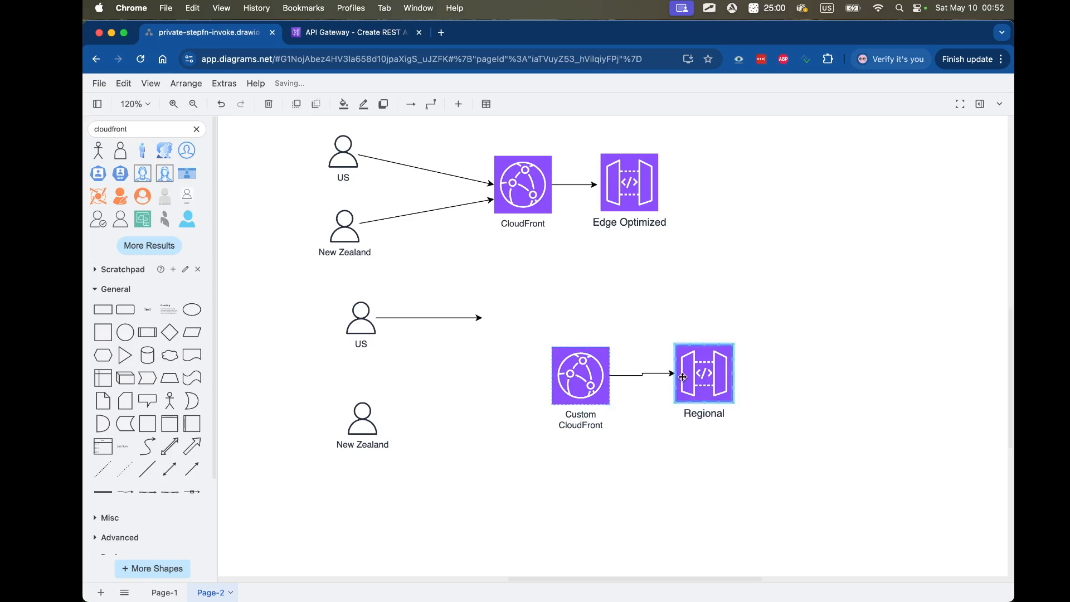
pyautogui.click(641, 377)
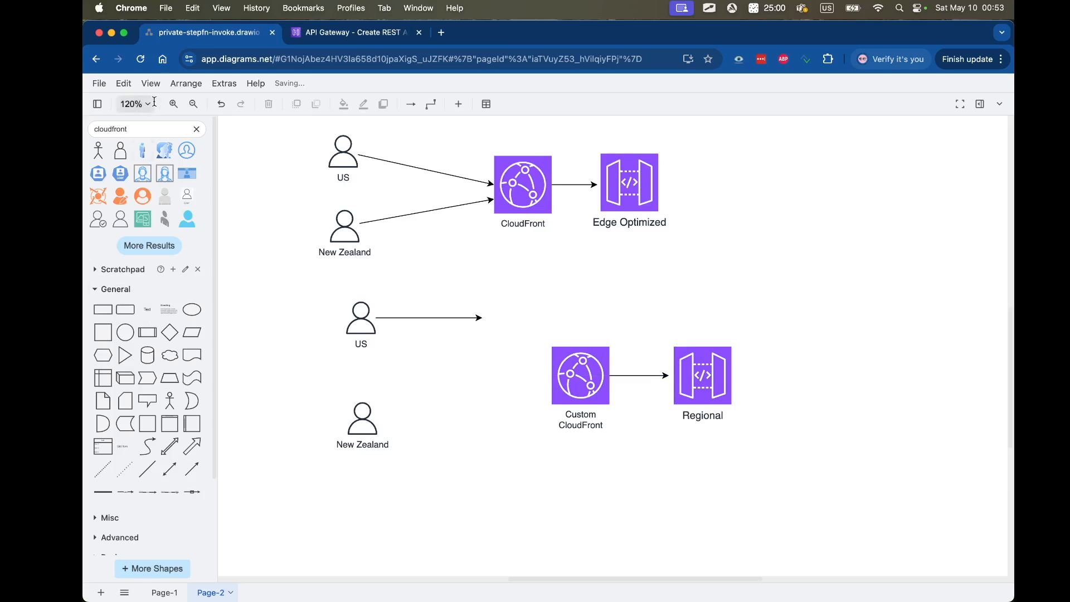
pyautogui.write('alb')
pyautogui.write('application load balance')
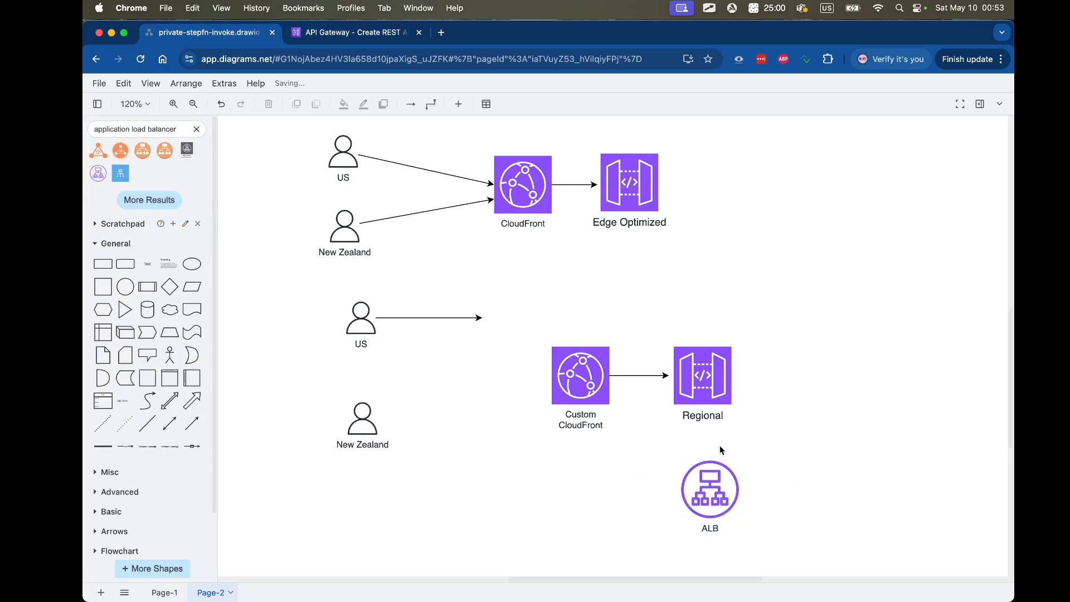
# Step: Connect Custom CloudFront to the ALB and the US and New Zealand users to Custom CloudFront
pyautogui.click(580, 375)
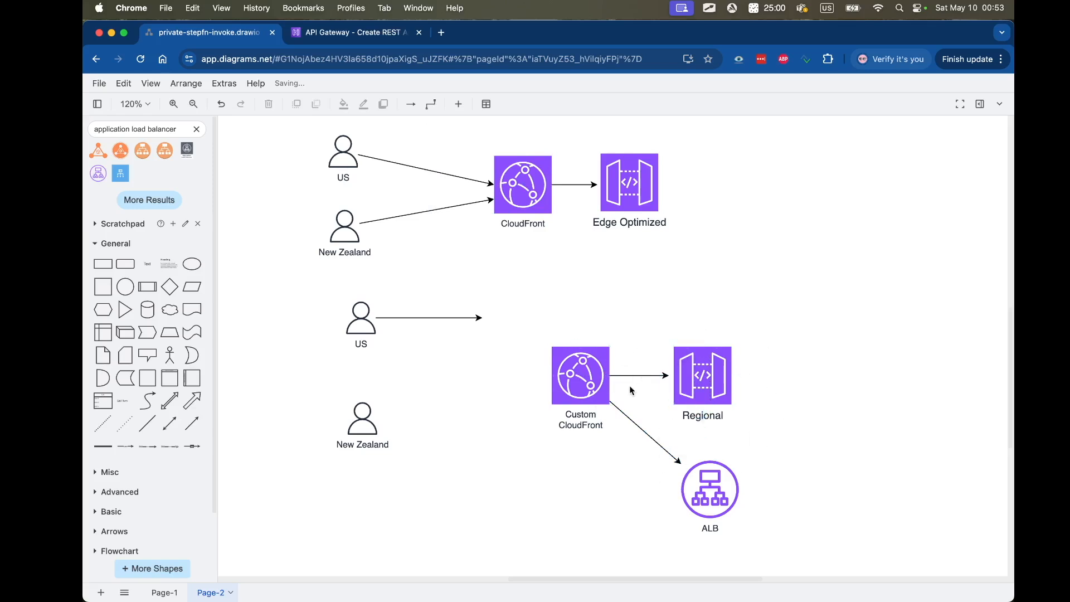
pyautogui.moveTo(507, 465)
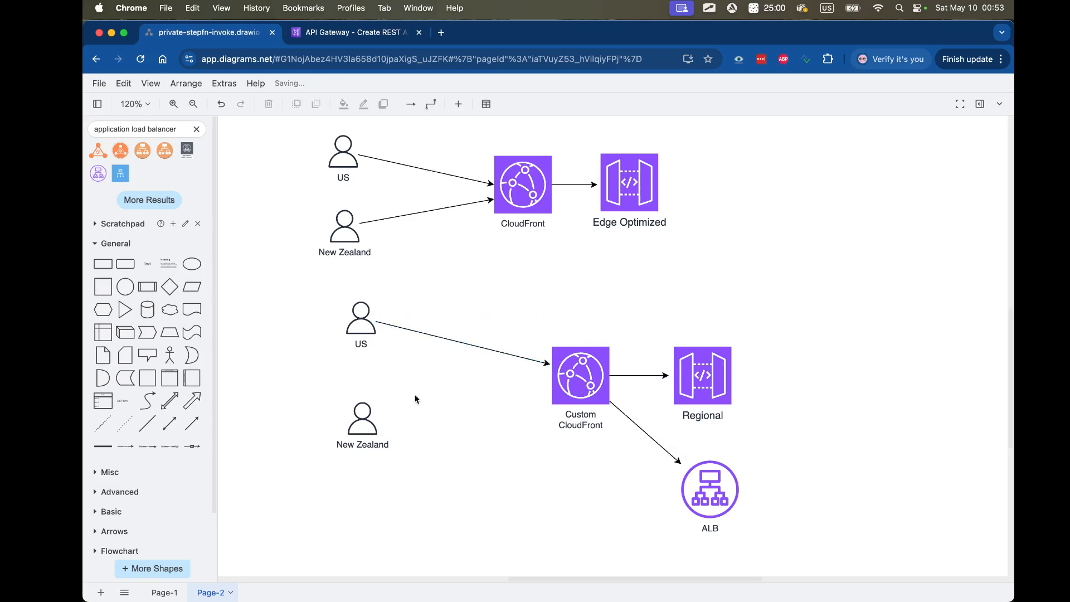
pyautogui.click(362, 415)
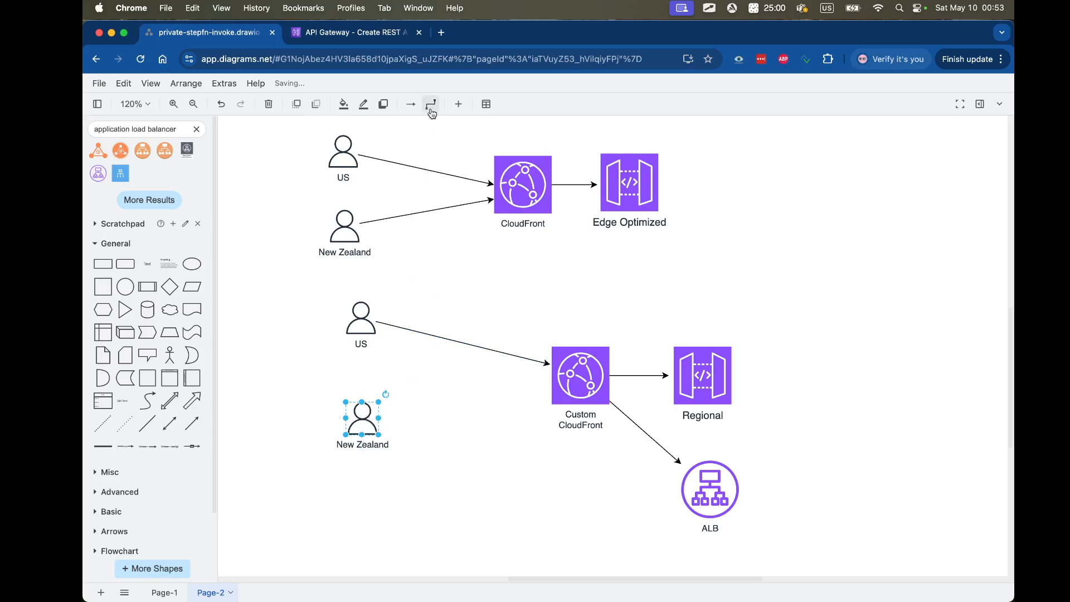
pyautogui.click(431, 104)
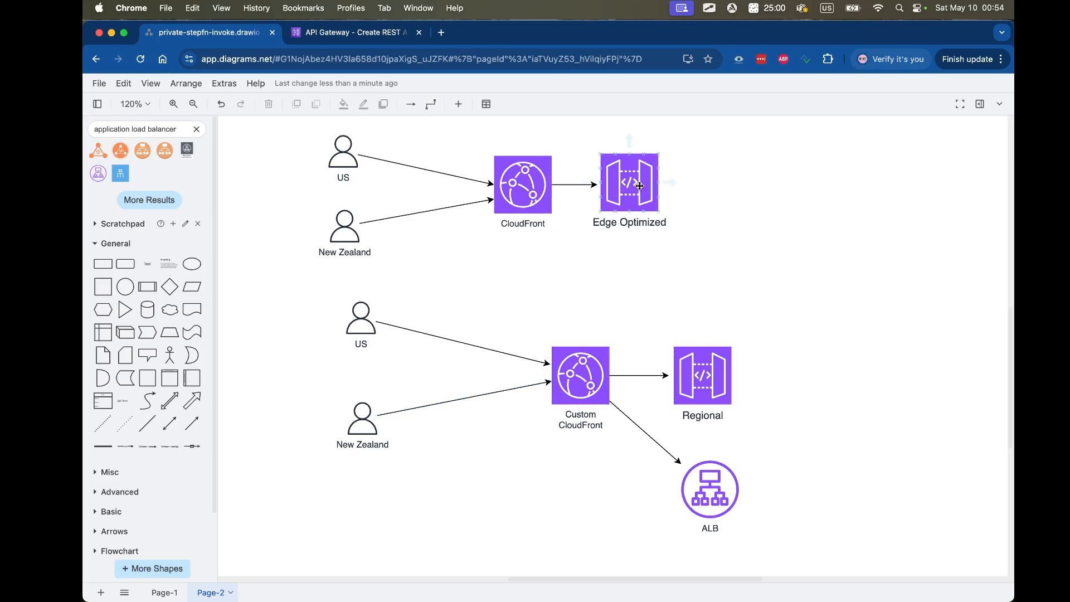
pyautogui.click(628, 182)
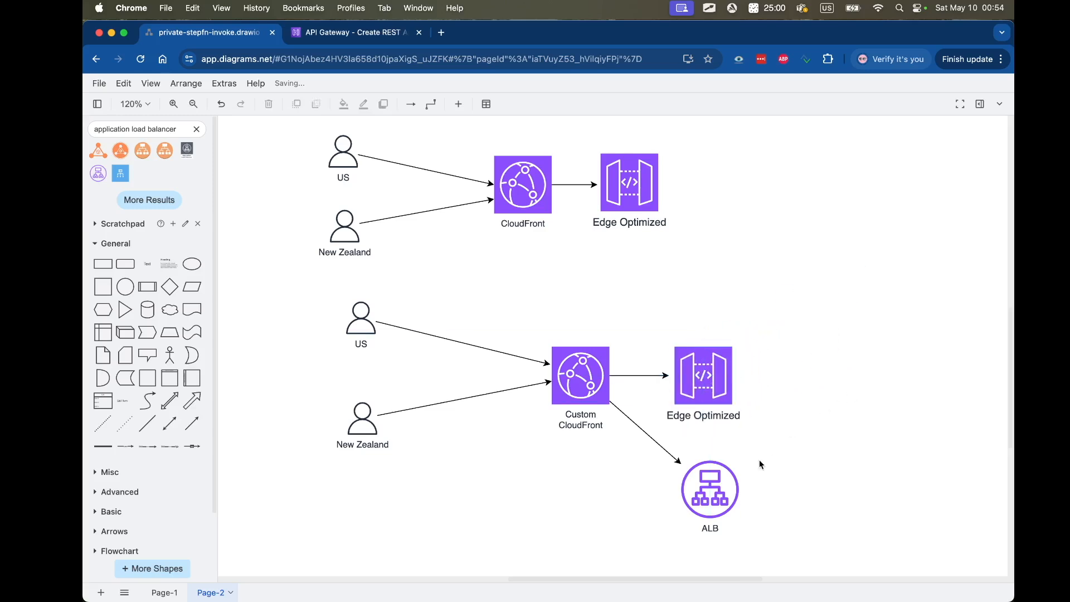
pyautogui.click(580, 374)
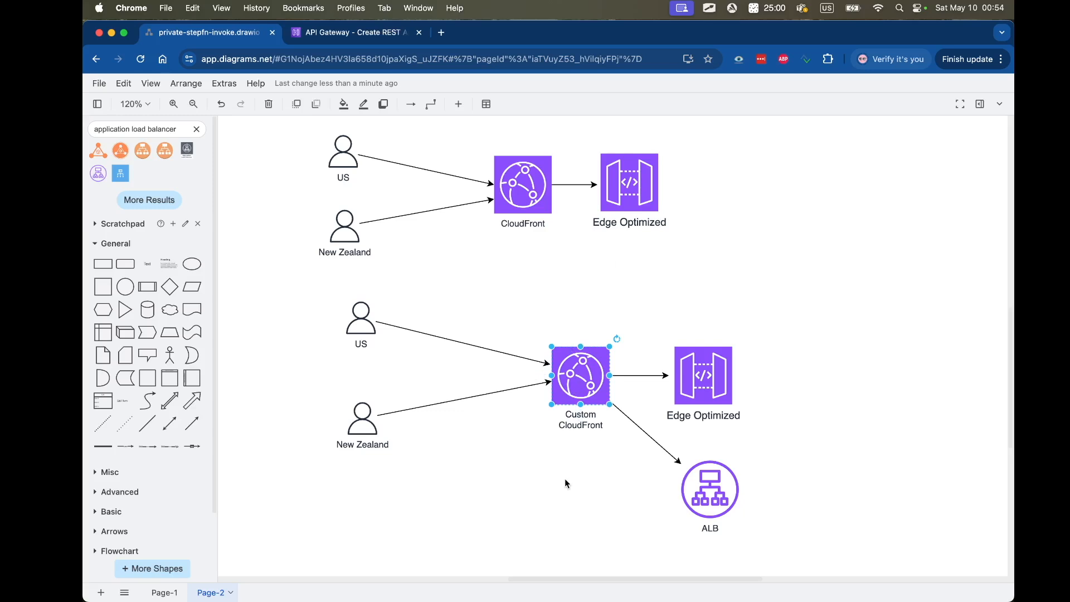
pyautogui.click(703, 375)
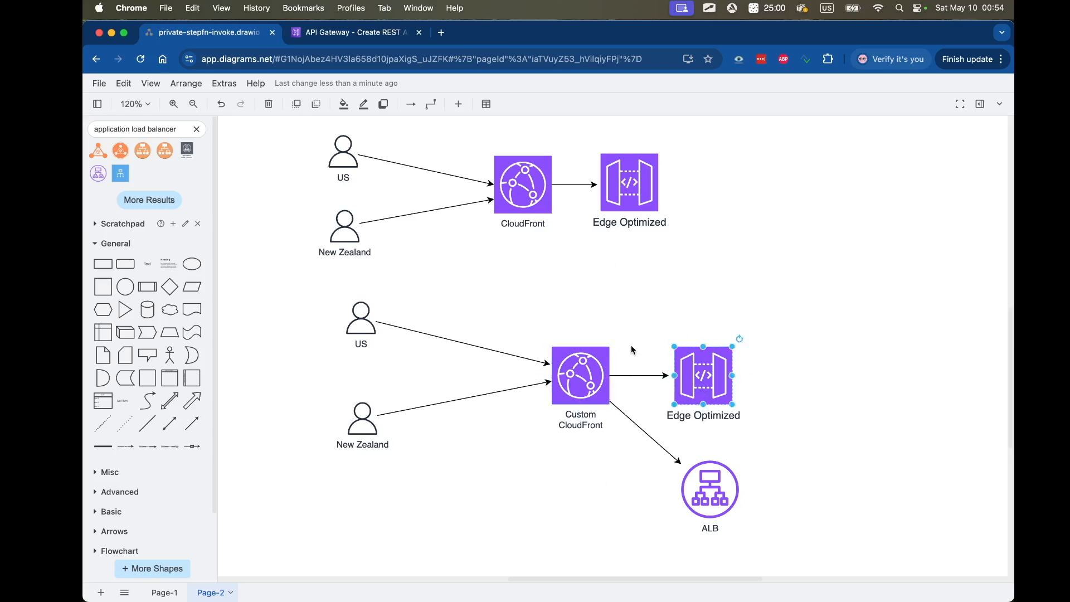
pyautogui.click(580, 375)
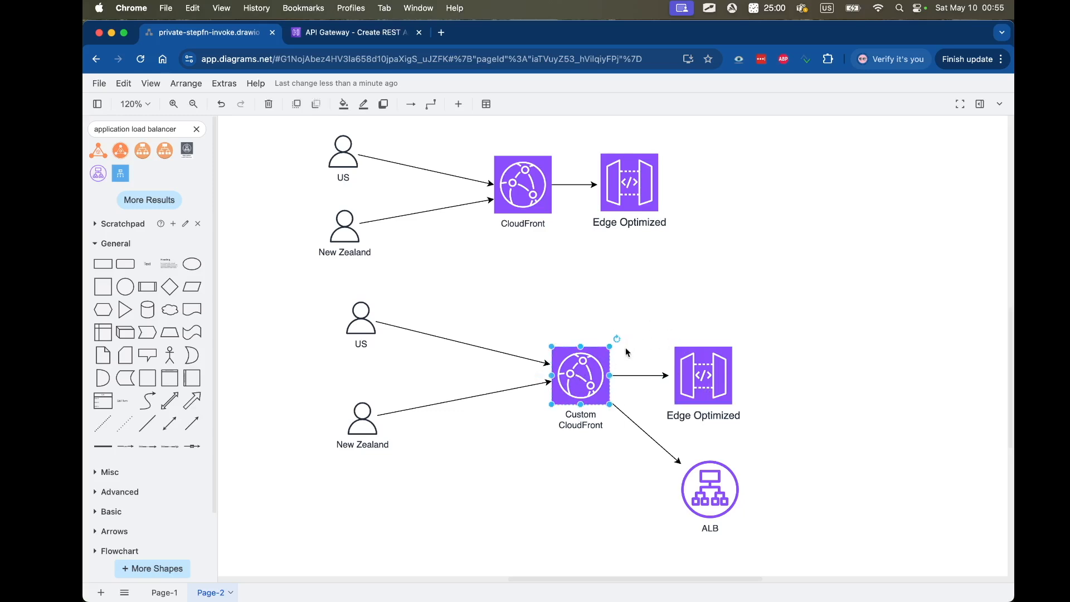
pyautogui.click(703, 375)
pyautogui.write('Regional')
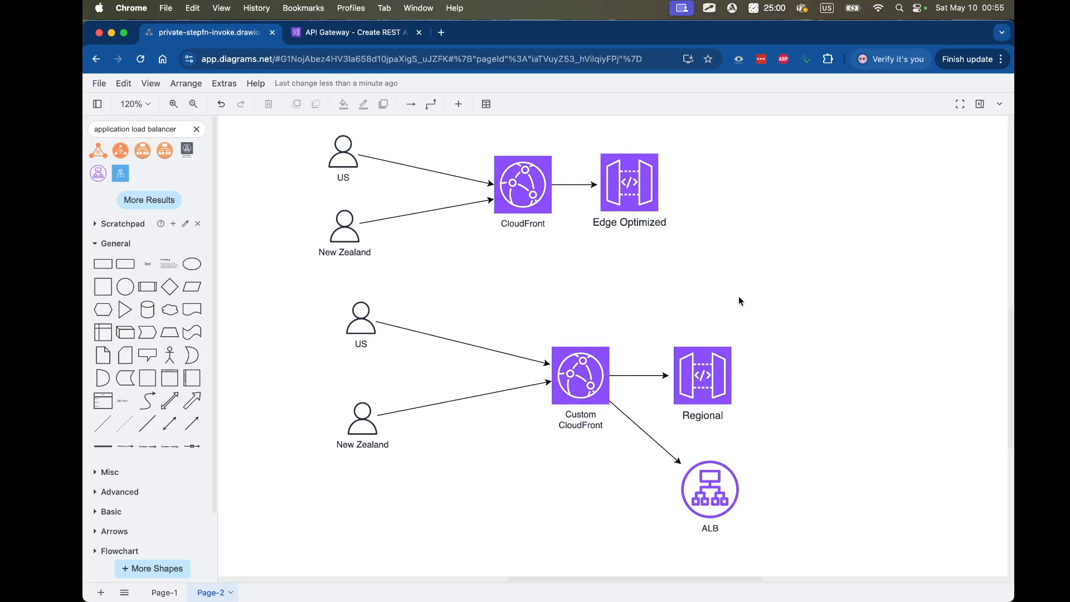
pyautogui.click(628, 182)
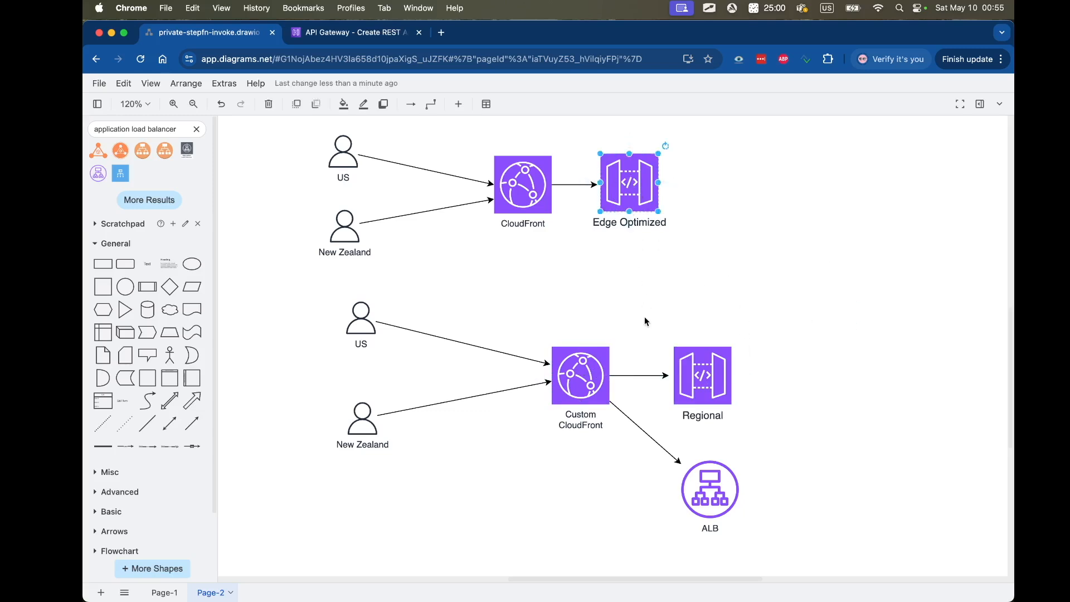
pyautogui.moveTo(374, 184)
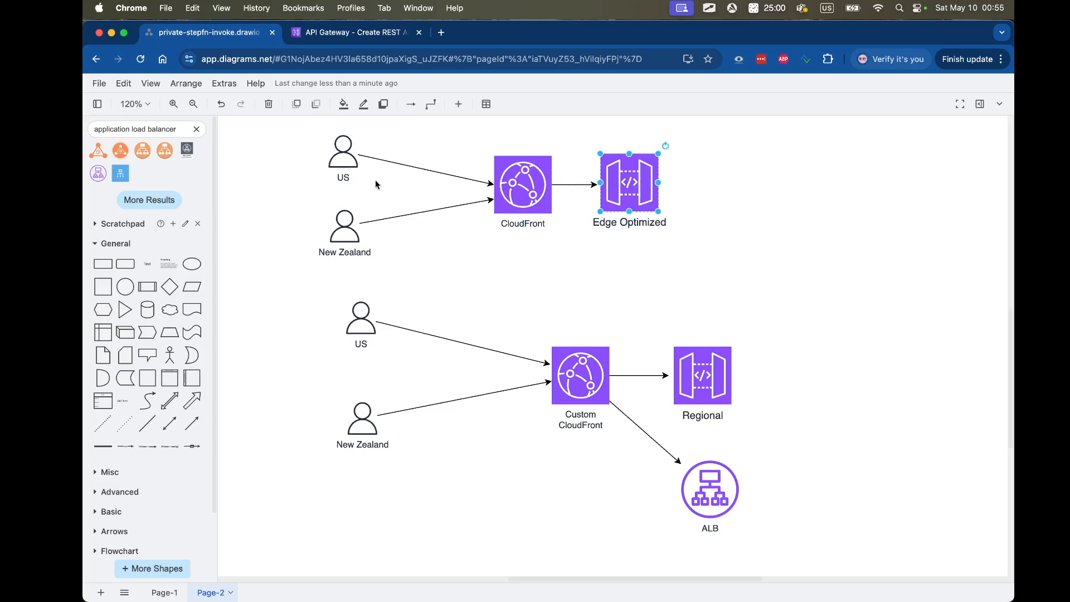
pyautogui.moveTo(344, 157)
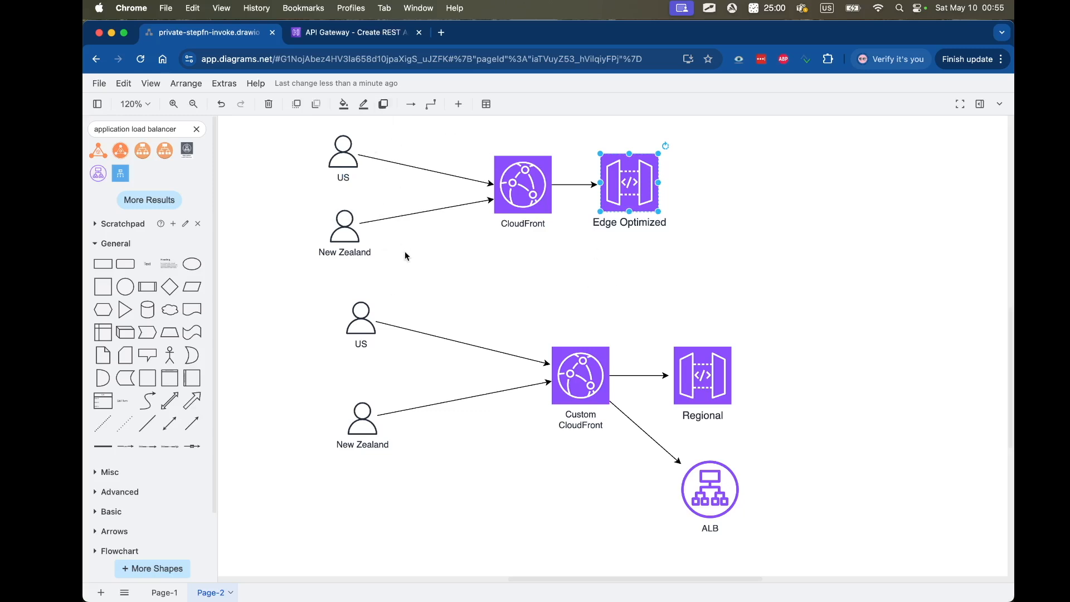
pyautogui.moveTo(506, 144)
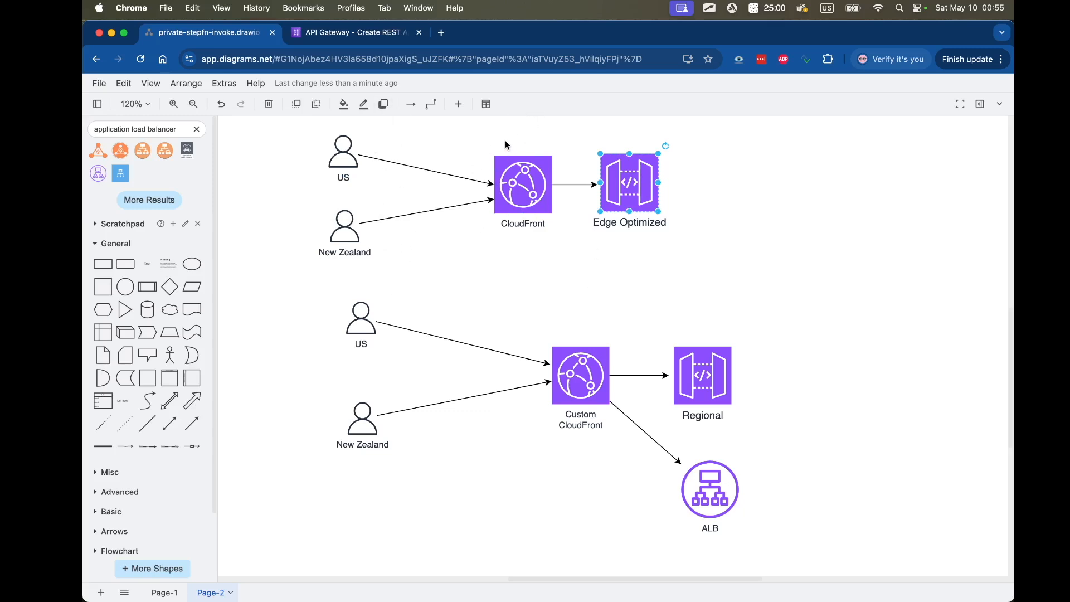
pyautogui.moveTo(516, 133)
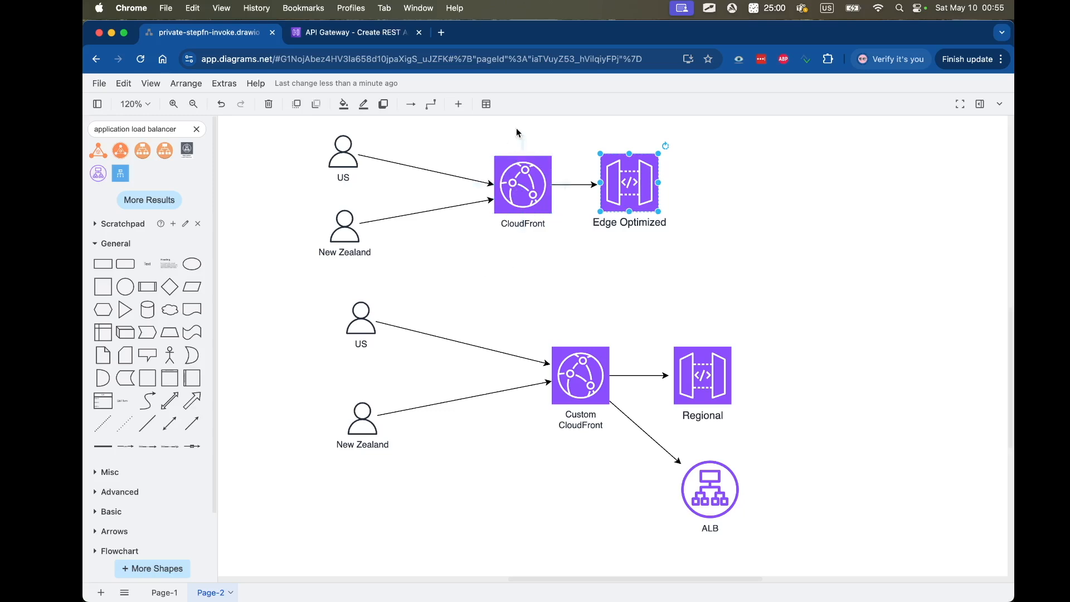
pyautogui.moveTo(492, 199)
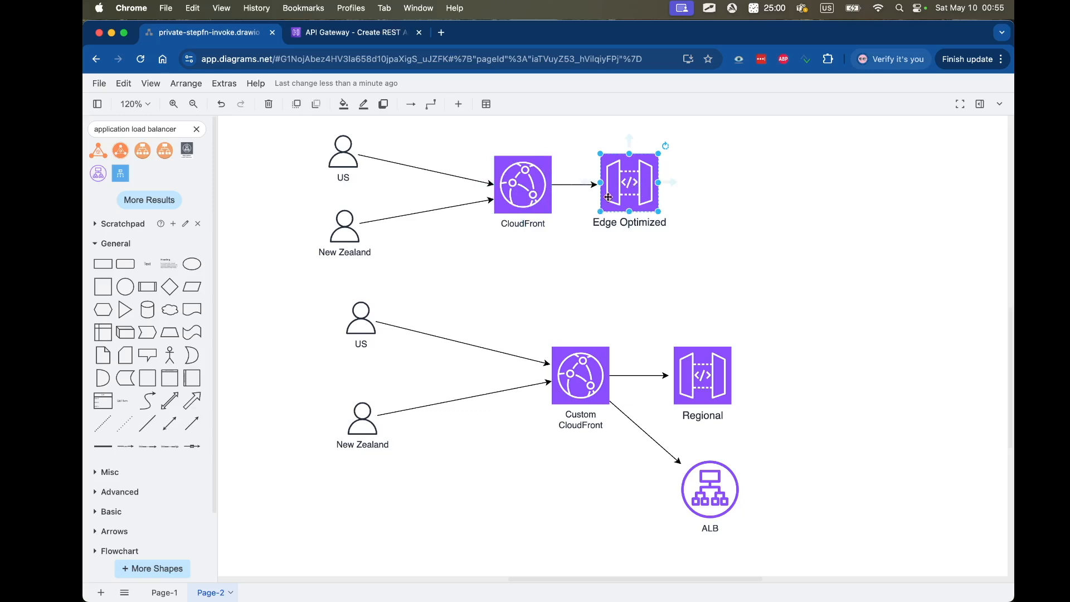
pyautogui.moveTo(639, 218)
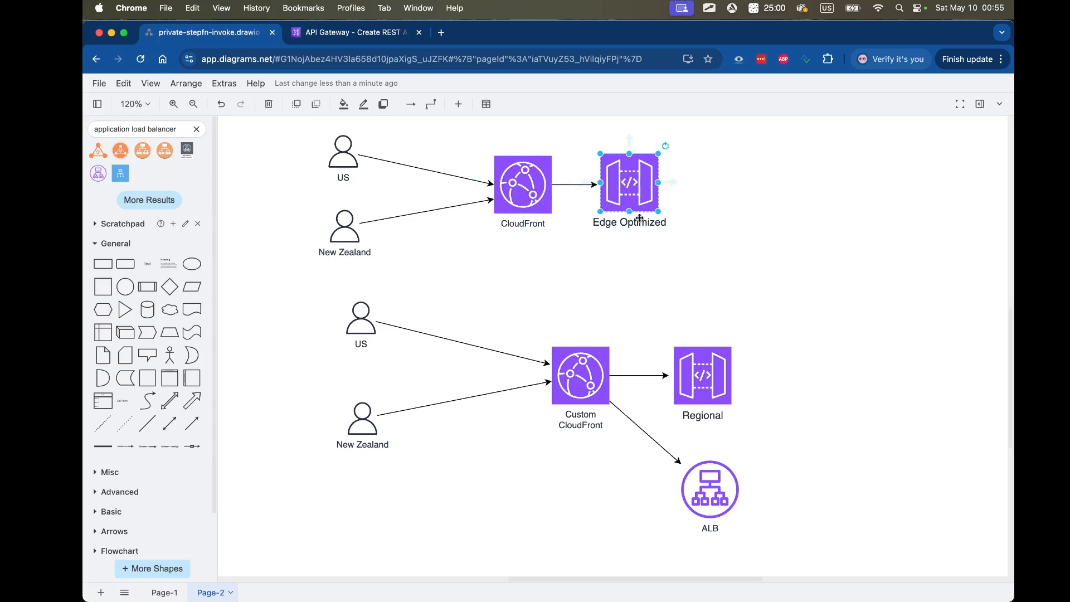
pyautogui.click(702, 375)
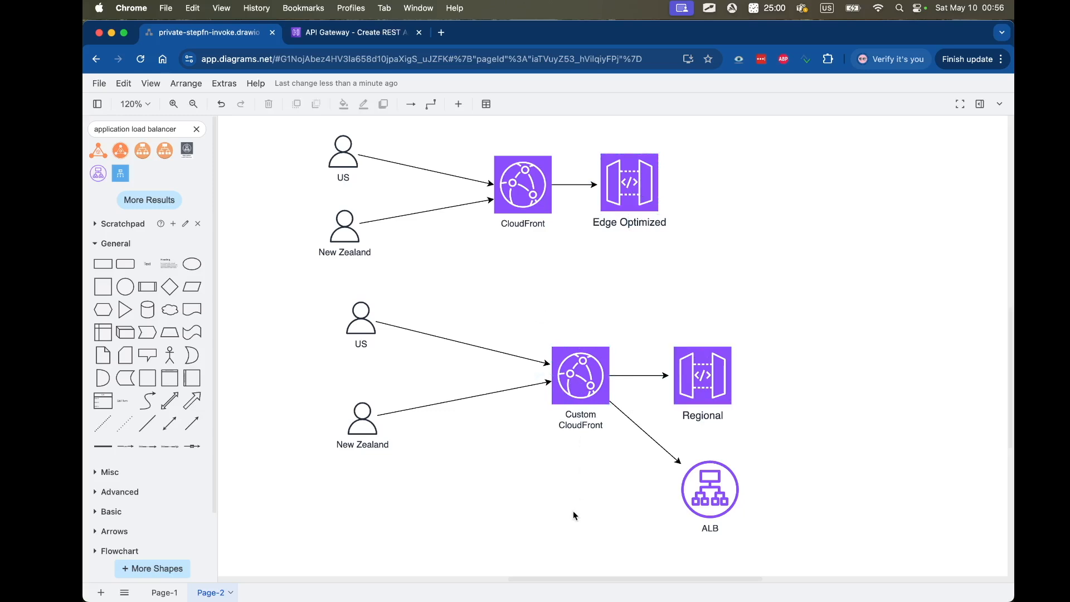
pyautogui.moveTo(856, 451)
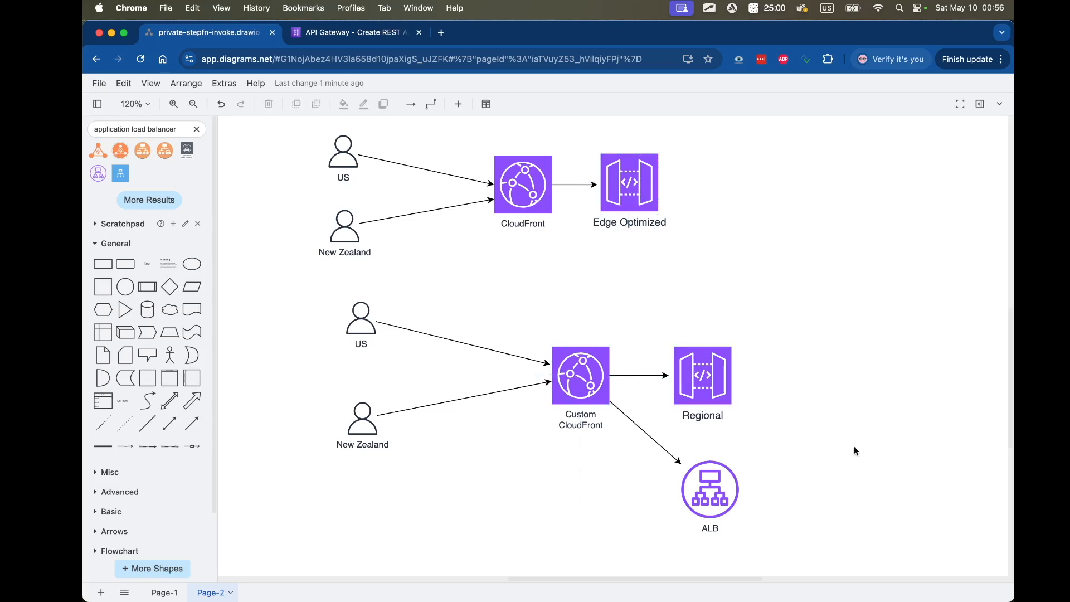